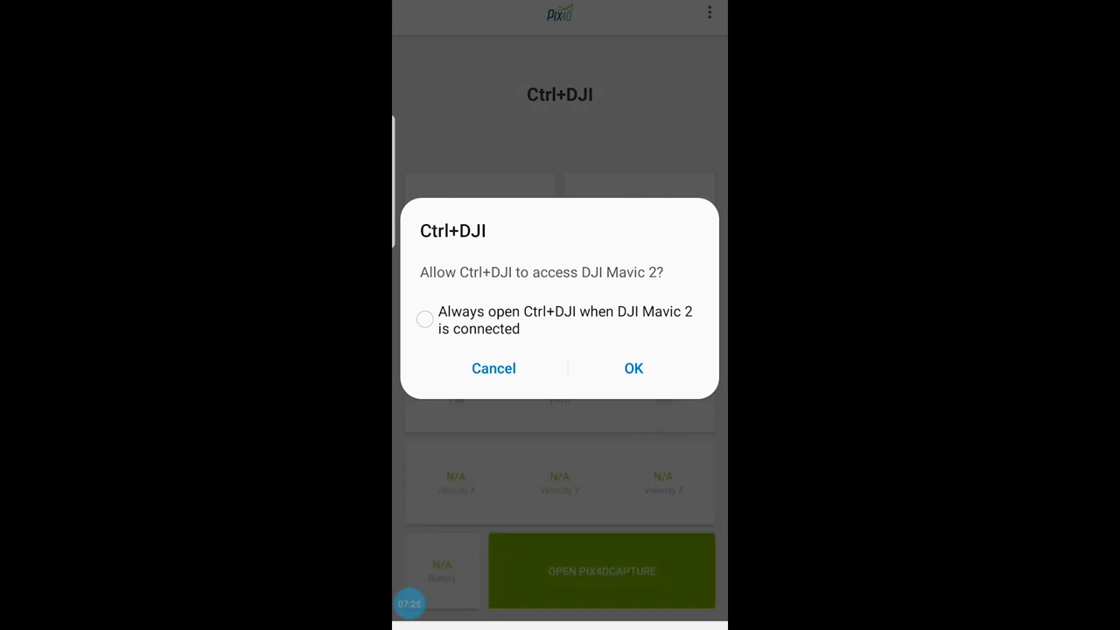
# Allow Ctrl+DJI to access the DJI Mavic 2 and launch Pix4Dcapture
pyautogui.click(633, 368)
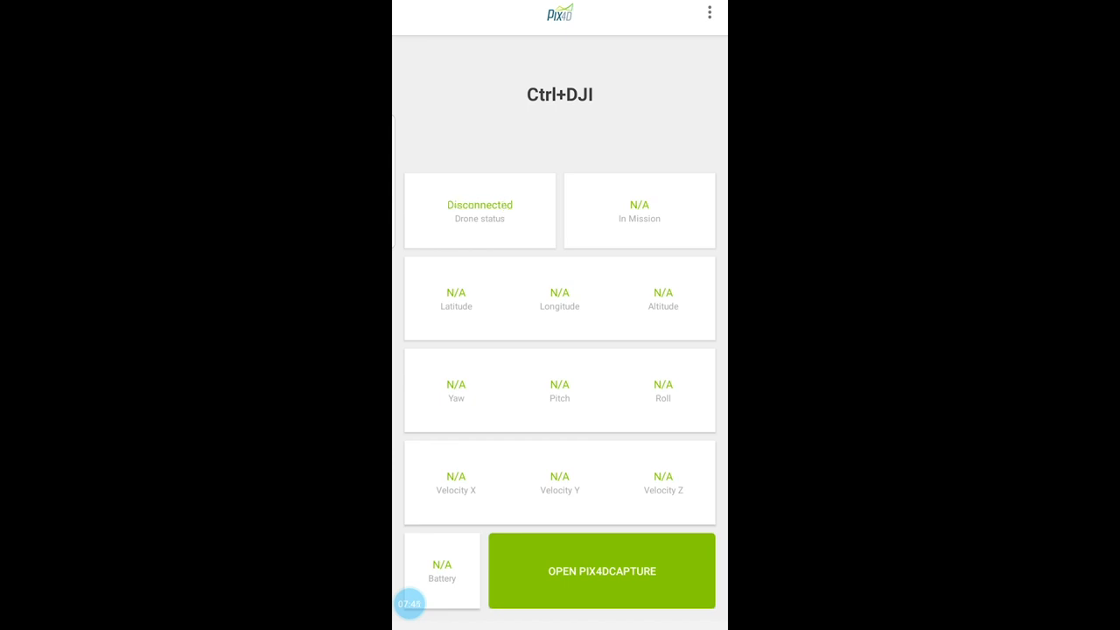
pyautogui.click(601, 571)
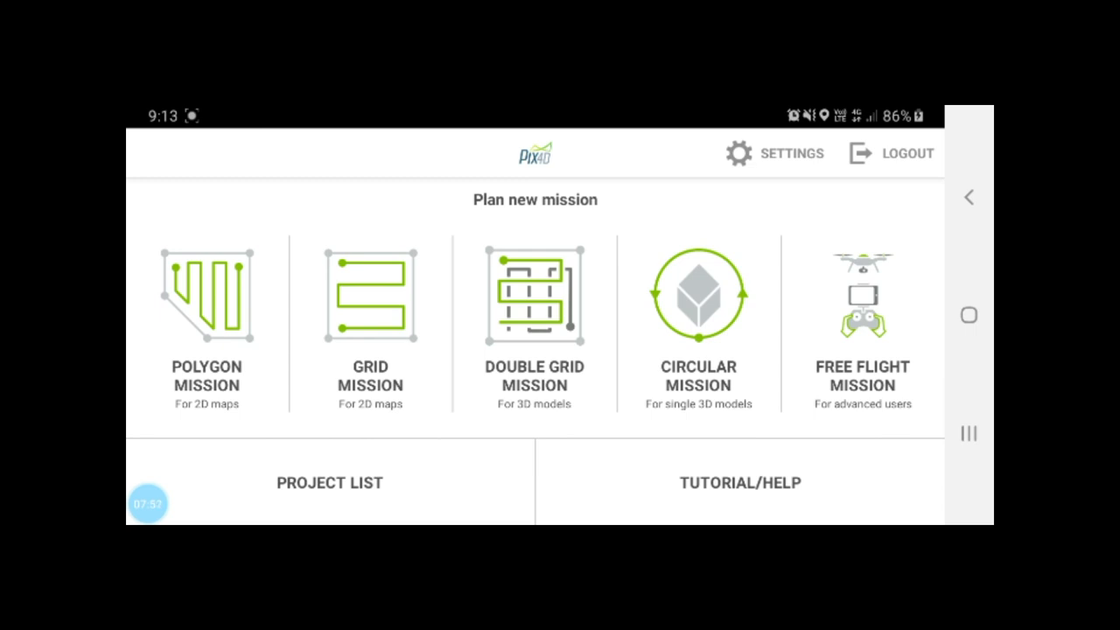
# Make Ctrl+DJI always open when the Mavic 2 connects, then go back to mission planning
pyautogui.click(329, 482)
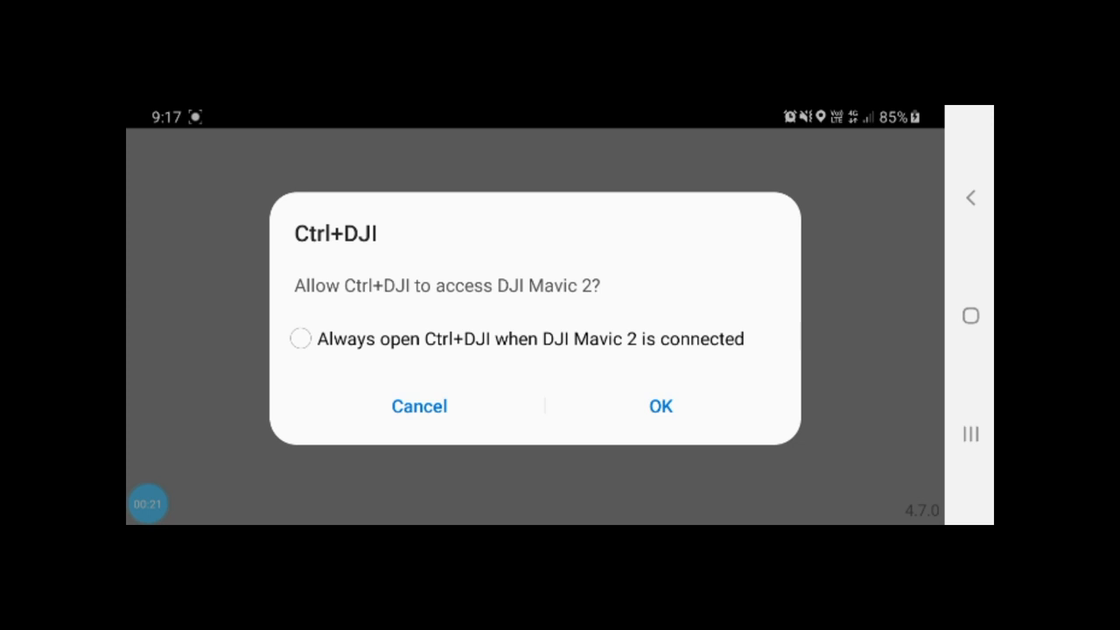
pyautogui.click(300, 339)
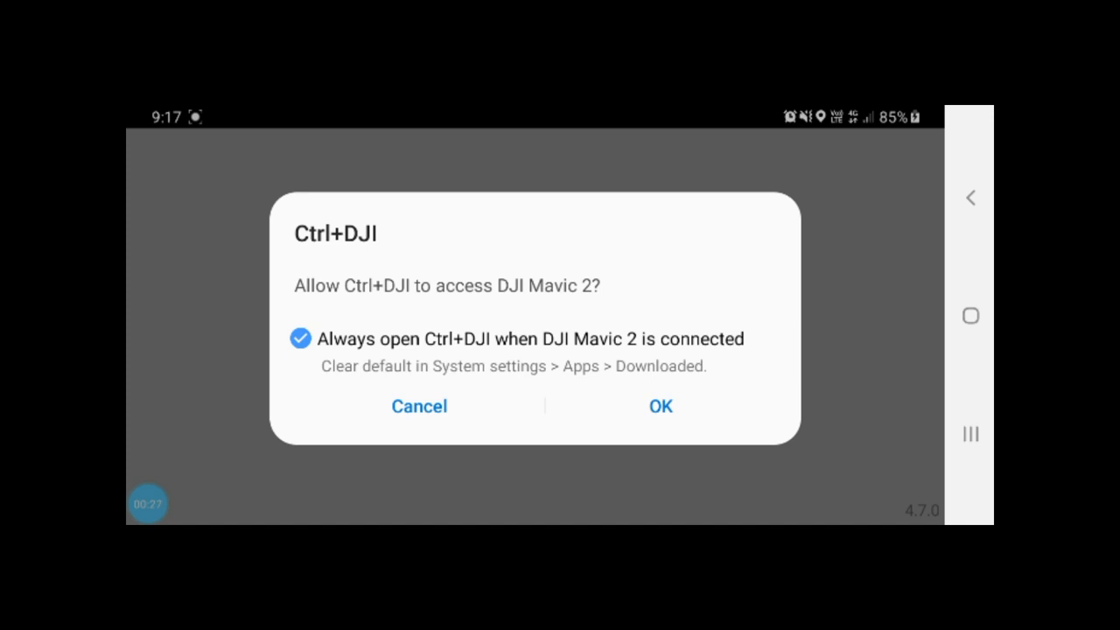
pyautogui.click(661, 406)
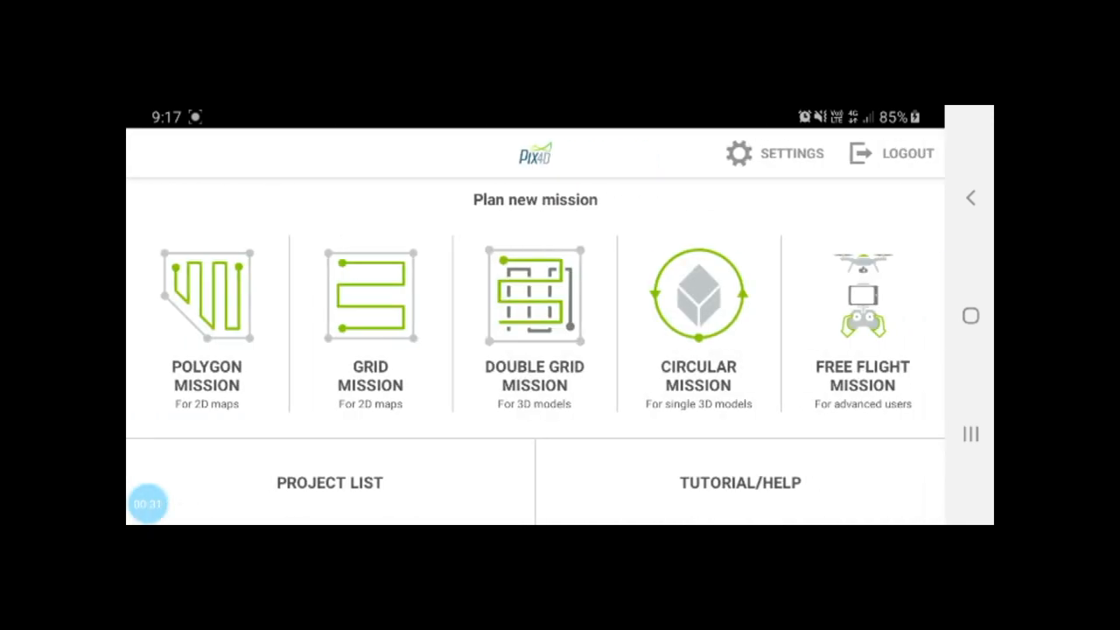
pyautogui.click(329, 482)
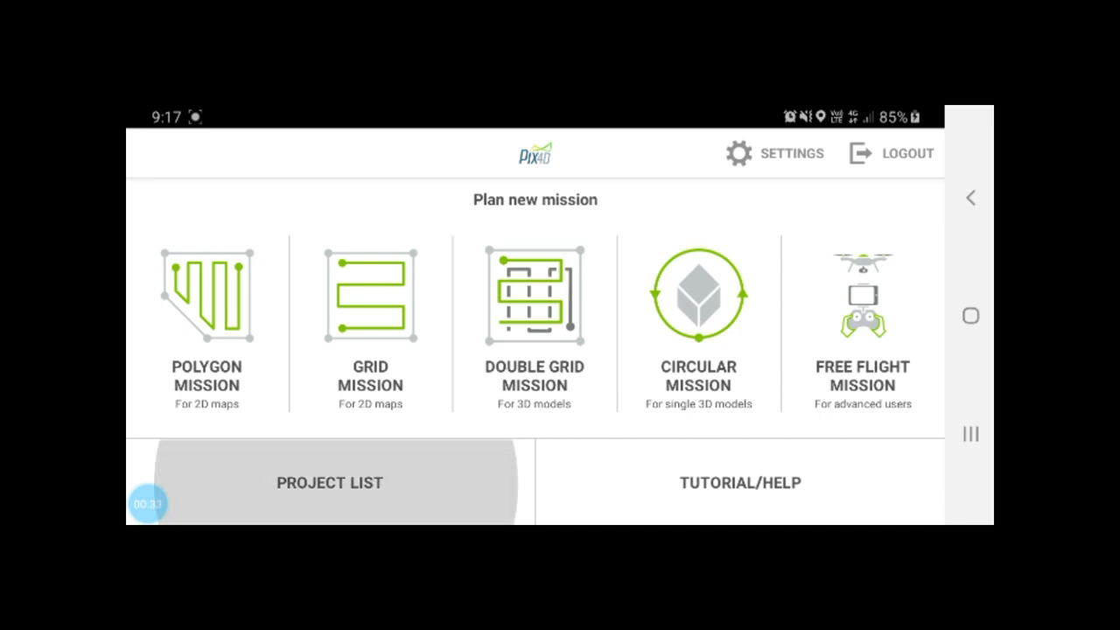
pyautogui.click(329, 482)
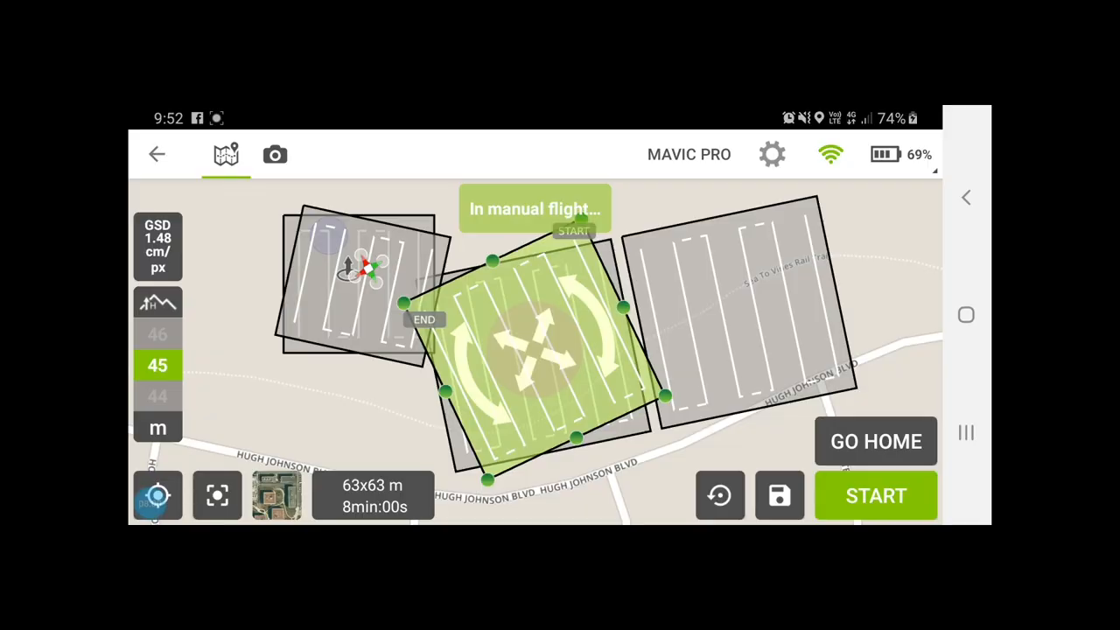
# Start the 63x63 m grid mission at 45 m and let the drone fly it
pyautogui.click(875, 495)
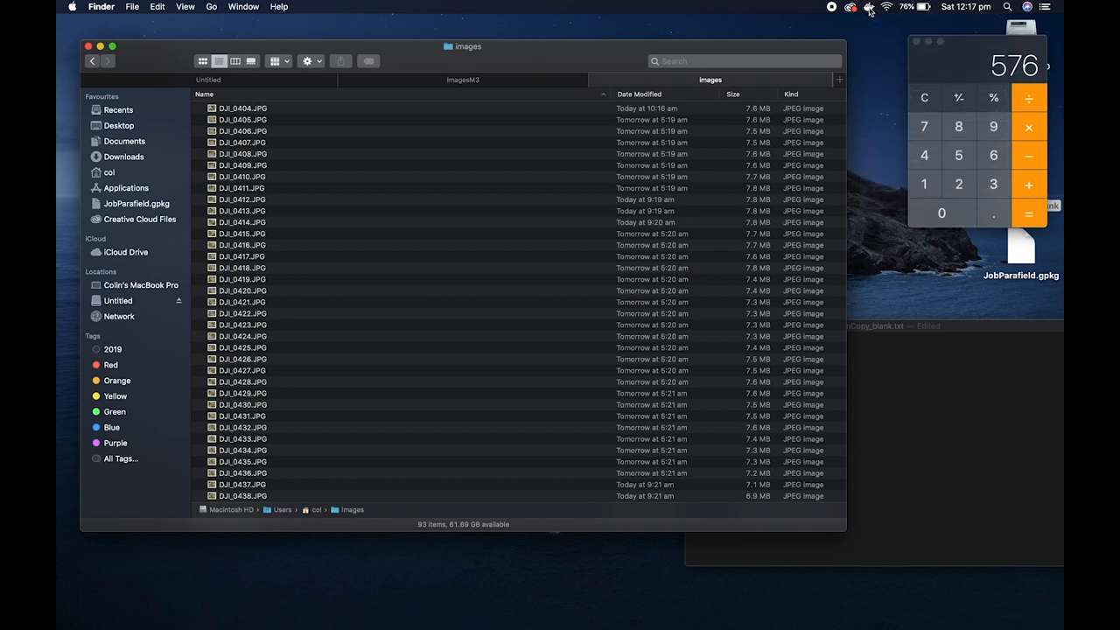
# Set Docker resources to 6 CPUs, 12 GB memory and 4 GB swap, then Apply & Restart
pyautogui.click(870, 7)
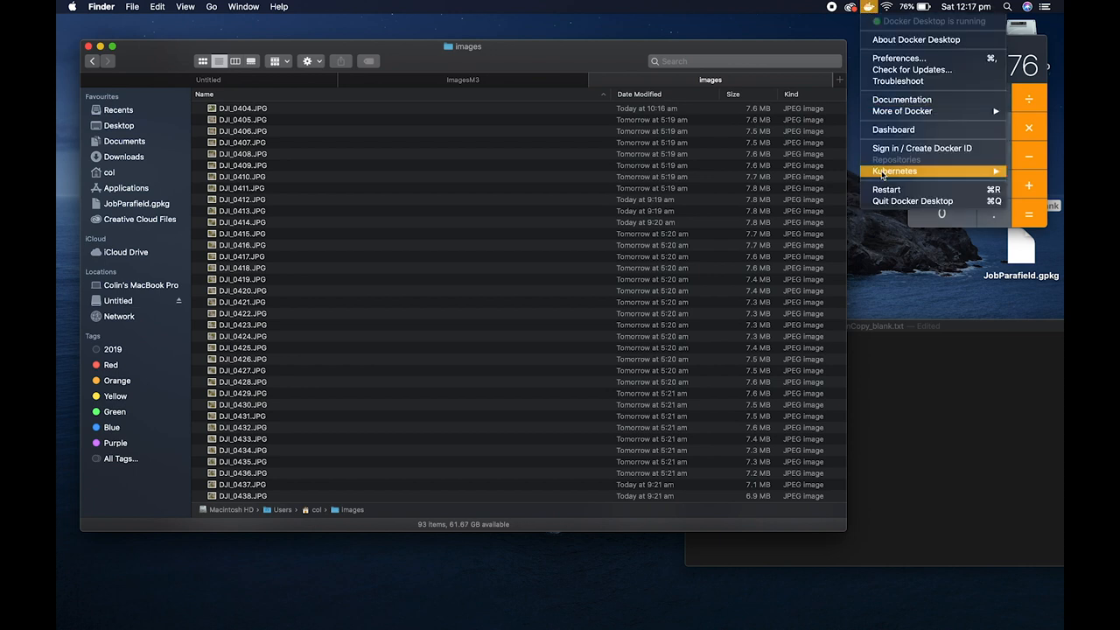
pyautogui.moveTo(910, 70)
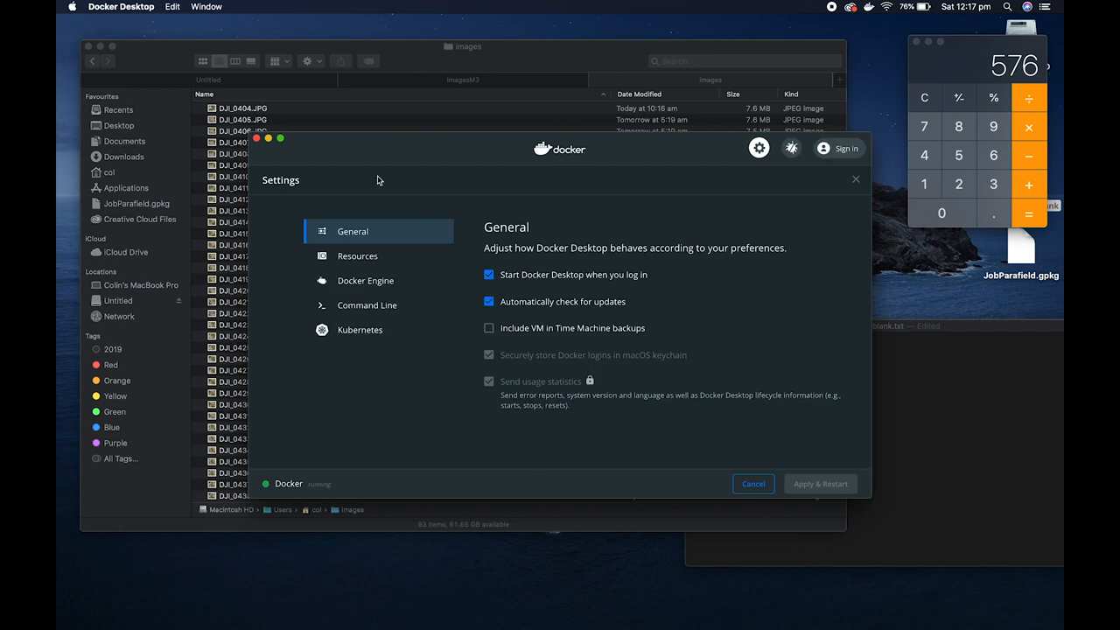
pyautogui.moveTo(357, 215)
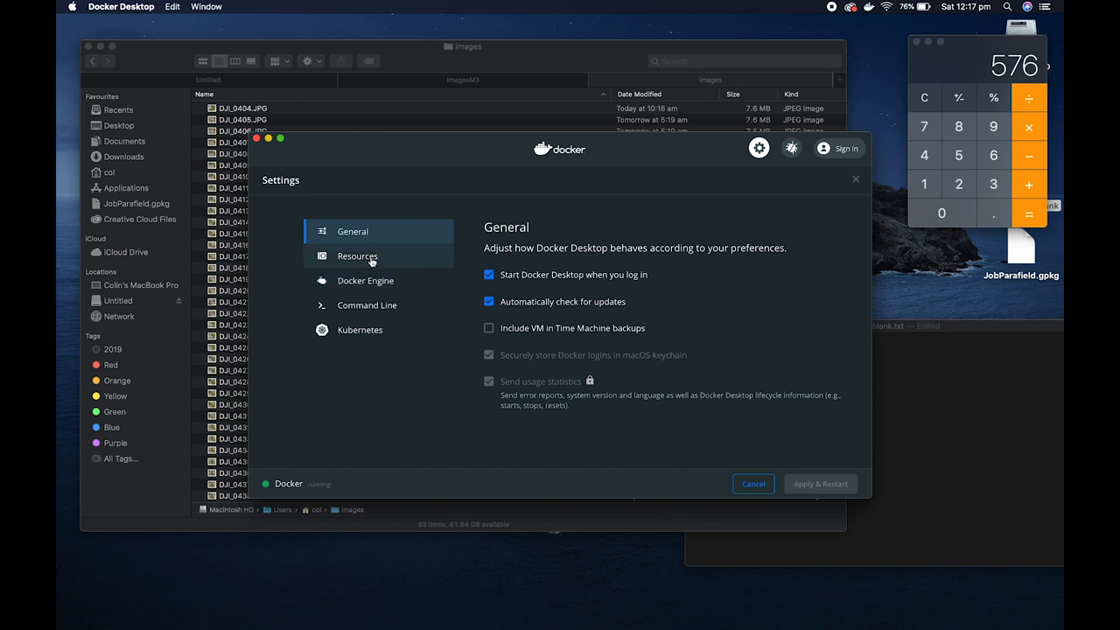
pyautogui.click(357, 255)
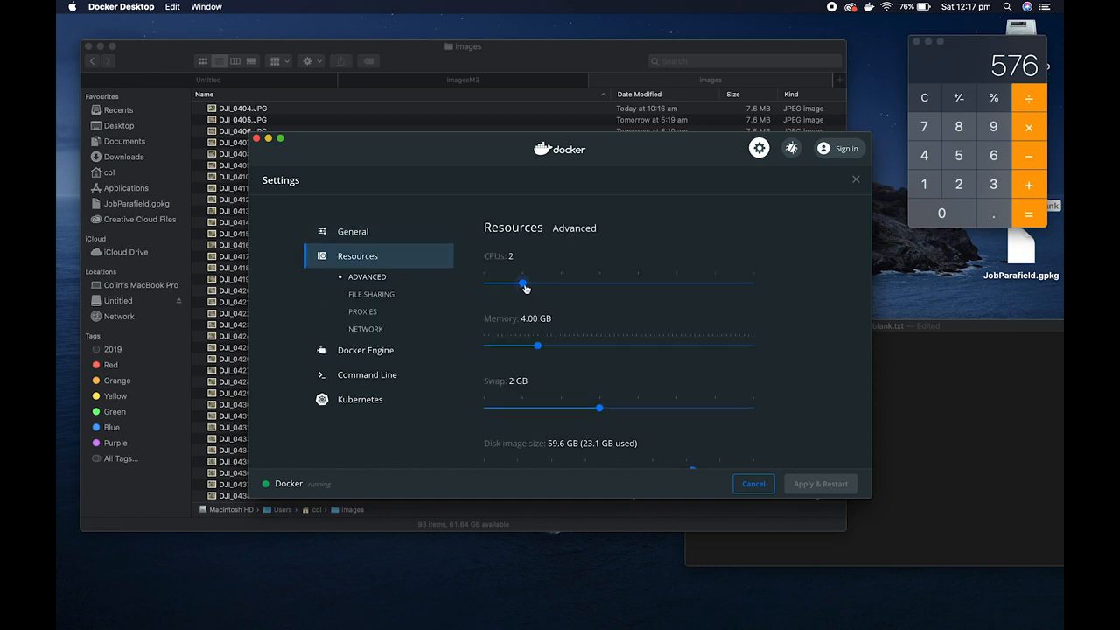
pyautogui.moveTo(523, 283); pyautogui.dragTo(676, 284)
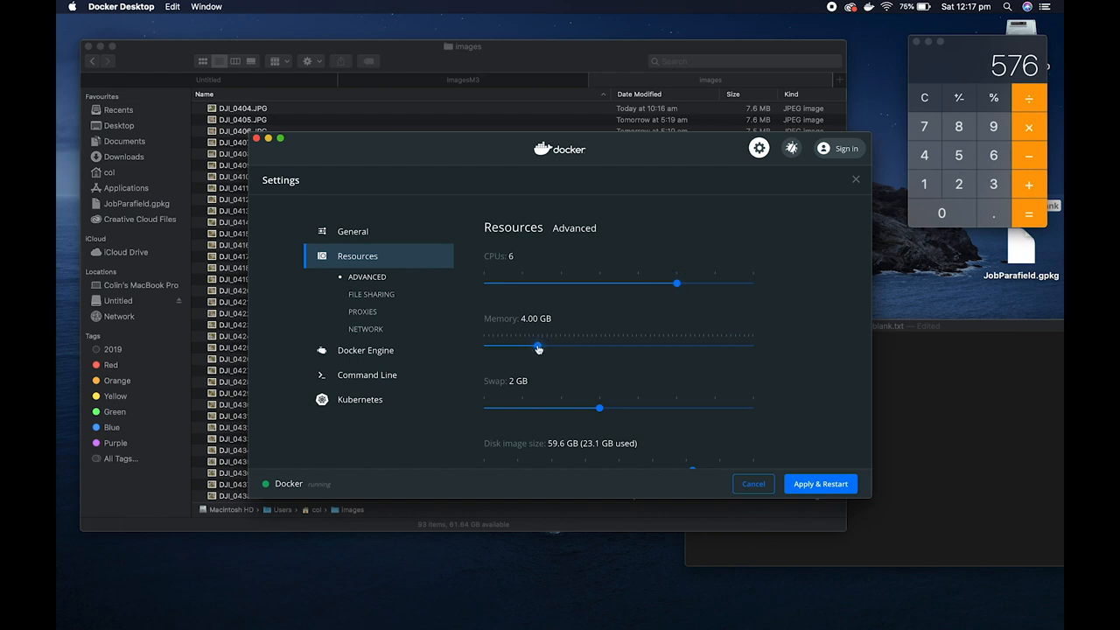
pyautogui.moveTo(538, 348); pyautogui.dragTo(624, 347)
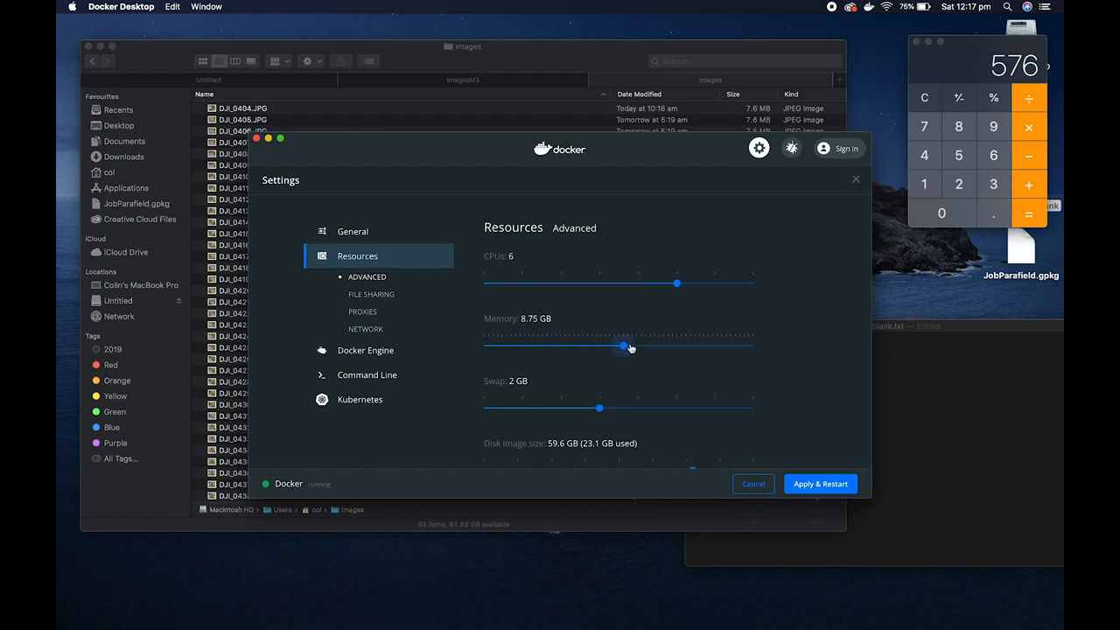
pyautogui.moveTo(622, 348); pyautogui.dragTo(665, 348)
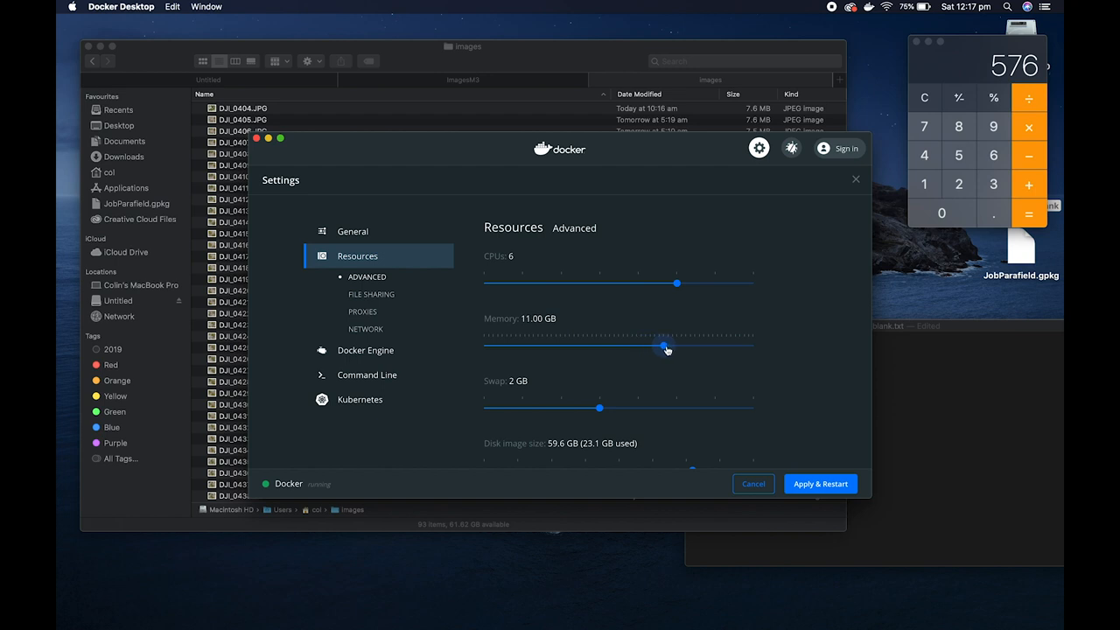
pyautogui.moveTo(667, 349); pyautogui.dragTo(685, 349)
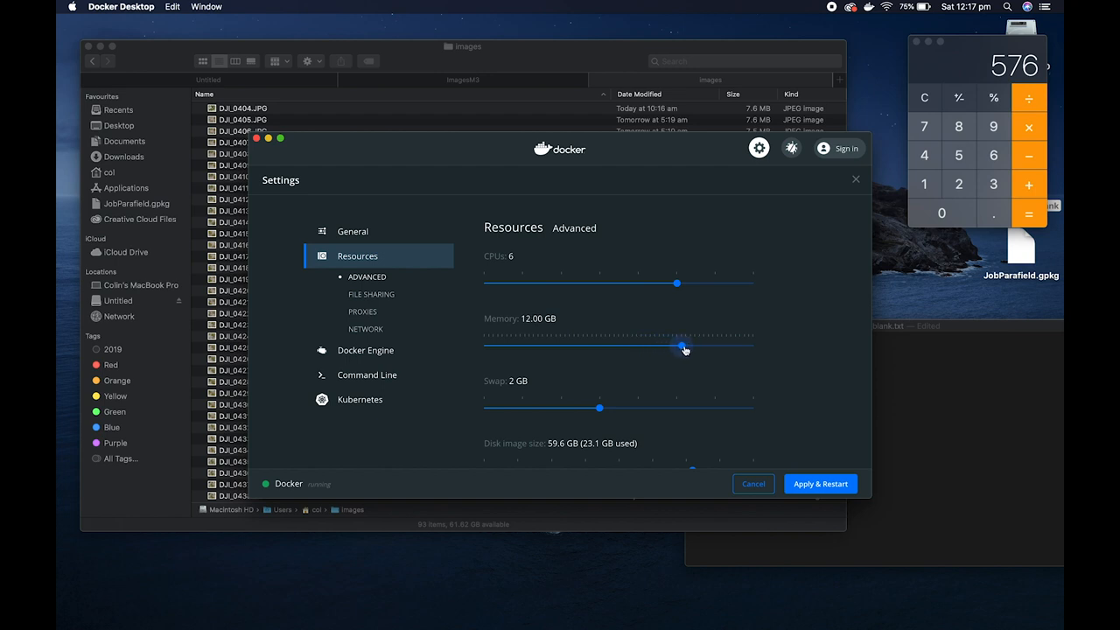
pyautogui.moveTo(599, 411)
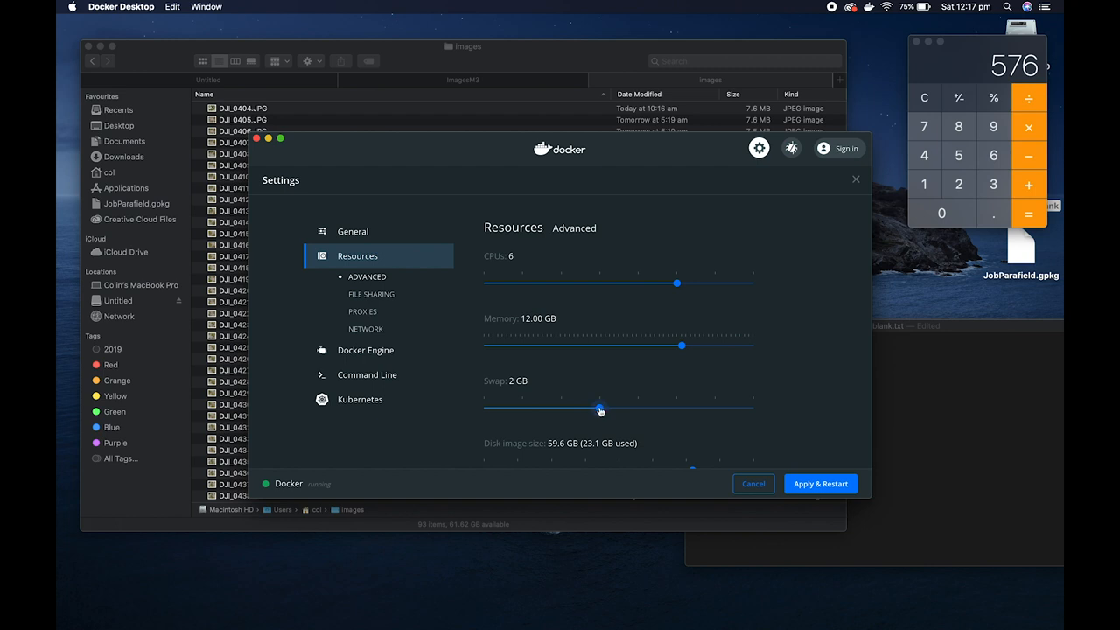
pyautogui.moveTo(601, 409); pyautogui.dragTo(754, 409)
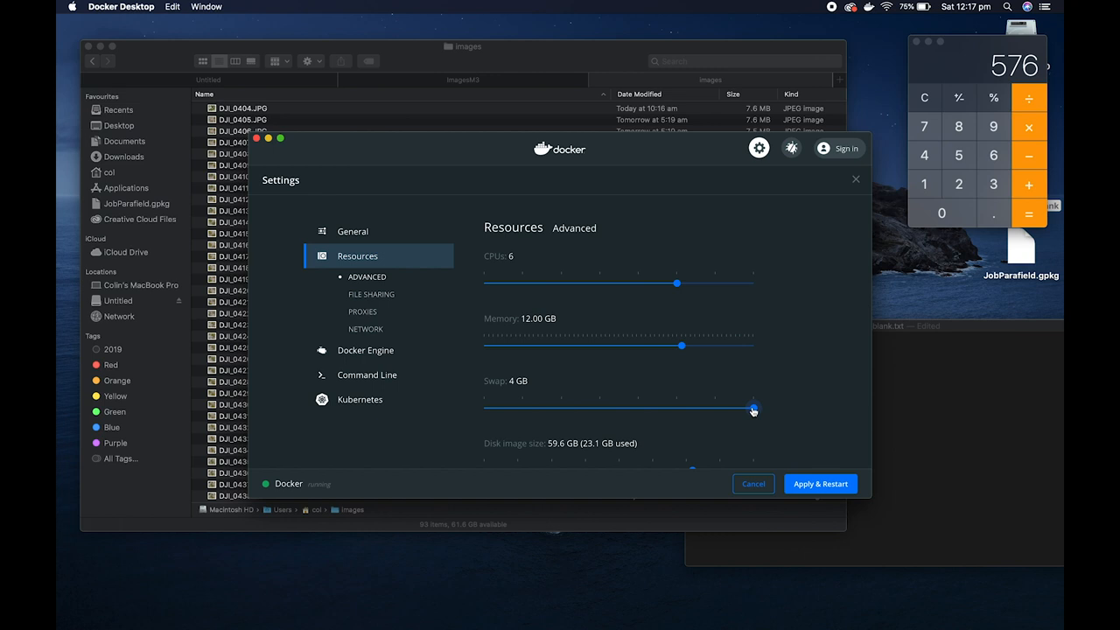
pyautogui.scroll(-3)
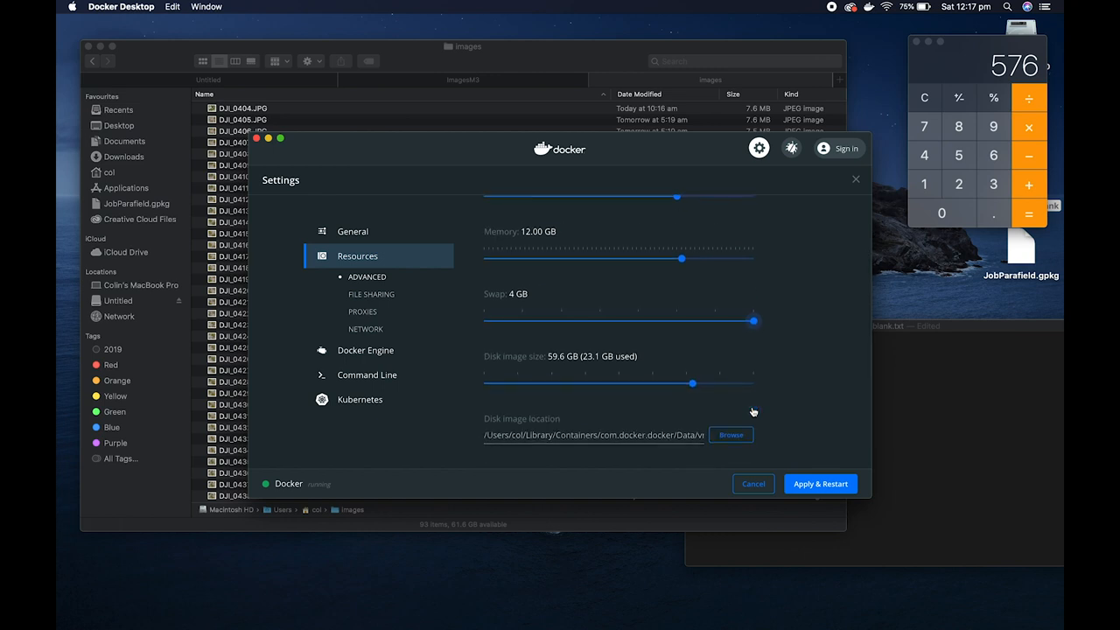
pyautogui.click(820, 484)
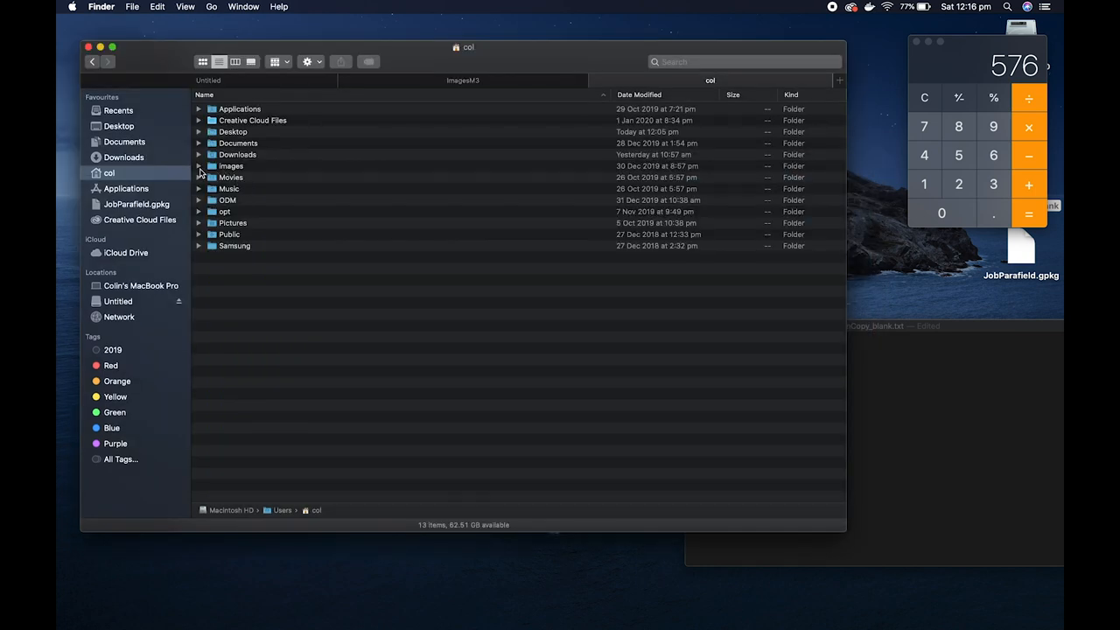
# Open the old images folder and select all its photos to delete them
pyautogui.click(198, 165)
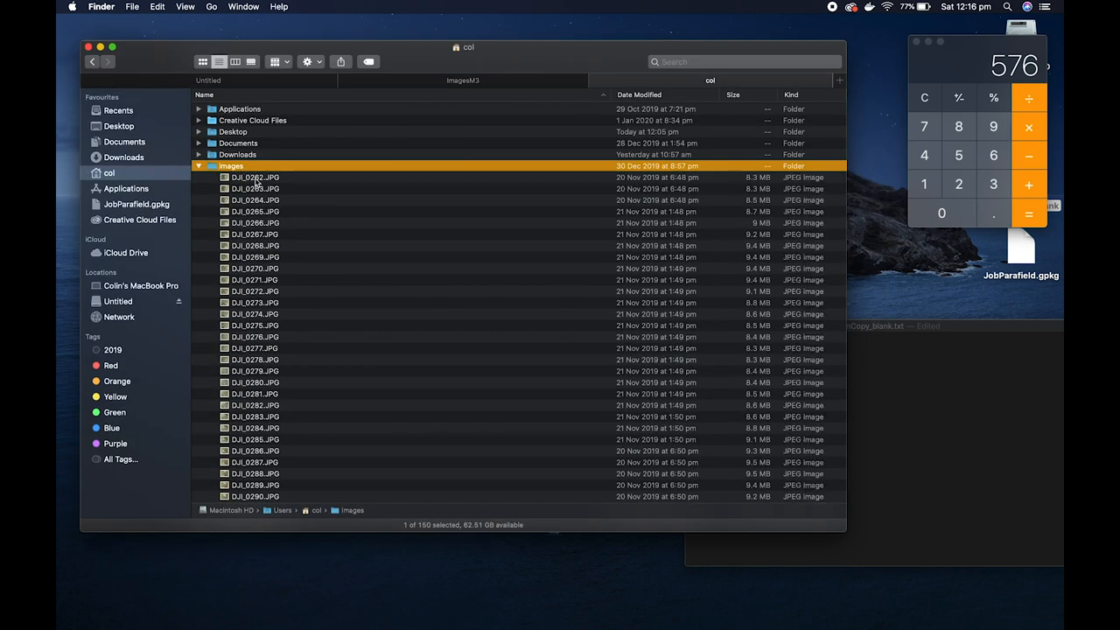
pyautogui.click(255, 177)
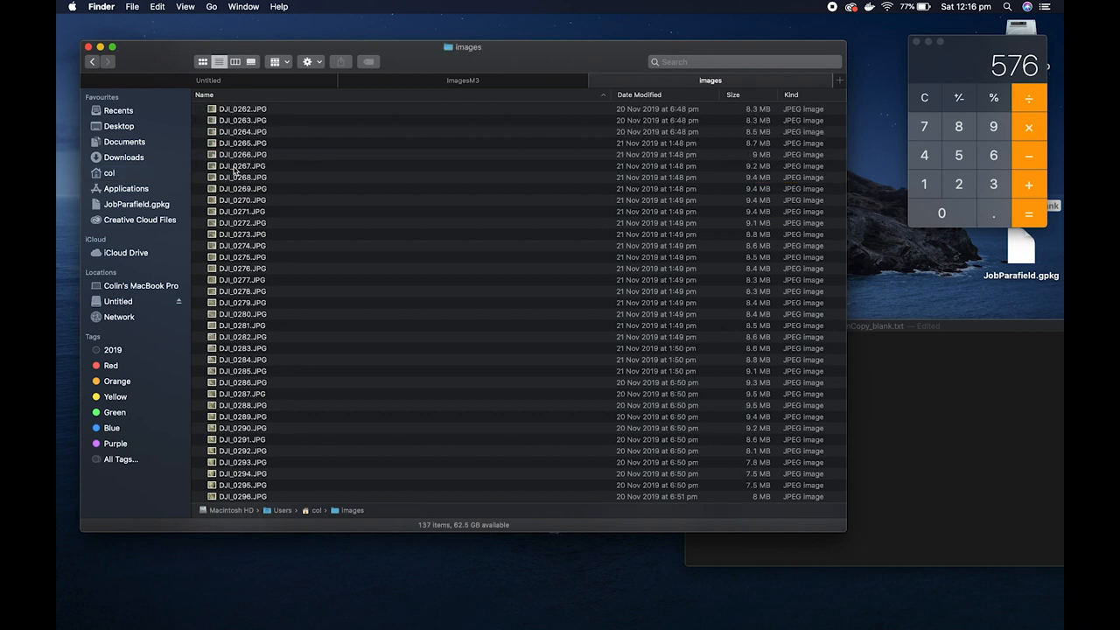
pyautogui.press('cmd+a')
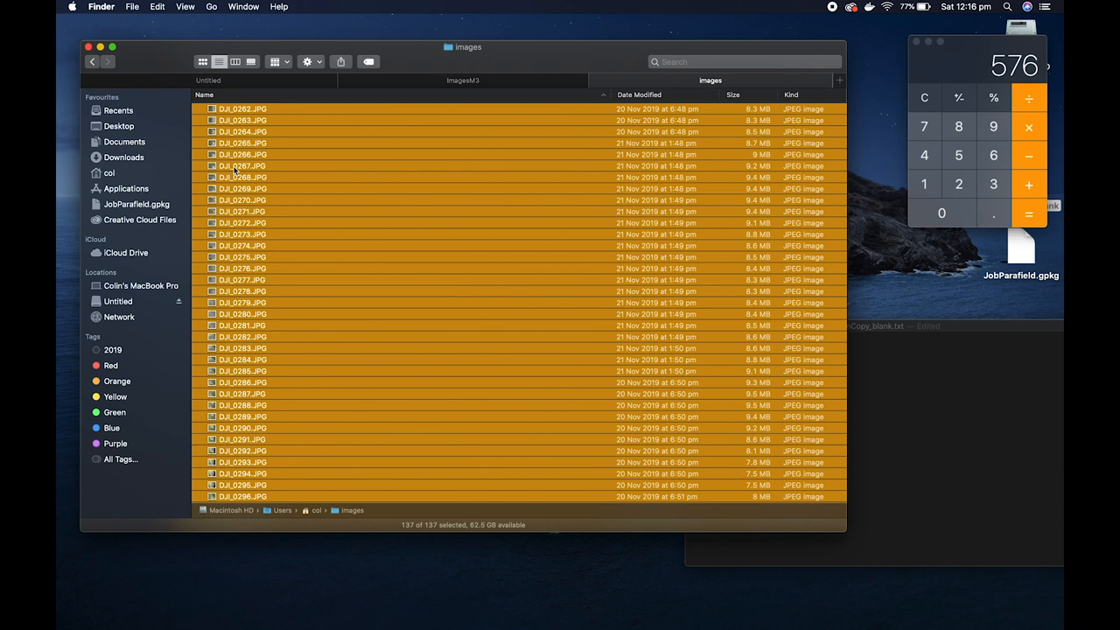
pyautogui.moveTo(270, 199)
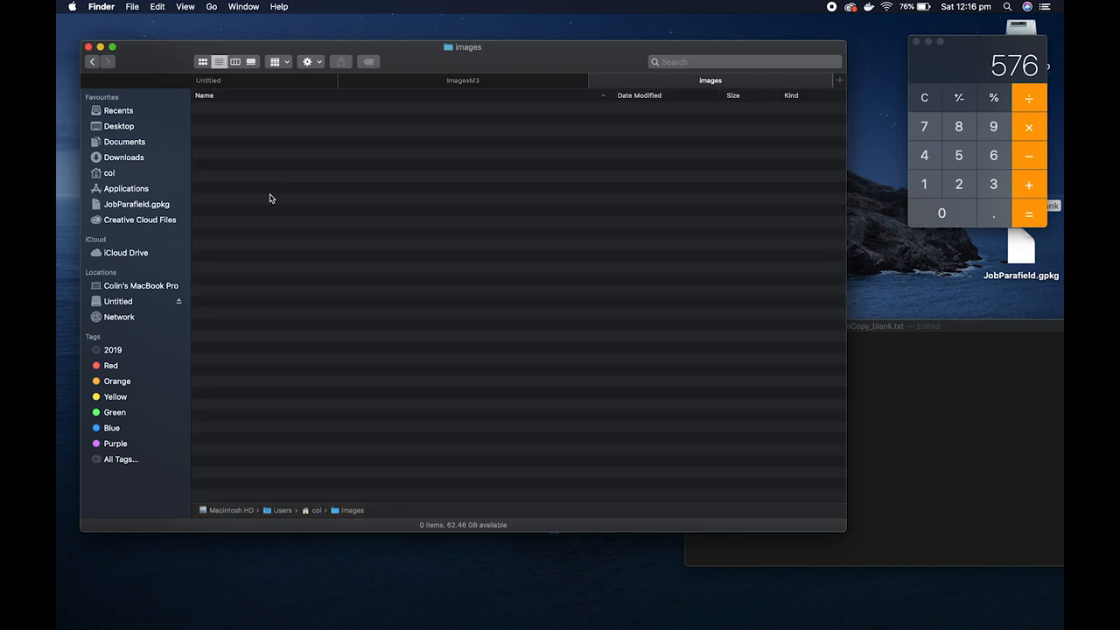
# Browse the drone photos in the memory card's DCIM/100MEDIA folder
pyautogui.click(118, 301)
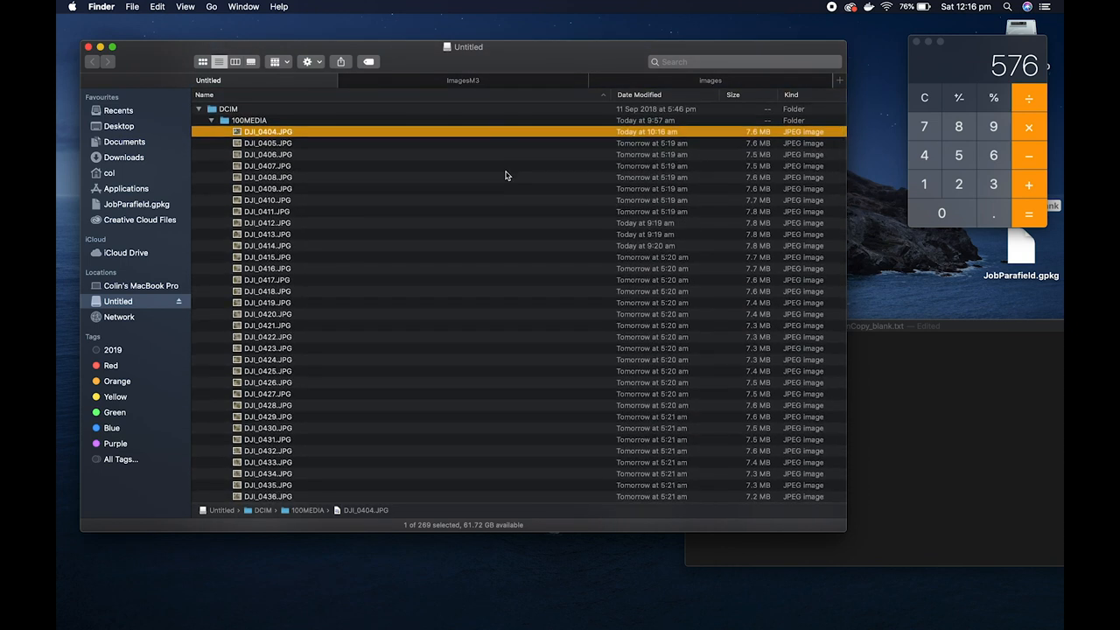
pyautogui.scroll(-3)
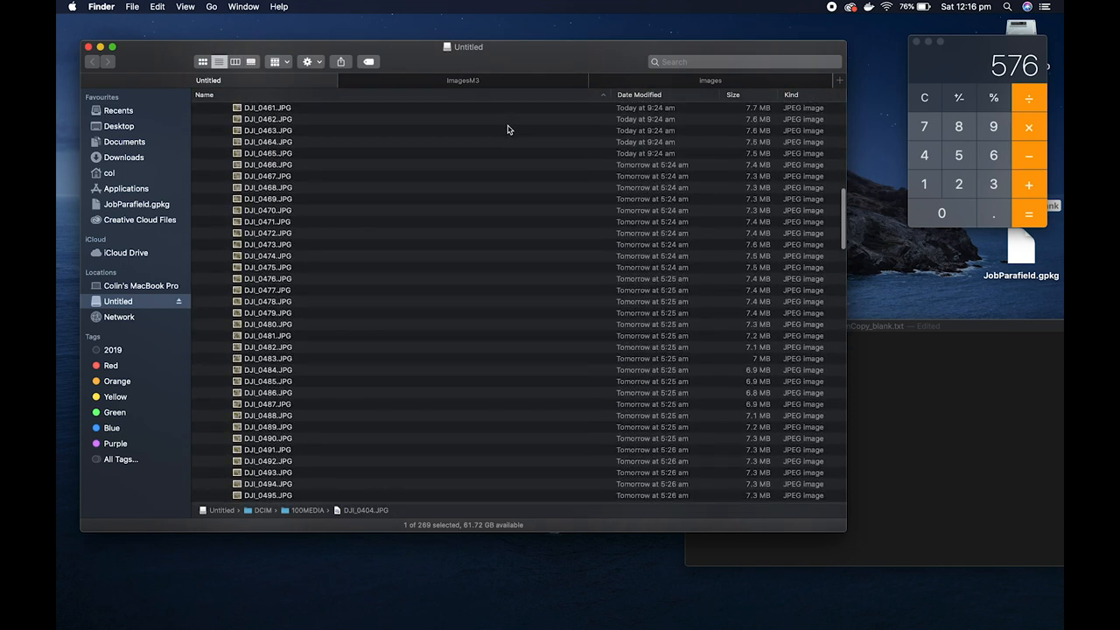
pyautogui.scroll(-3)
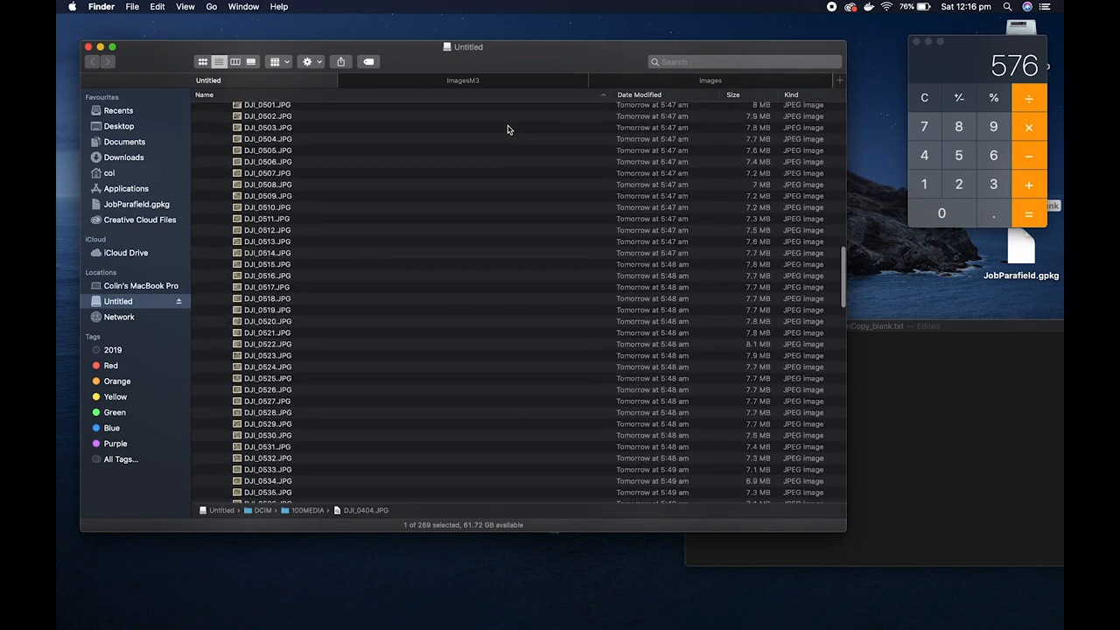
pyautogui.scroll(3)
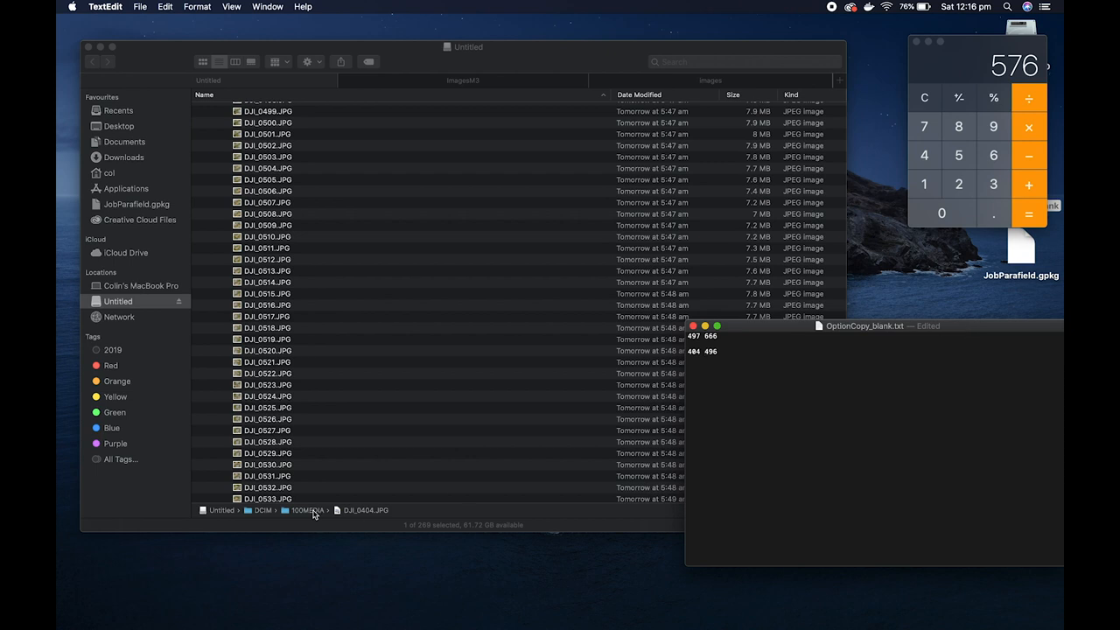
pyautogui.moveTo(354, 287)
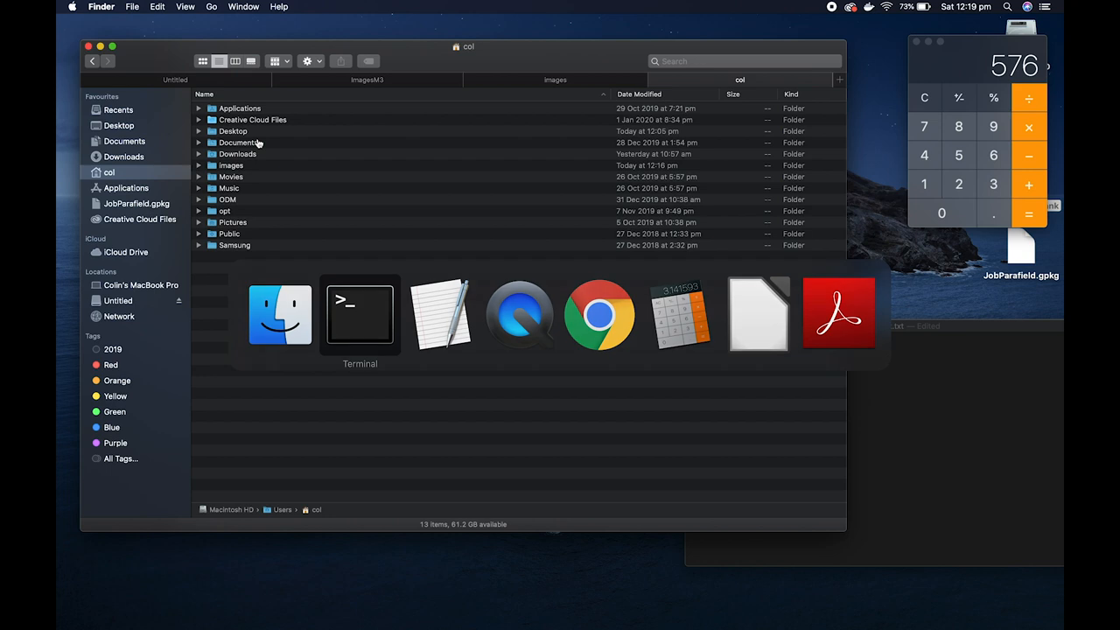
# Bring Terminal forward and run the ODM docker command on the 92 drone images
pyautogui.click(359, 313)
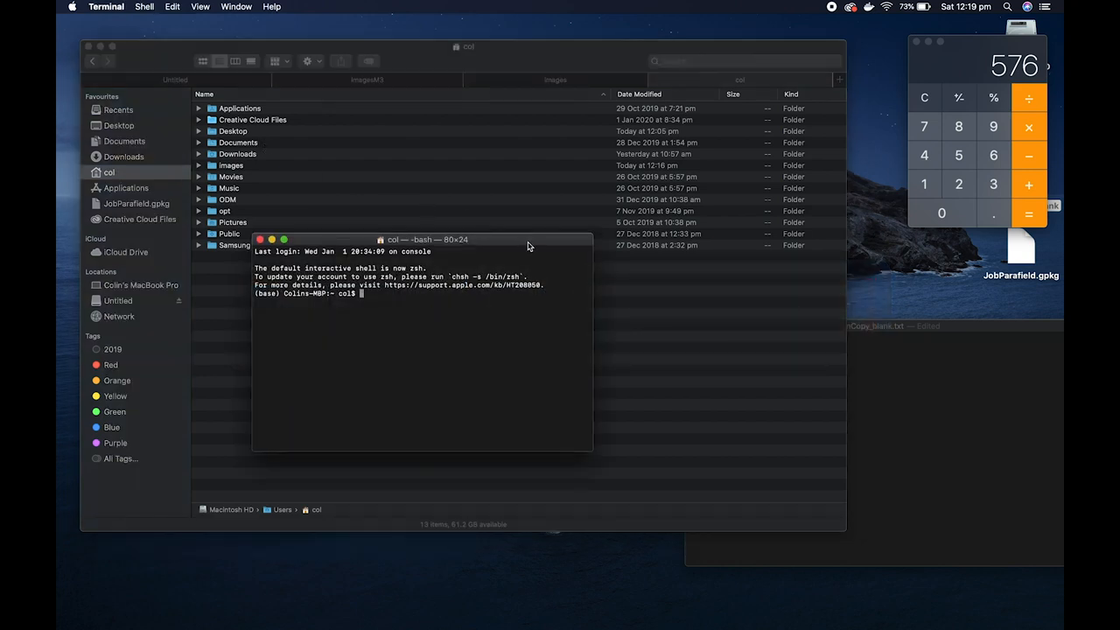
pyautogui.moveTo(423, 239); pyautogui.dragTo(481, 99)
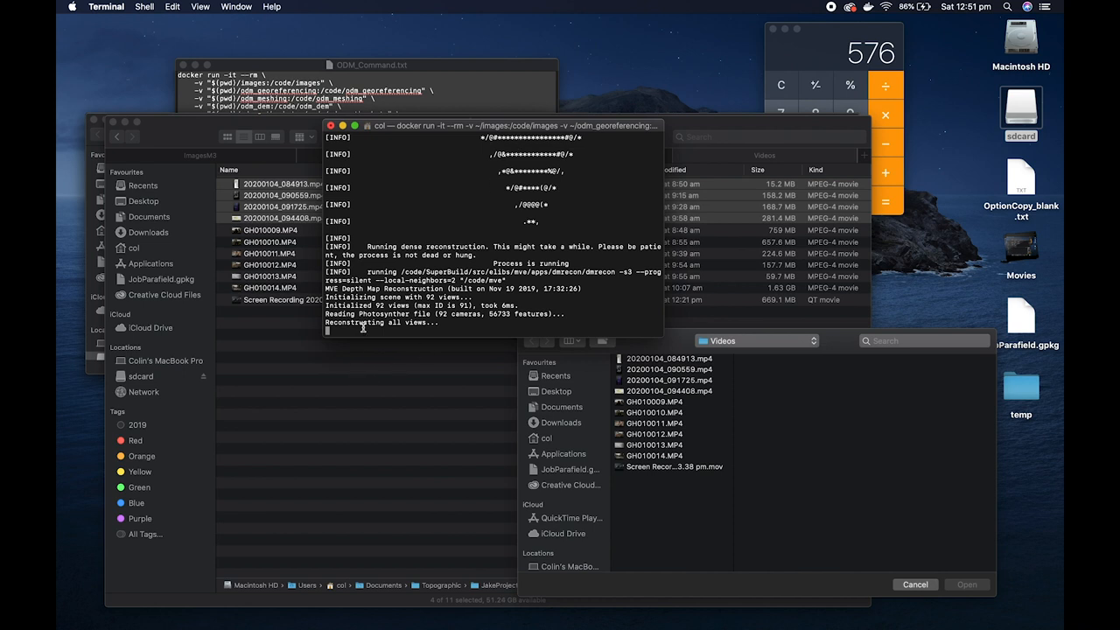
pyautogui.moveTo(467, 237)
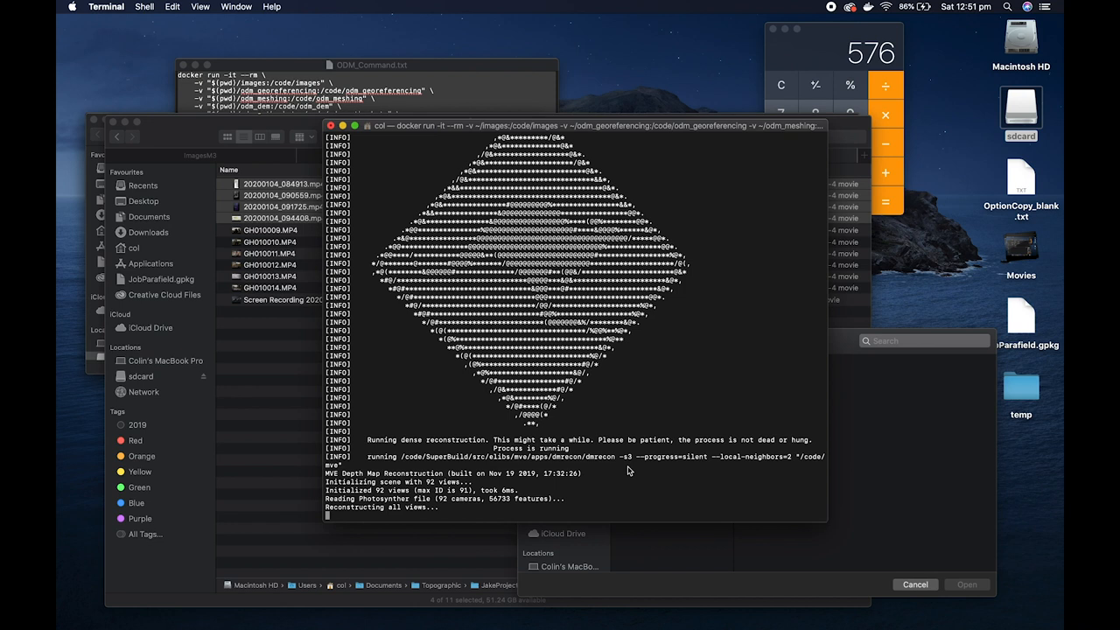
pyautogui.moveTo(685, 405)
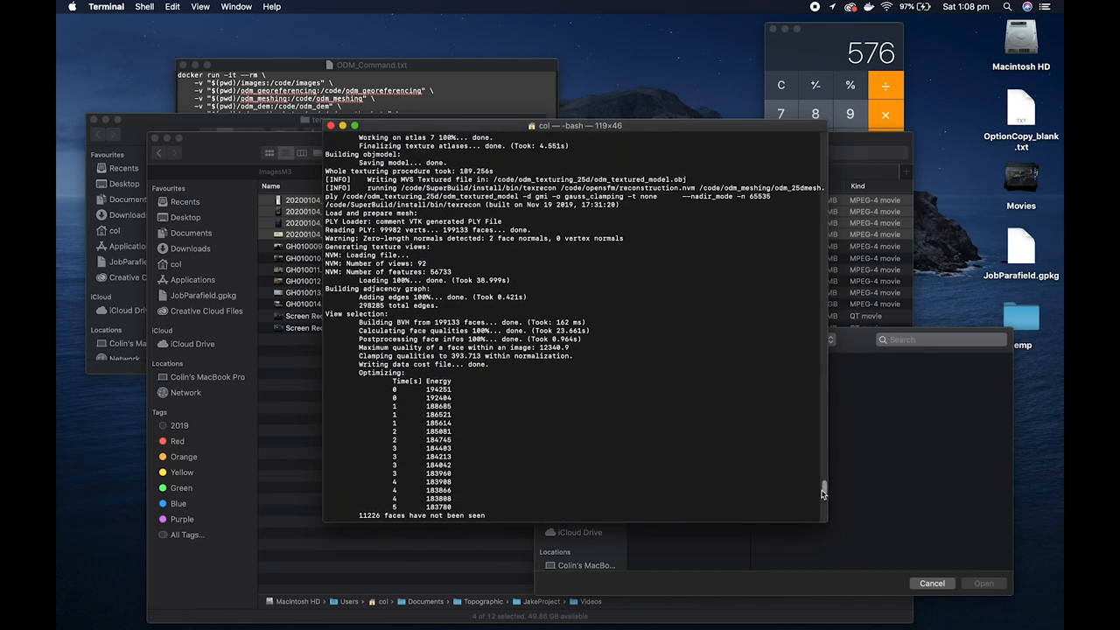
# Scroll back through the Terminal log to check ODM's mesh texturing output
pyautogui.scroll(3)
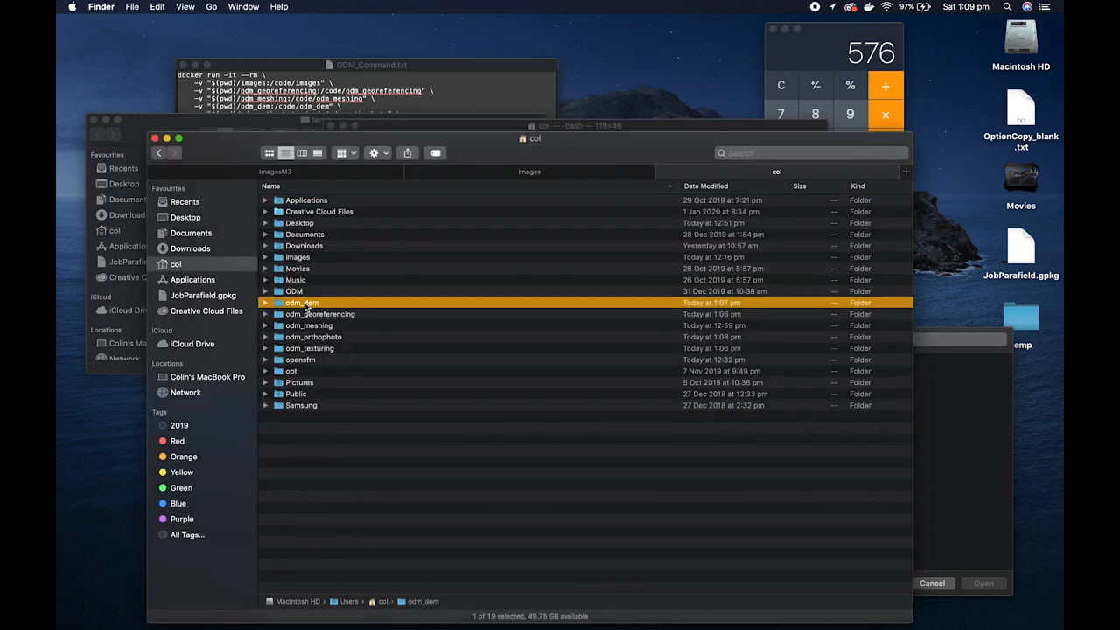
# Browse the odm_ folders and expand odm_georeferencing to view its gpkg and LAS files
pyautogui.click(319, 314)
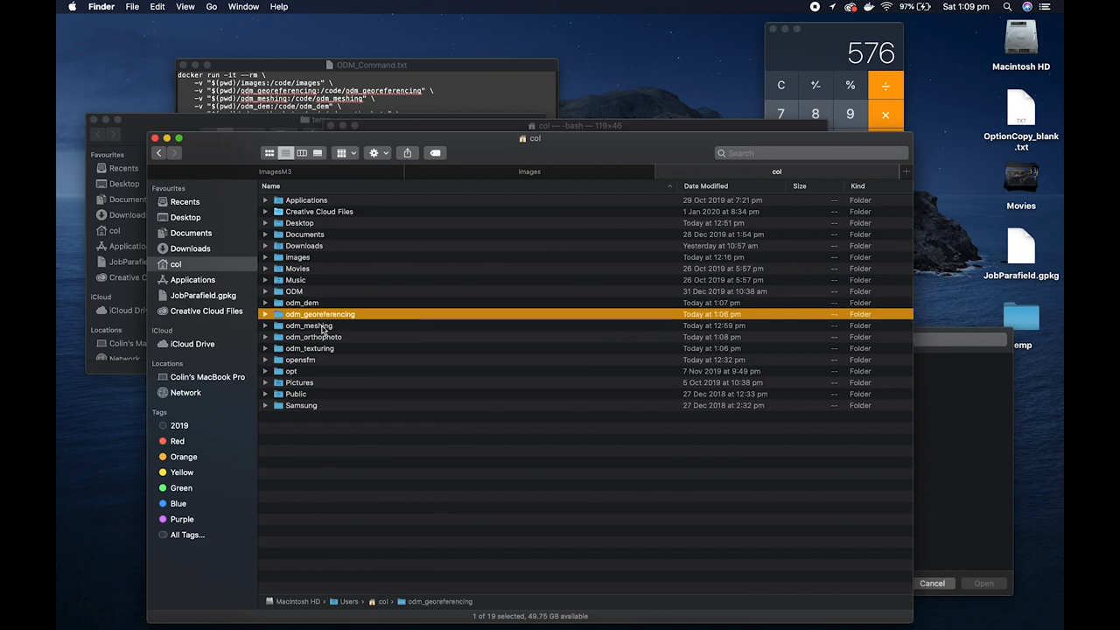
pyautogui.click(313, 337)
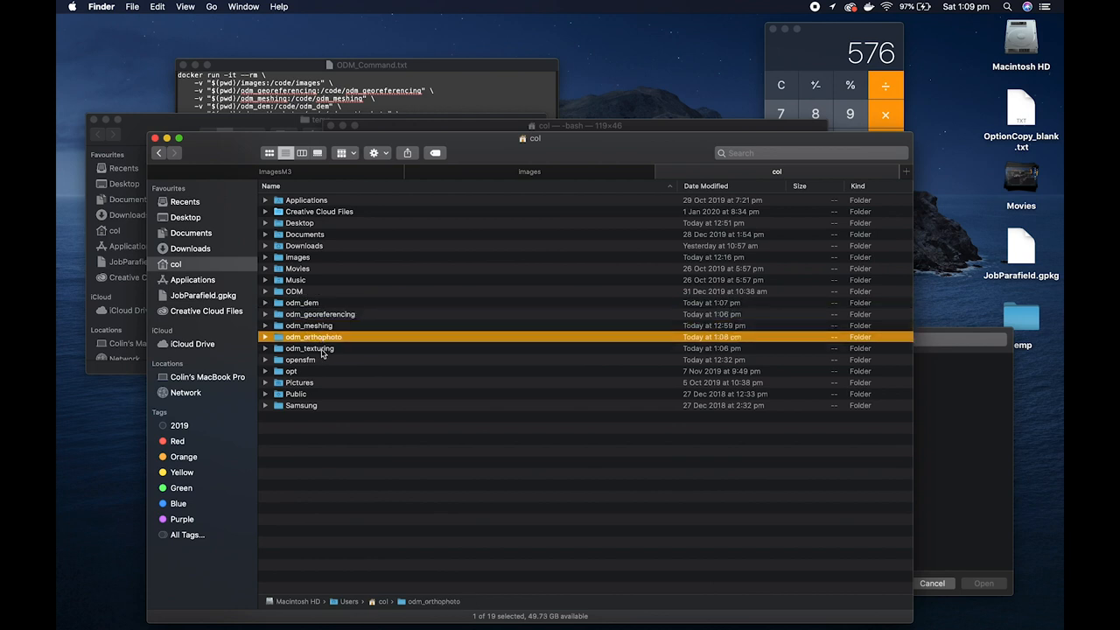
pyautogui.click(309, 349)
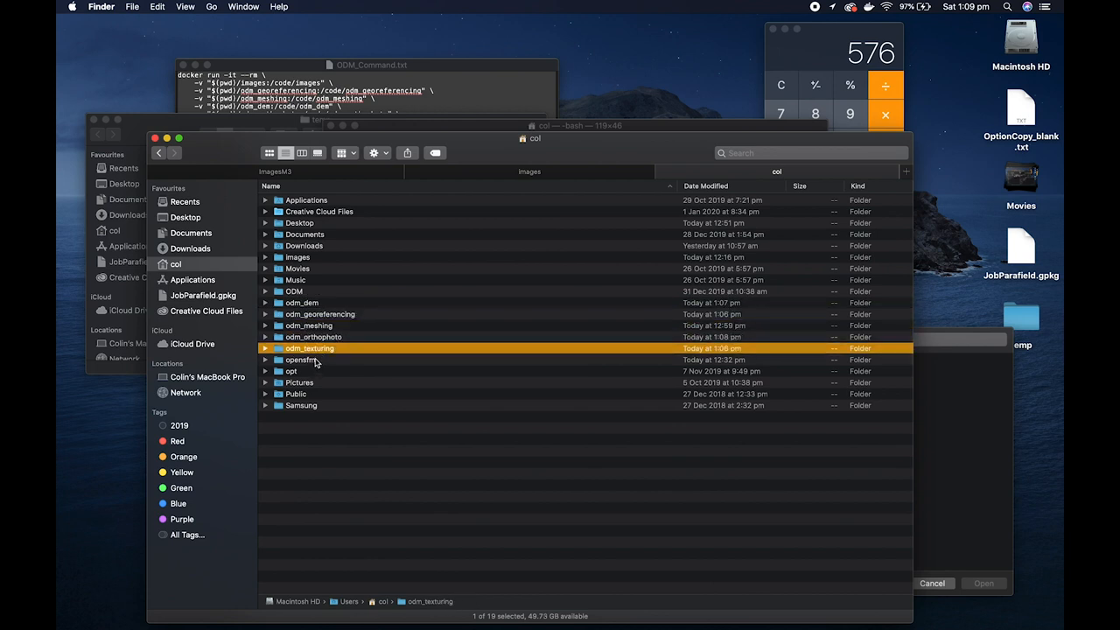
pyautogui.click(300, 360)
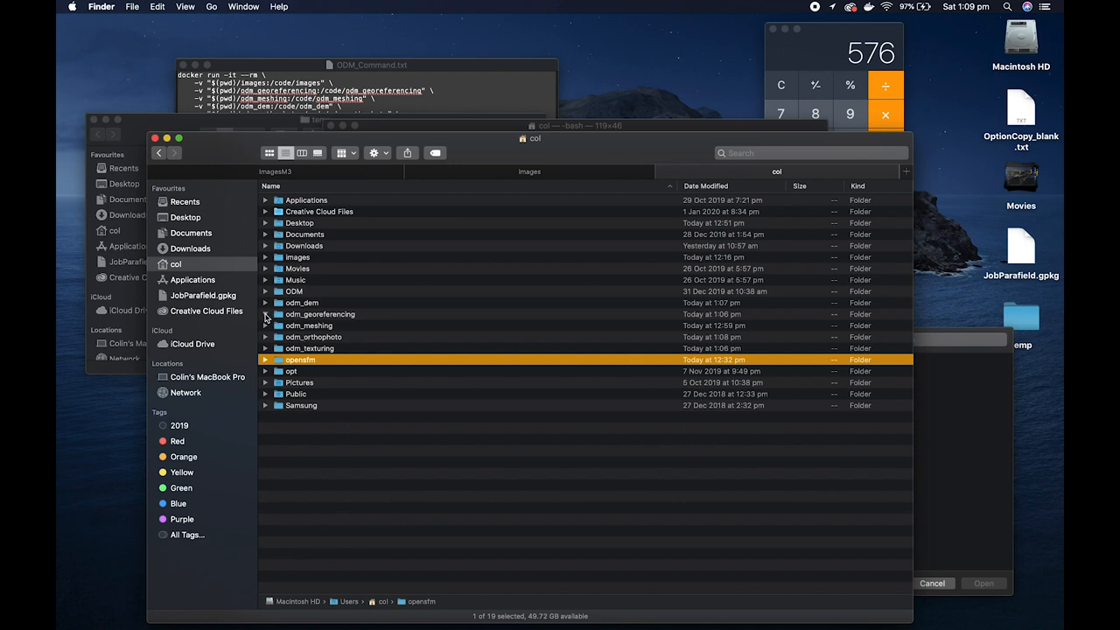
pyautogui.click(265, 314)
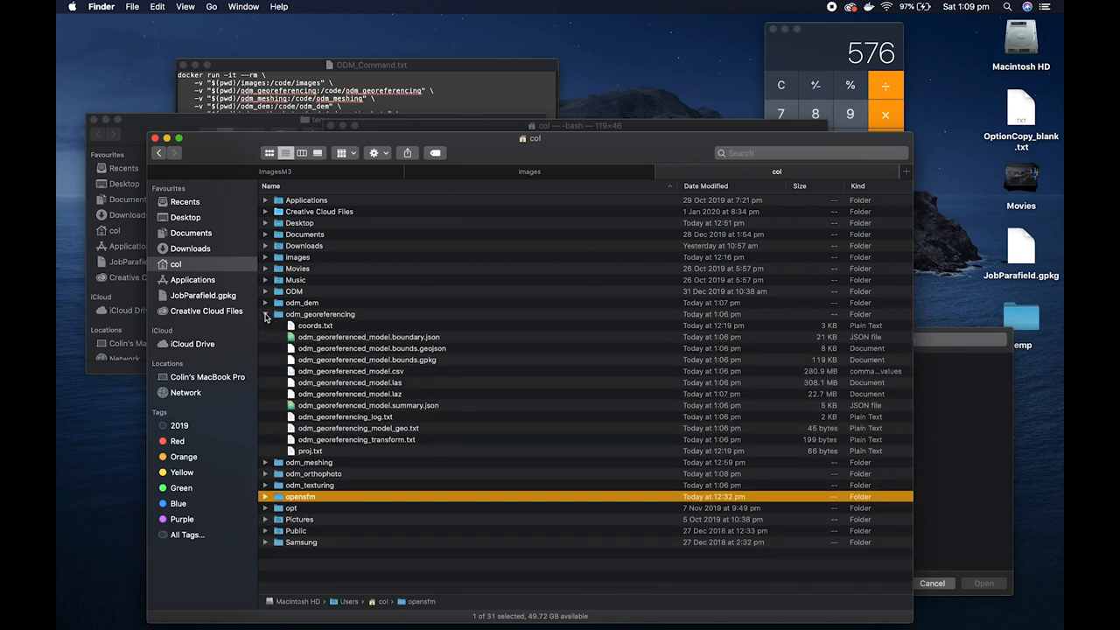
pyautogui.click(367, 360)
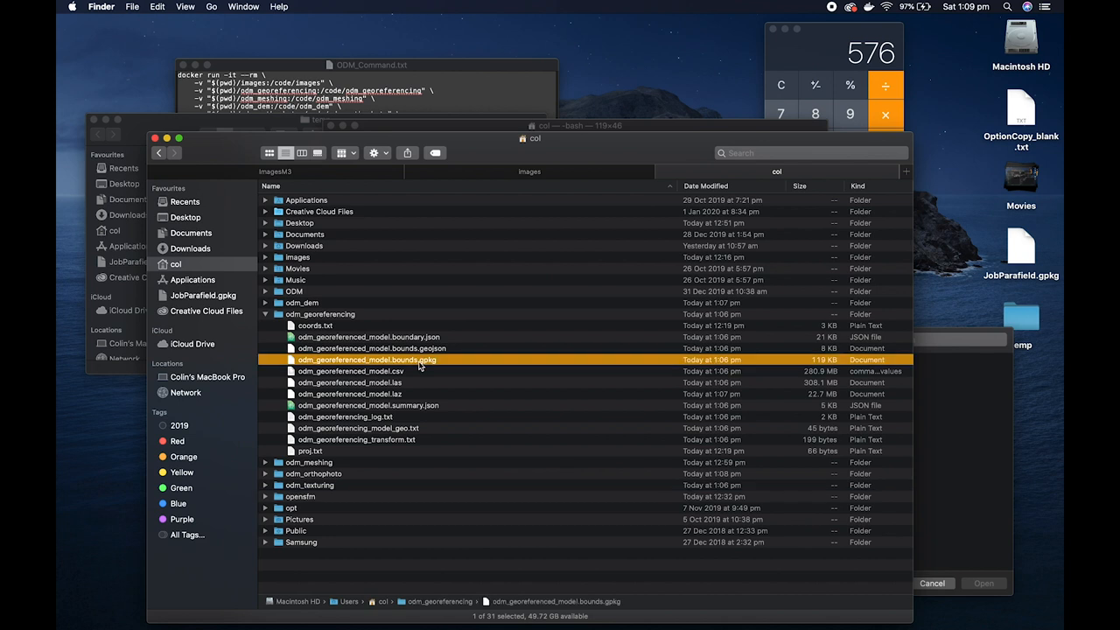
pyautogui.moveTo(402, 385)
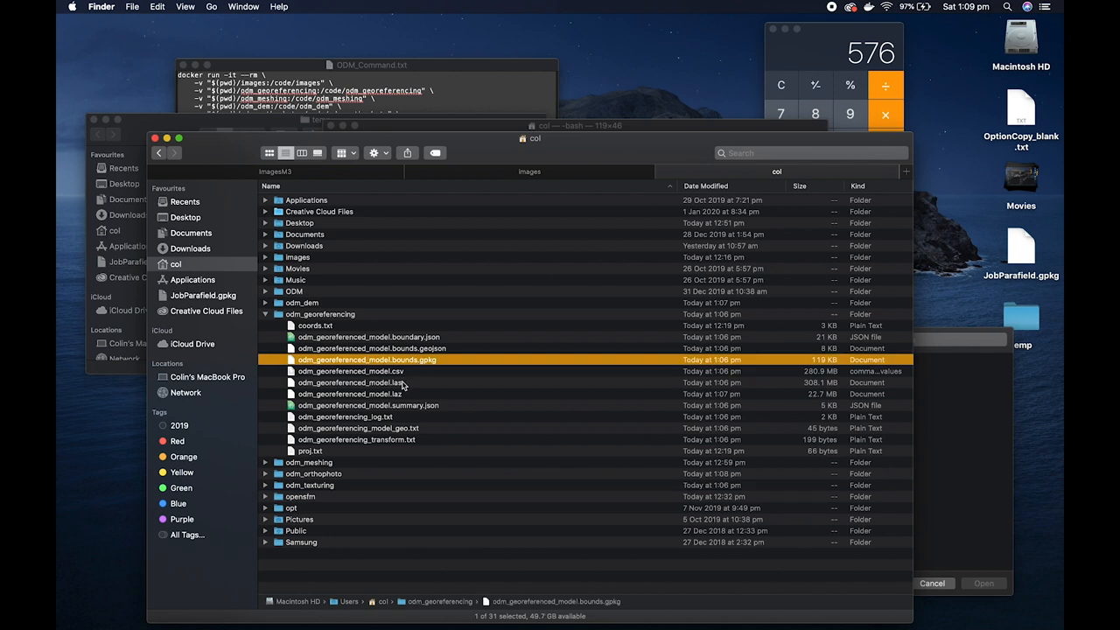
pyautogui.click(350, 383)
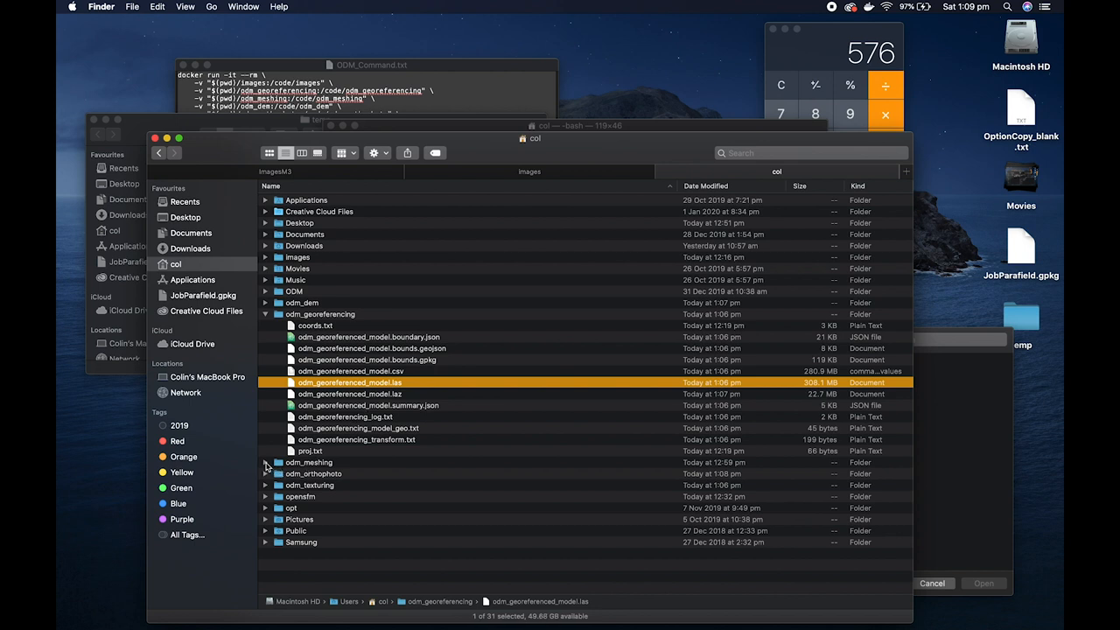
# Expand odm_meshing to reveal odm_mesh.ply and the second PLY mesh
pyautogui.click(266, 462)
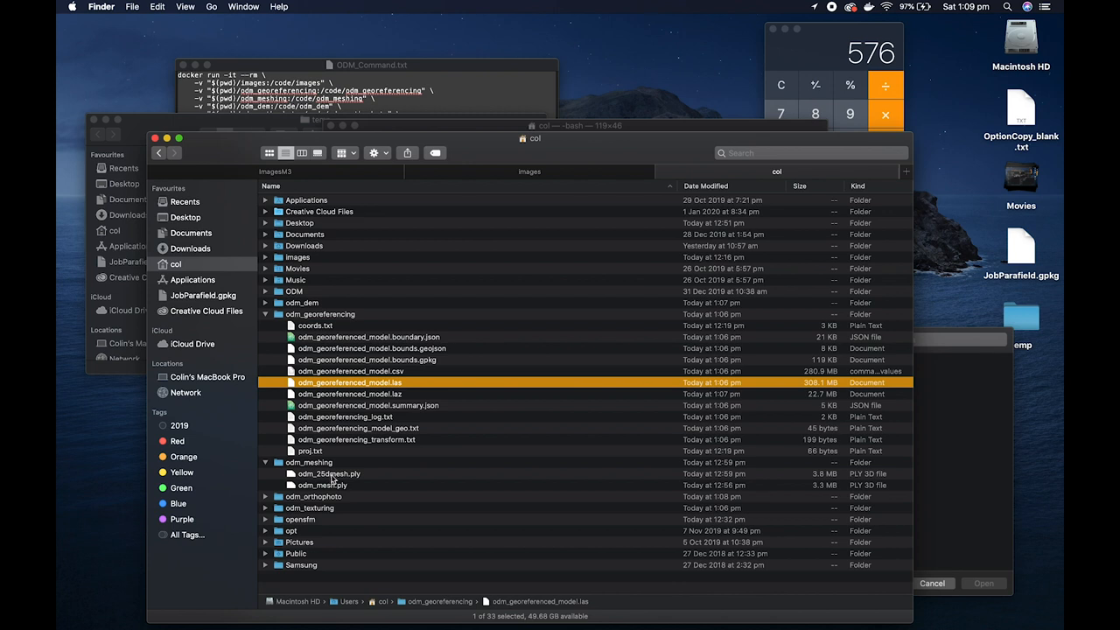
pyautogui.click(322, 485)
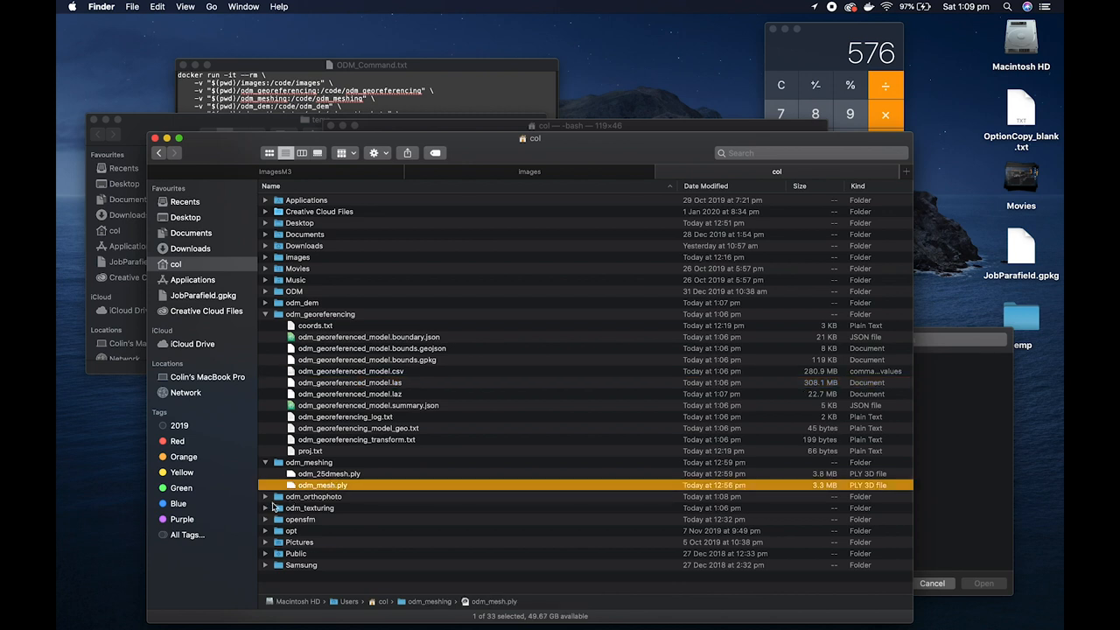
pyautogui.click(266, 497)
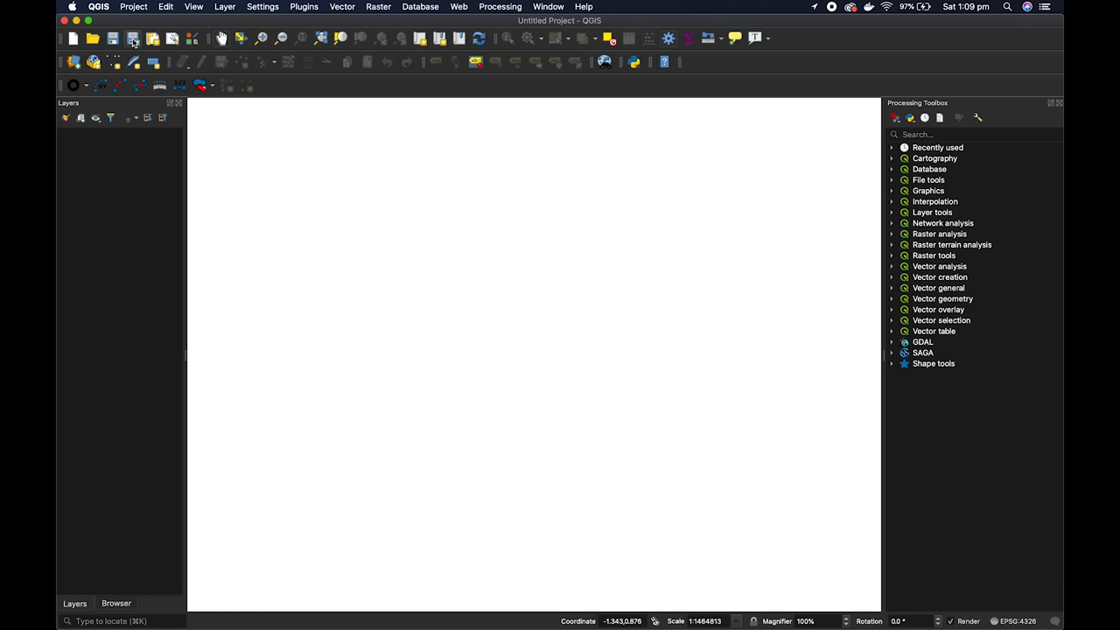
pyautogui.moveTo(120, 23)
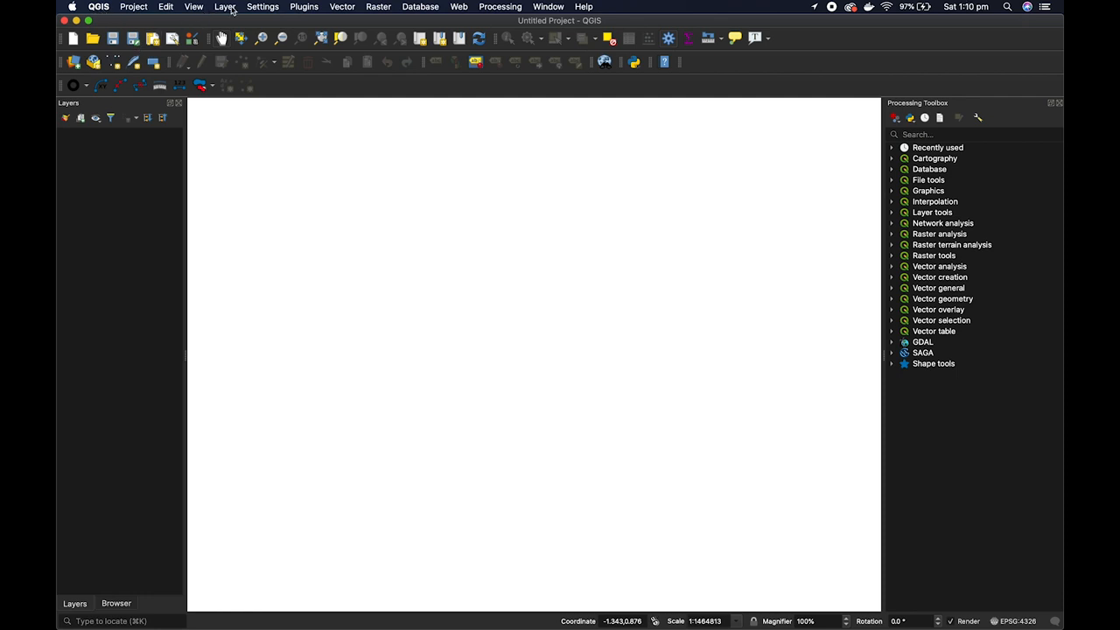
# Add col/odm_orthophoto/odm_orthophoto.tif to the project as a raster layer
pyautogui.click(225, 6)
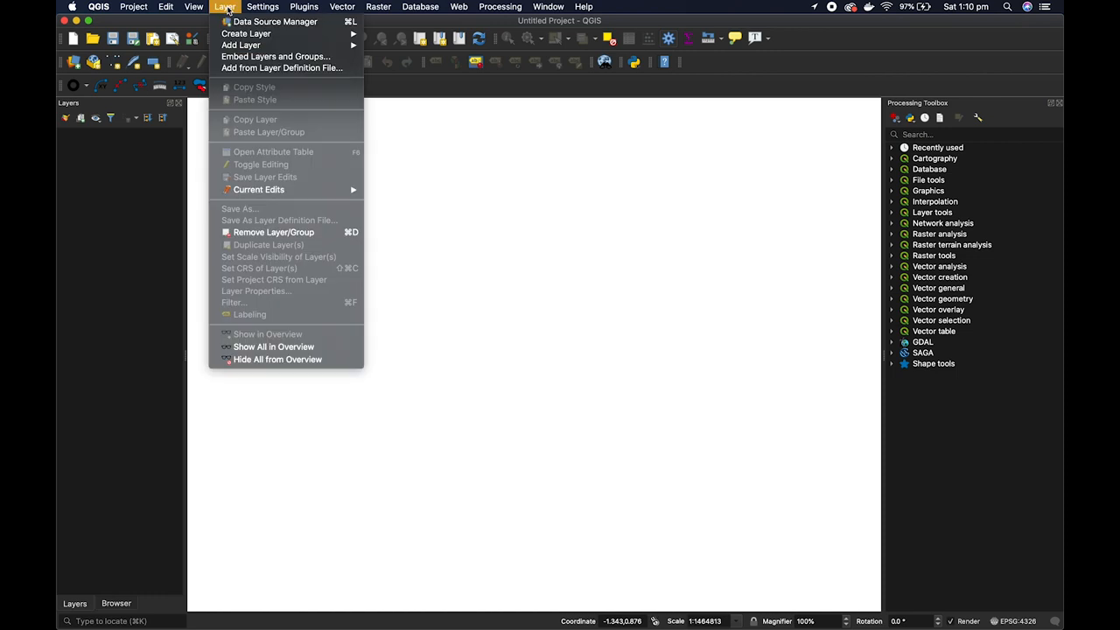
pyautogui.moveTo(241, 45)
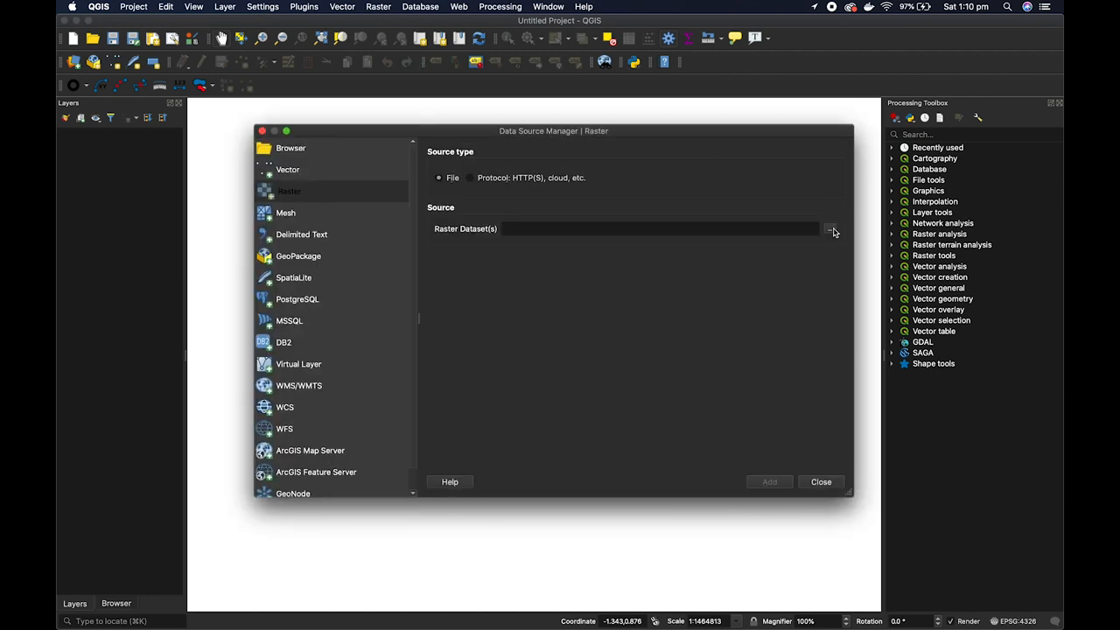
pyautogui.click(830, 228)
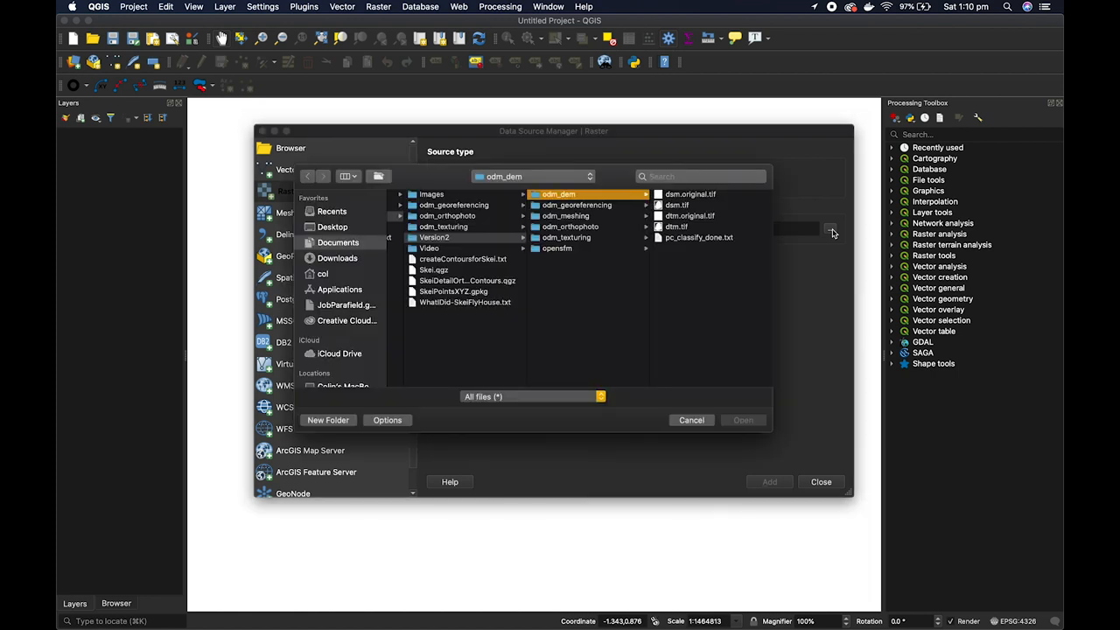
pyautogui.moveTo(455, 254)
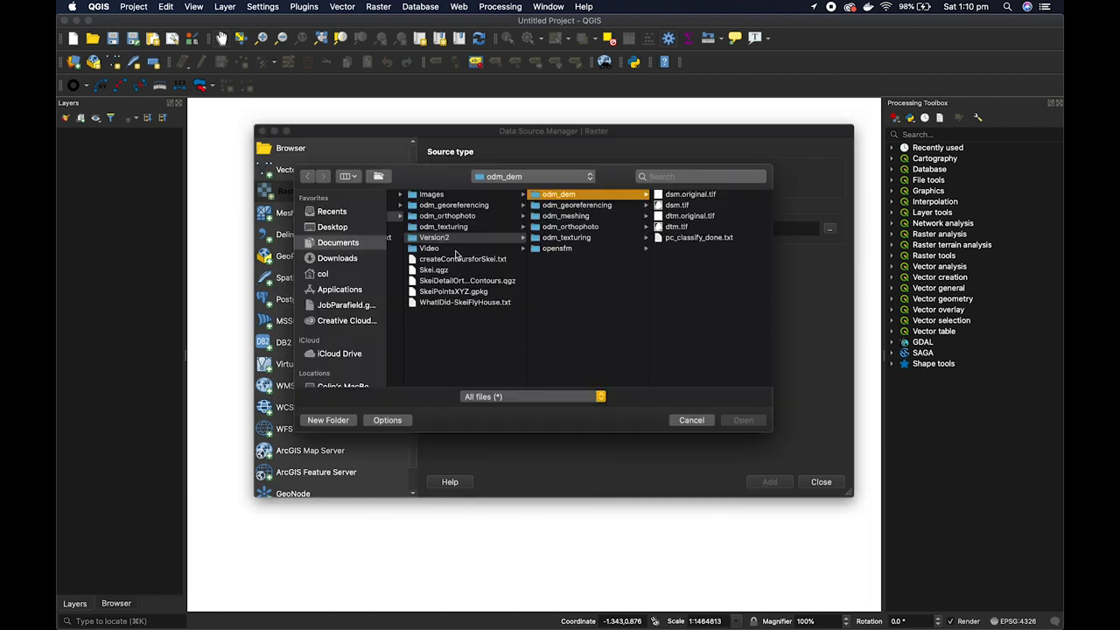
pyautogui.click(322, 274)
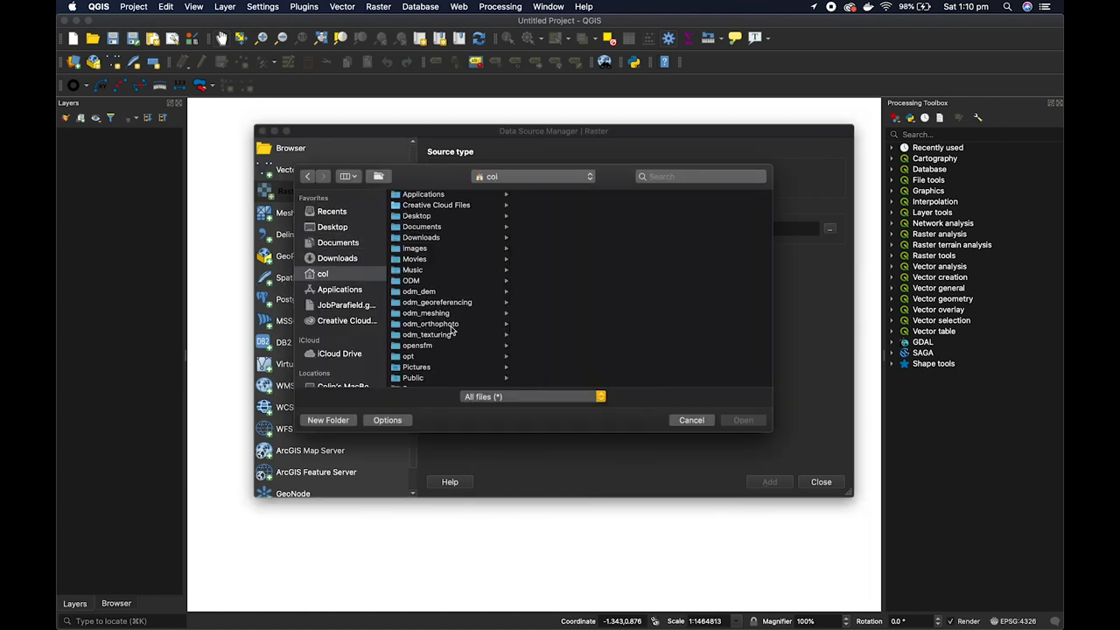
pyautogui.click(429, 323)
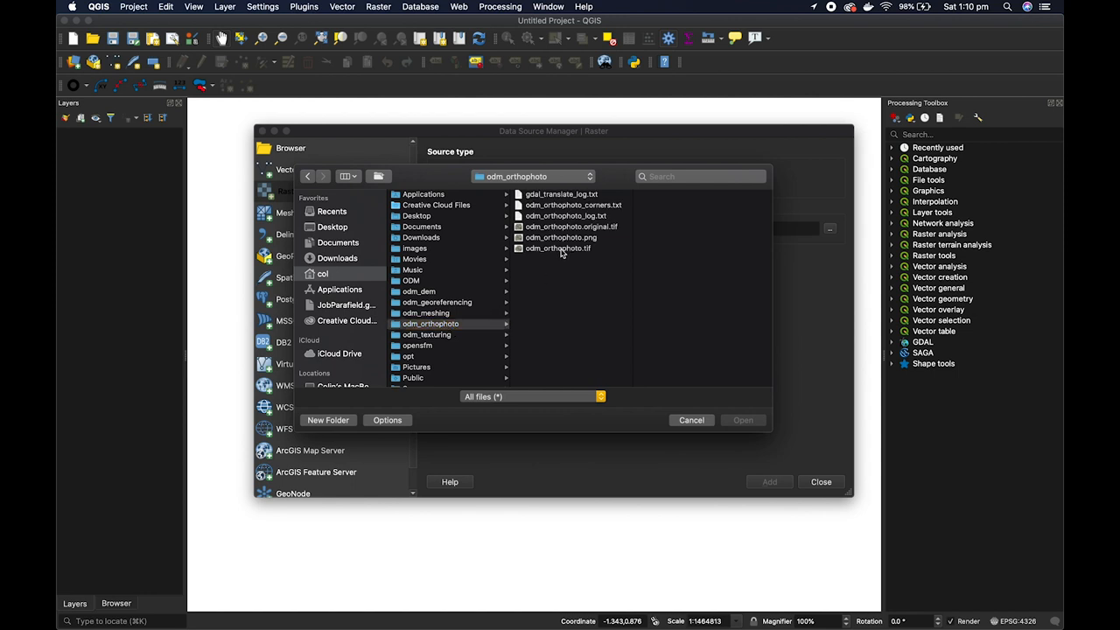
pyautogui.click(557, 248)
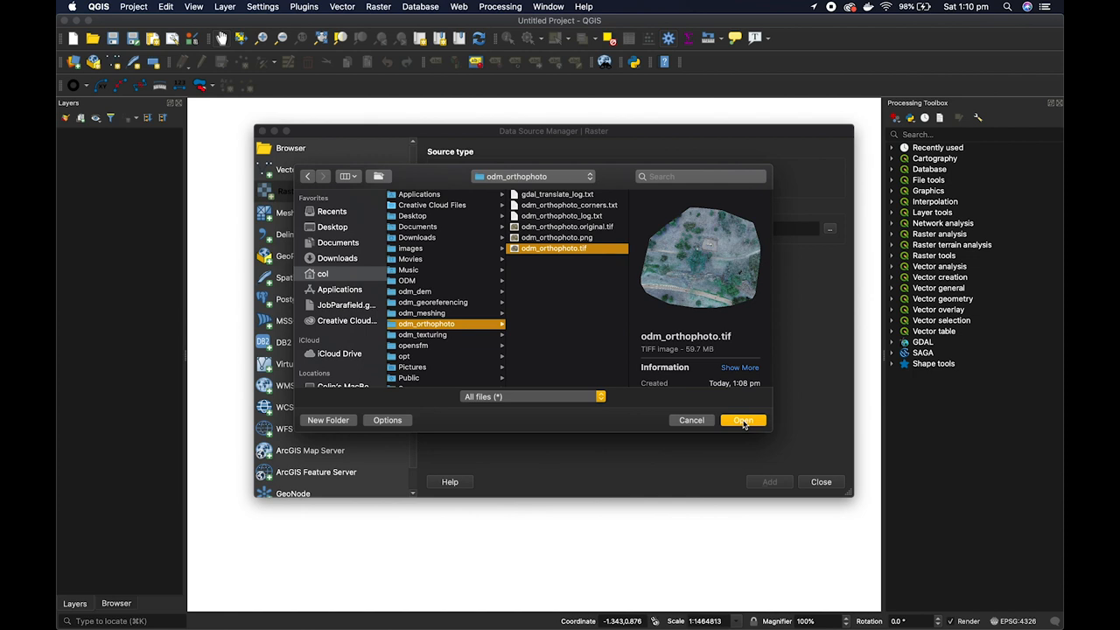
pyautogui.click(742, 420)
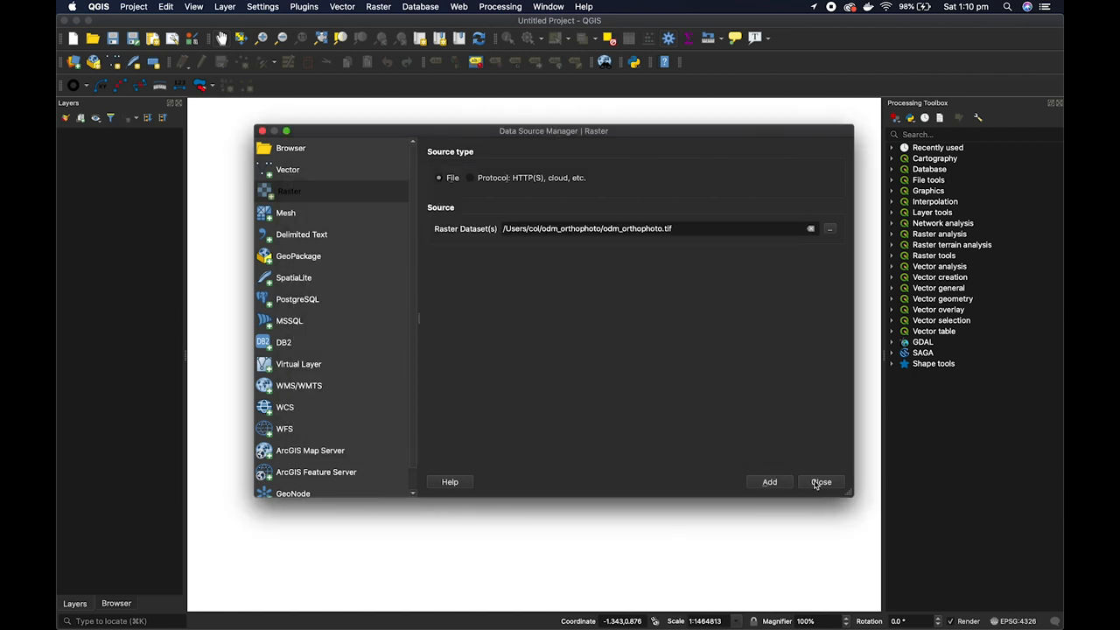
pyautogui.click(769, 482)
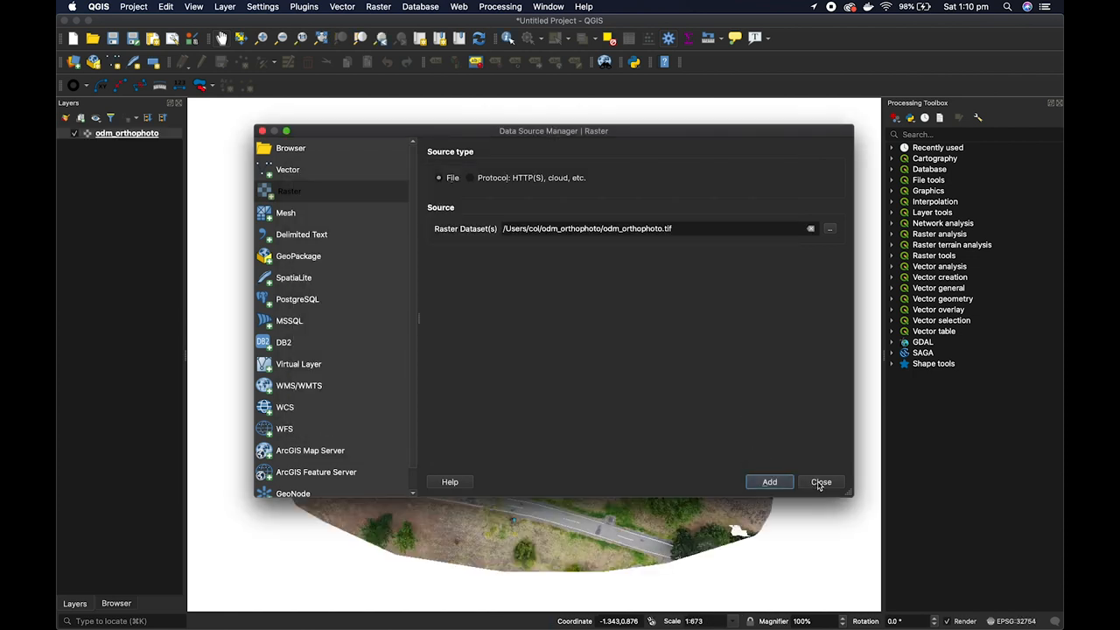
# Close the Data Source Manager and zoom in close on the footbridge in the orthophoto
pyautogui.click(821, 483)
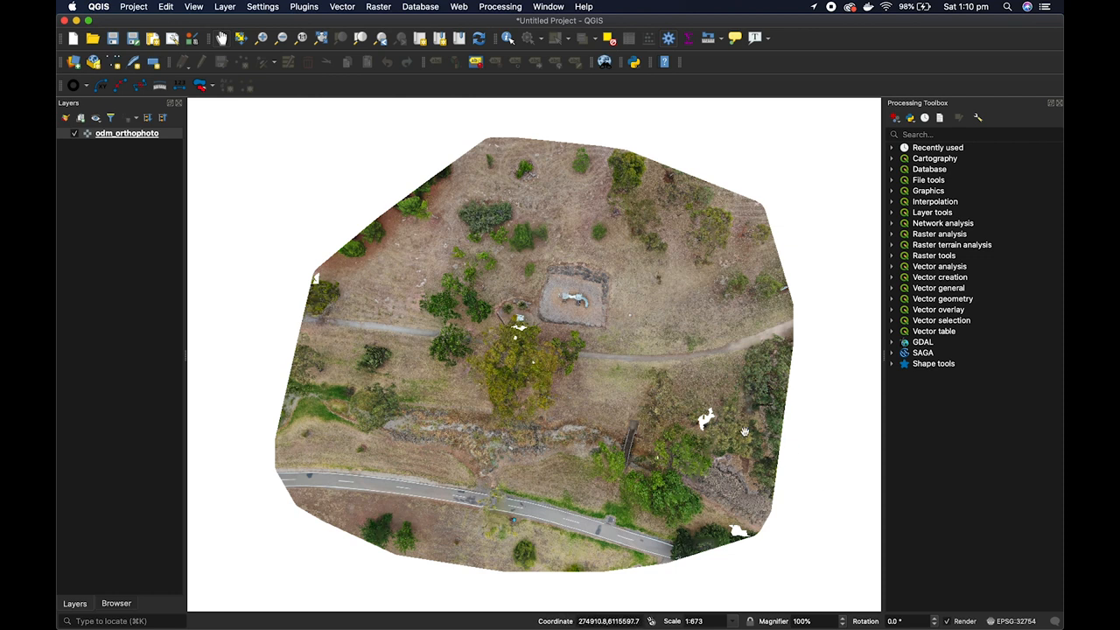
pyautogui.moveTo(704, 416)
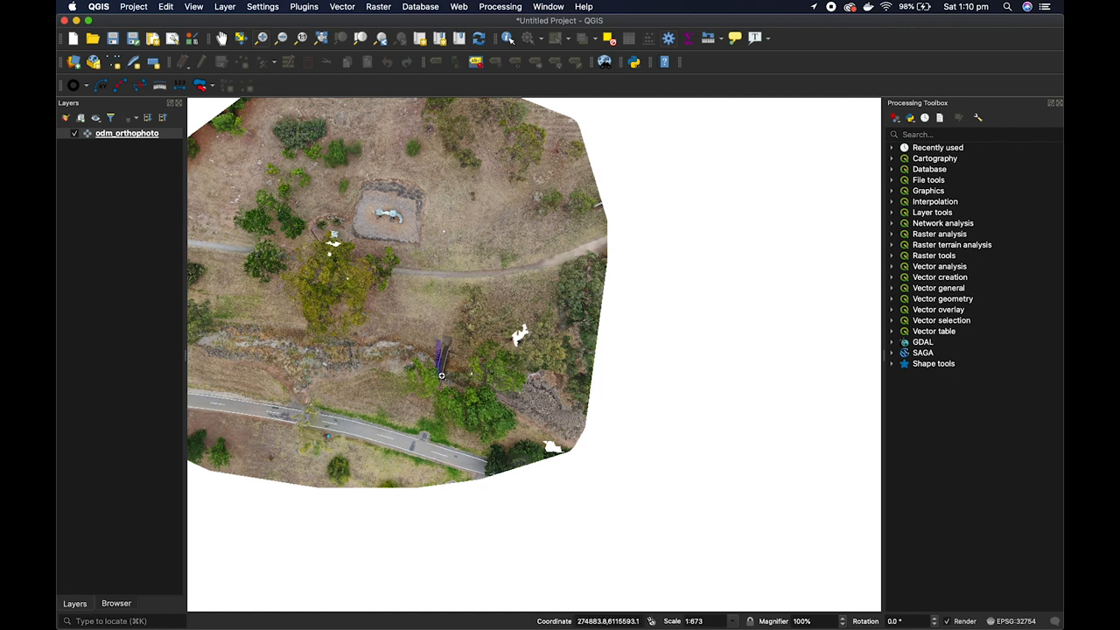
pyautogui.scroll(3)
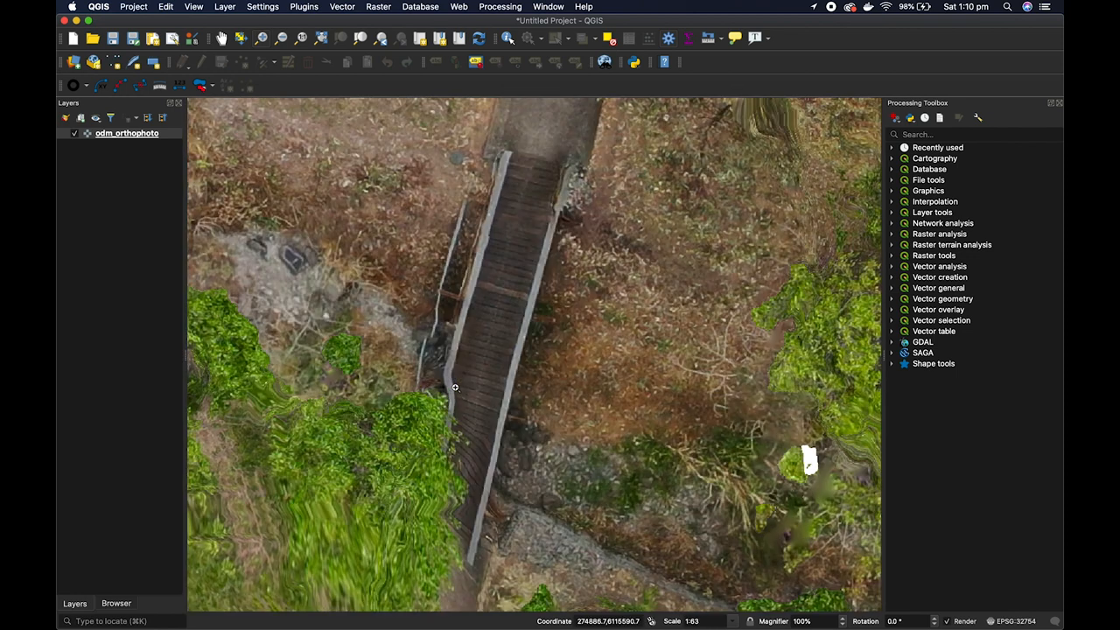
pyautogui.moveTo(350, 502)
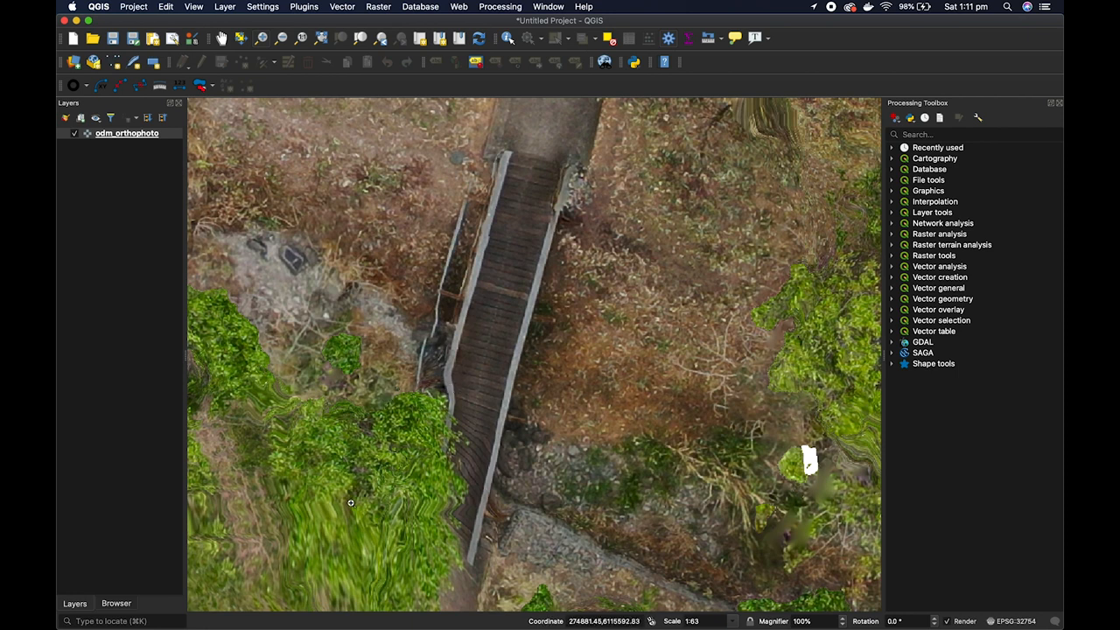
pyautogui.moveTo(490, 429)
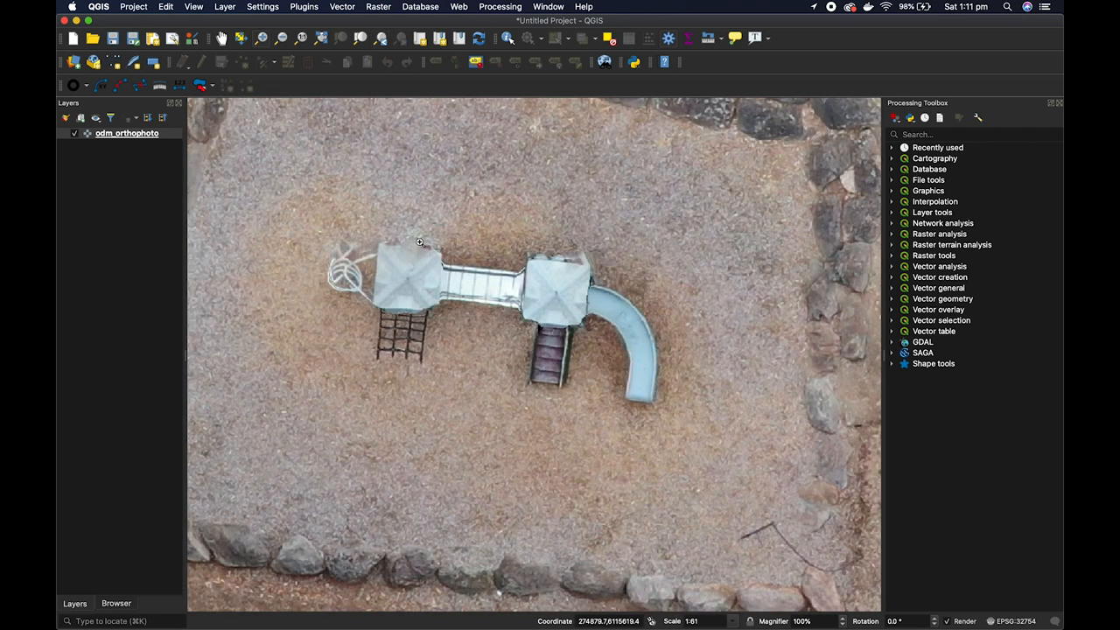
pyautogui.moveTo(429, 306)
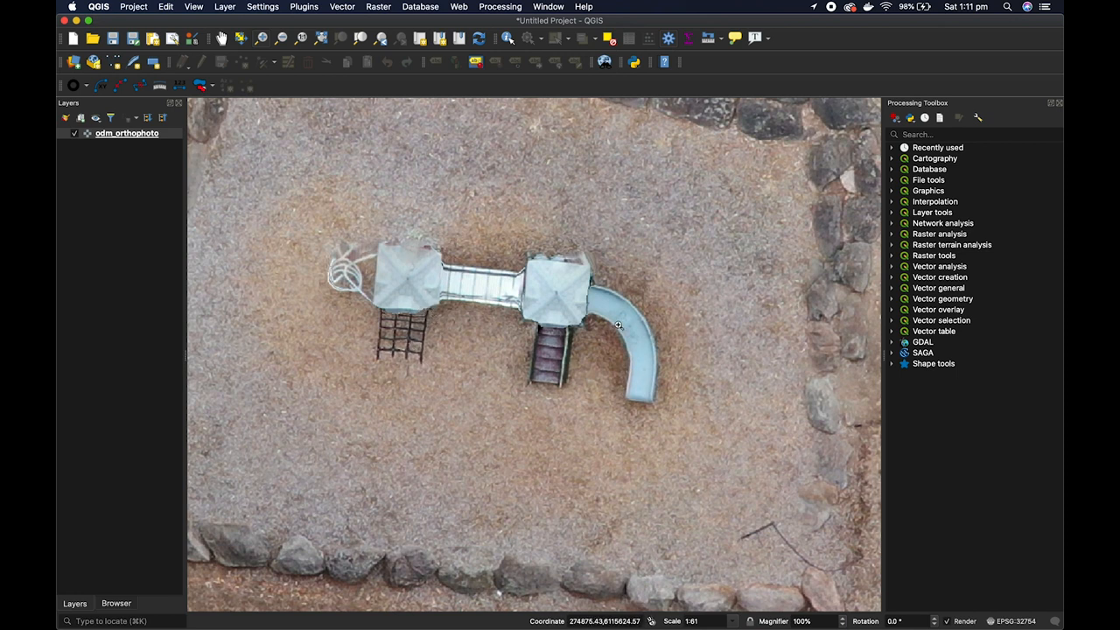
pyautogui.moveTo(449, 304)
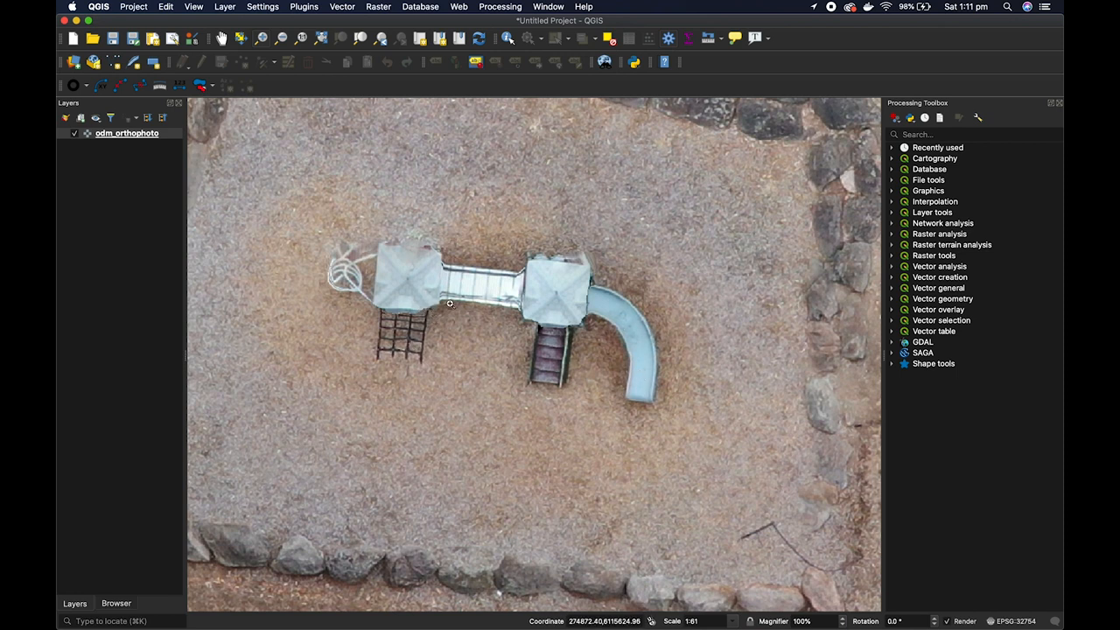
pyautogui.moveTo(337, 286)
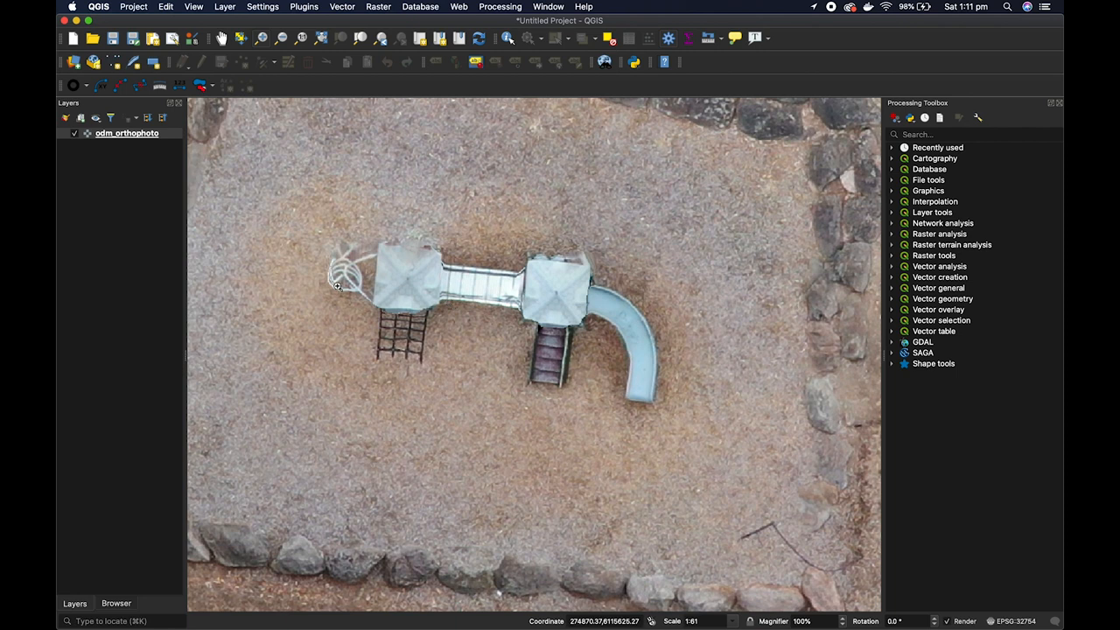
pyautogui.moveTo(268, 95)
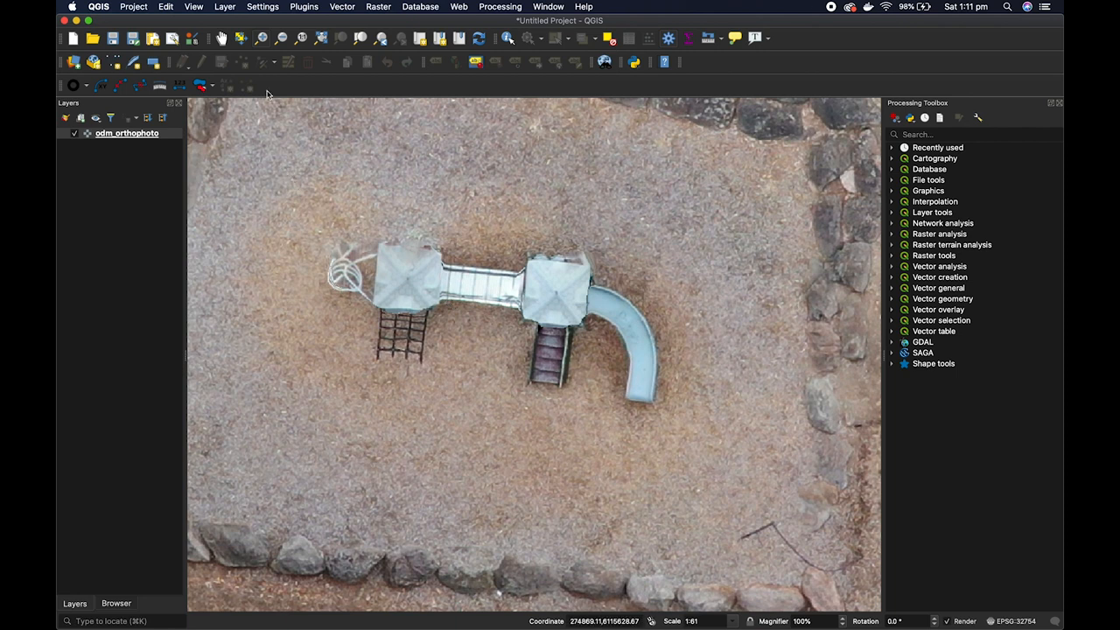
# Add the Google Satellite XYZ tile layer and re-enable odm_orthophoto on top of it
pyautogui.click(115, 603)
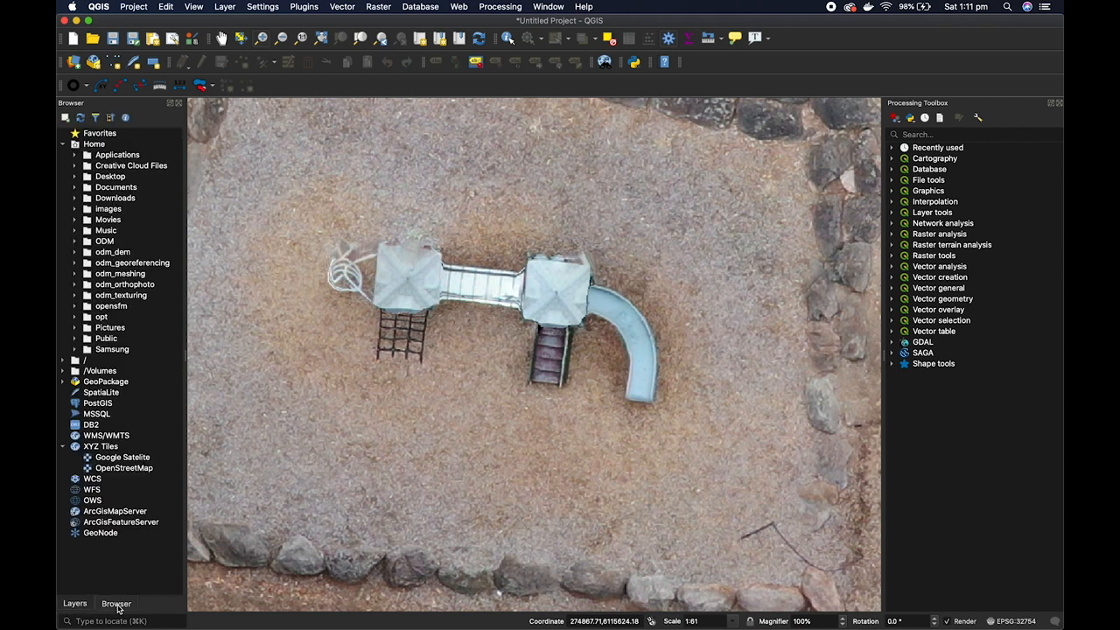
pyautogui.moveTo(118, 492)
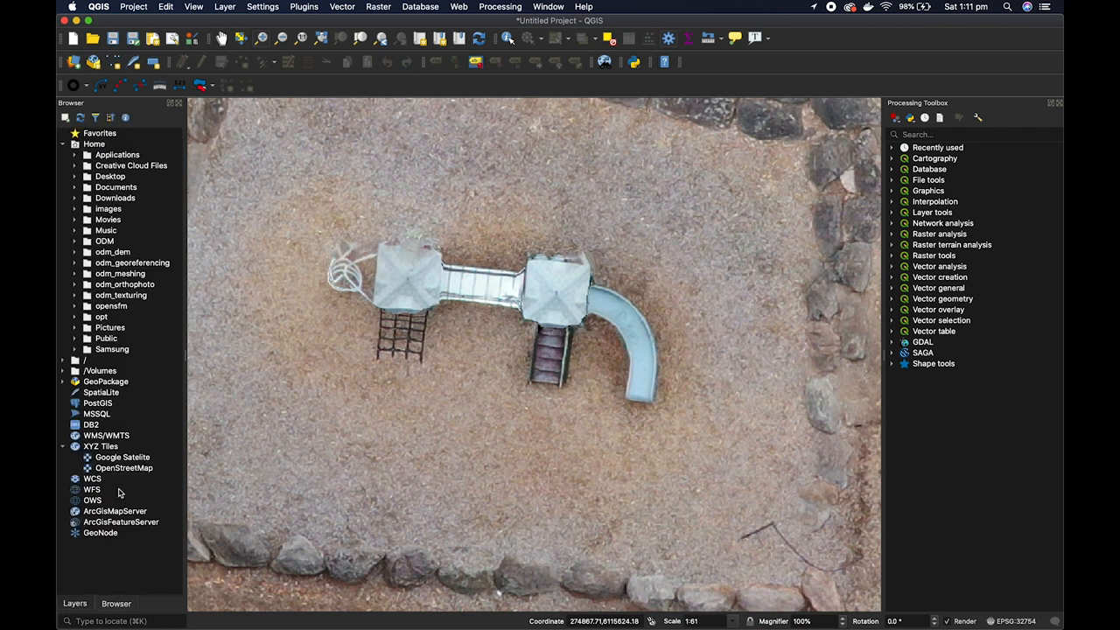
pyautogui.click(63, 143)
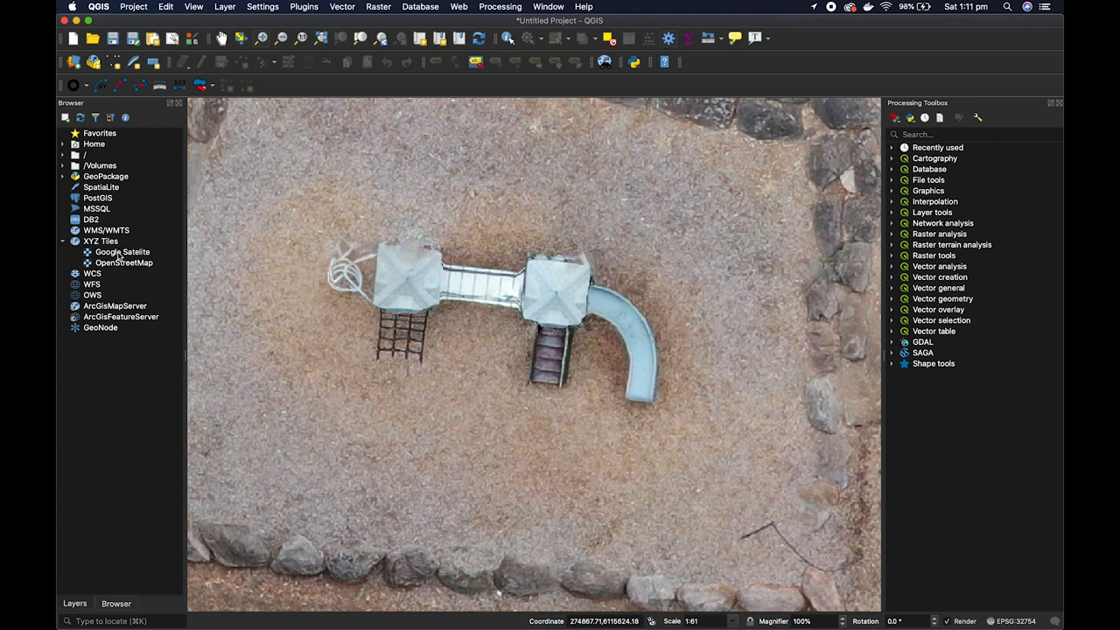
pyautogui.click(122, 252)
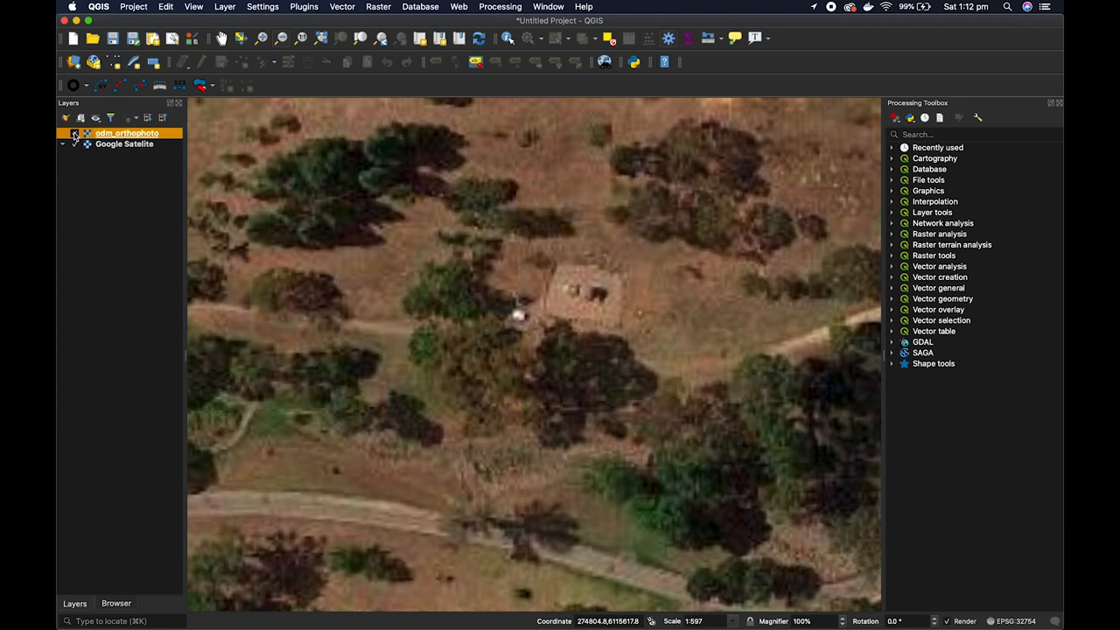
pyautogui.click(75, 133)
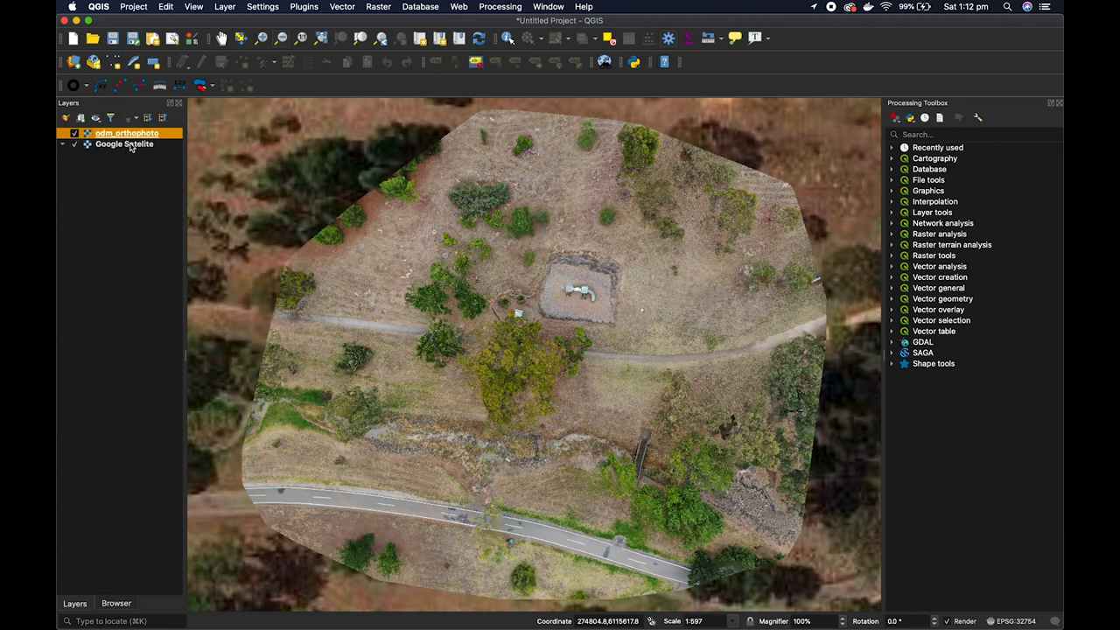
pyautogui.moveTo(127, 133)
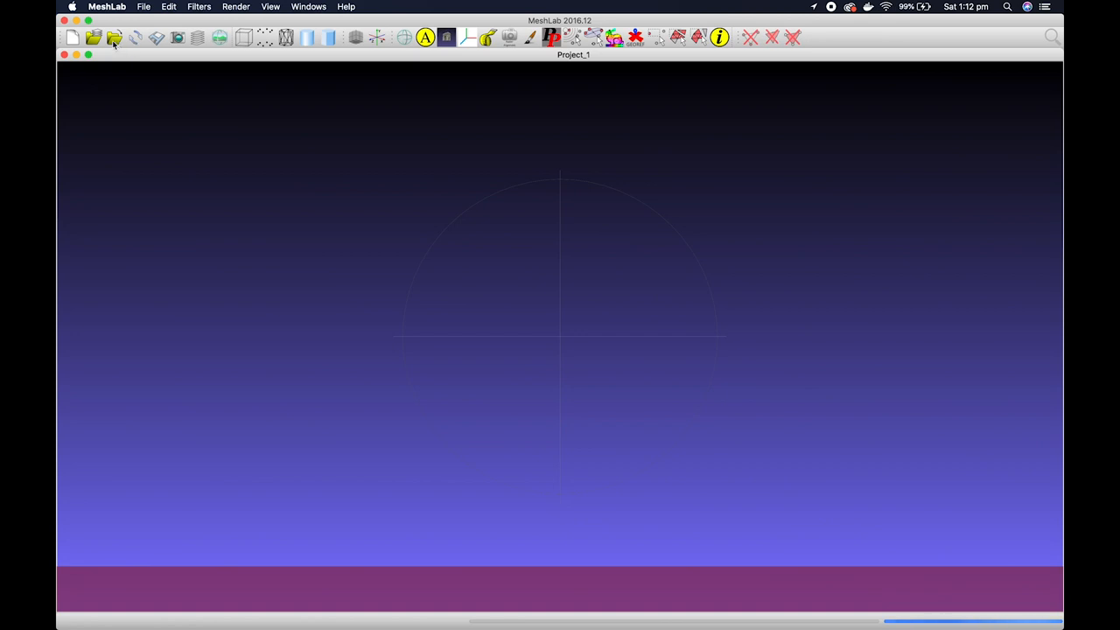
# Import odm_textured_model_geo.obj from the home folder's odm_texturing directory
pyautogui.click(114, 37)
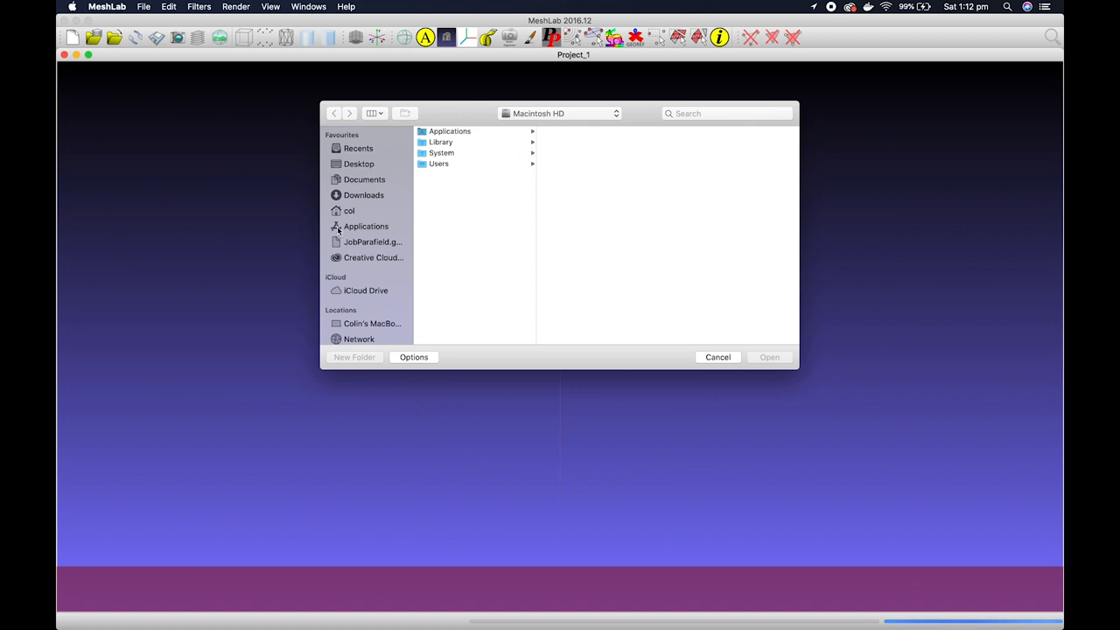
pyautogui.click(350, 210)
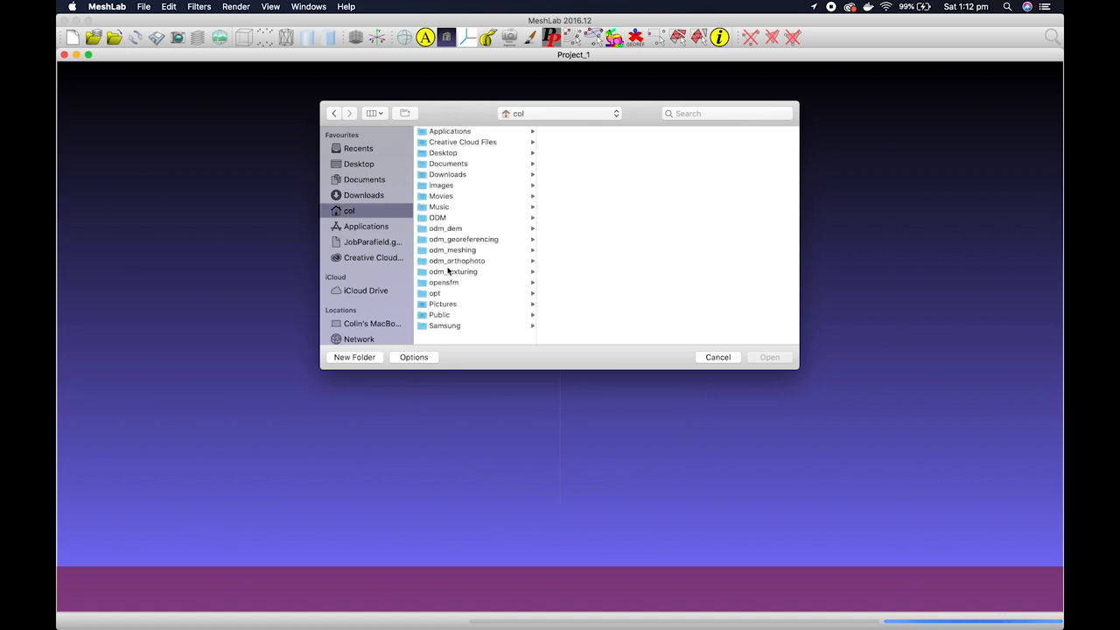
pyautogui.click(453, 271)
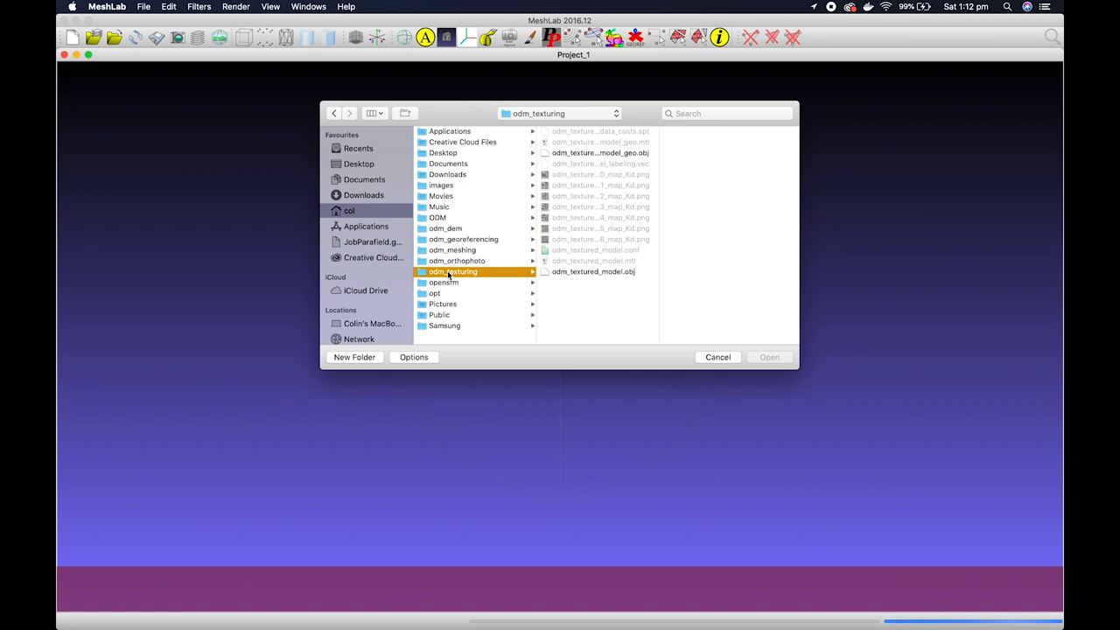
pyautogui.moveTo(629, 165)
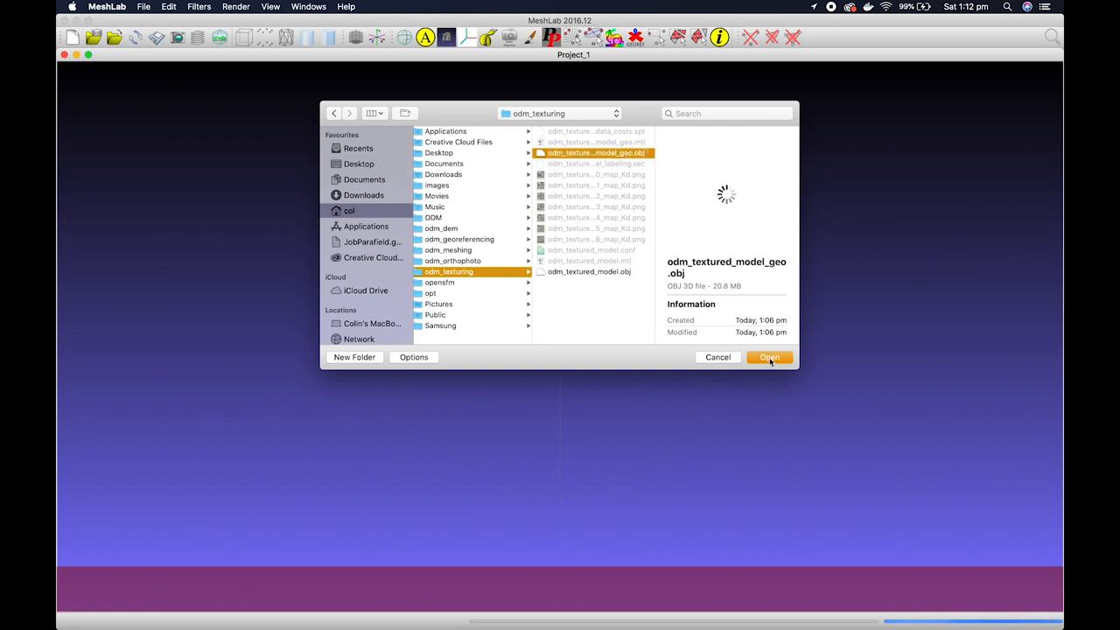
pyautogui.click(768, 357)
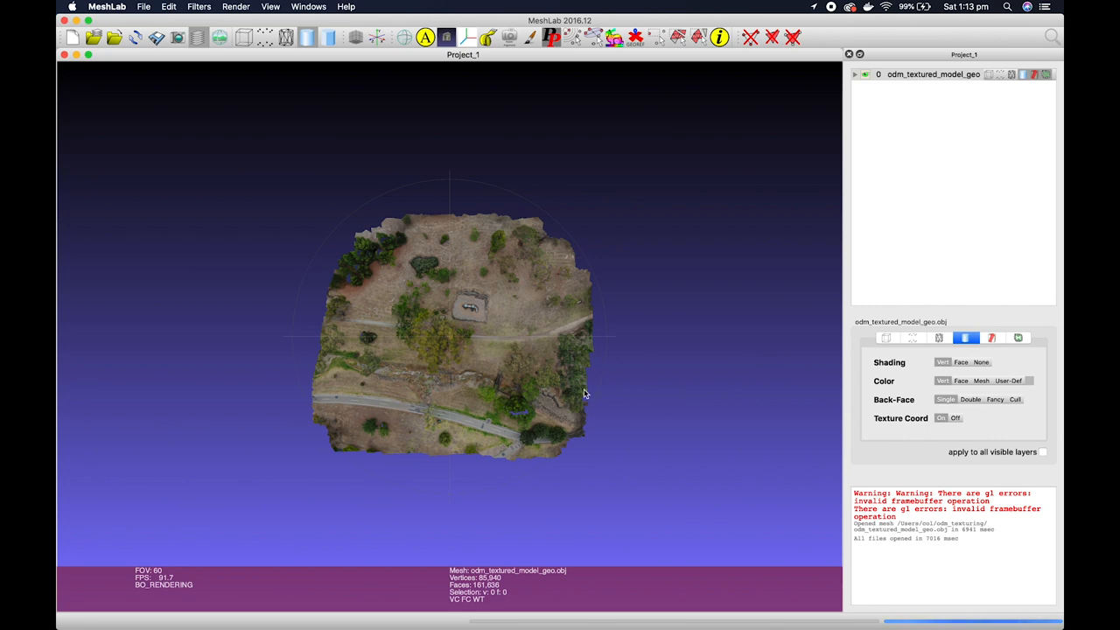
pyautogui.moveTo(489, 322)
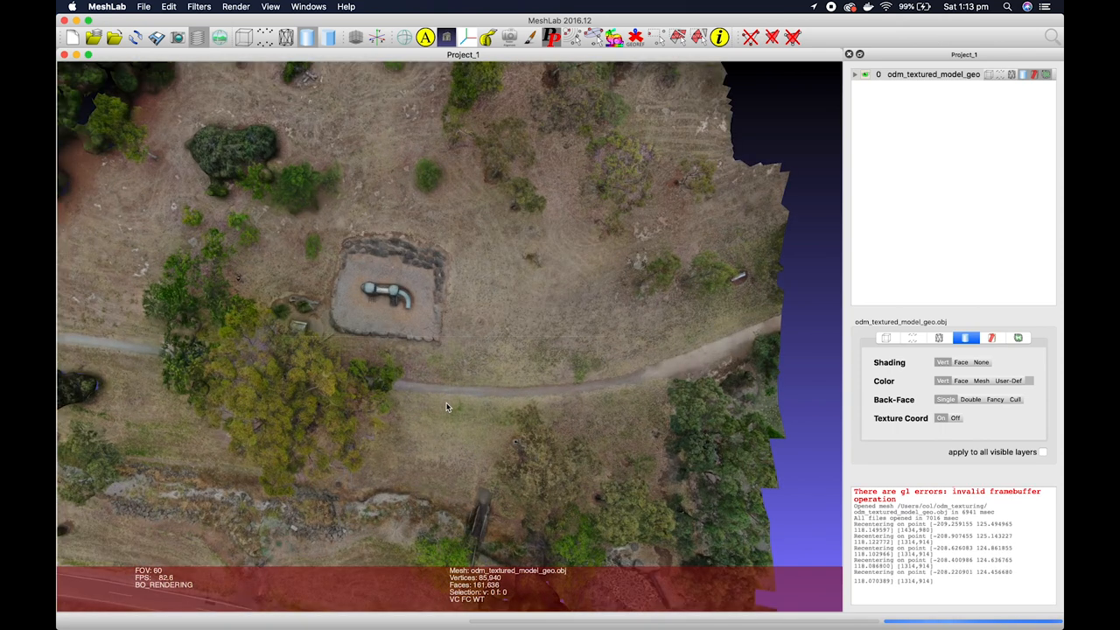
# Orbit the textured model to view the terrain and play equipment from low angles
pyautogui.moveTo(446, 407); pyautogui.dragTo(499, 206)
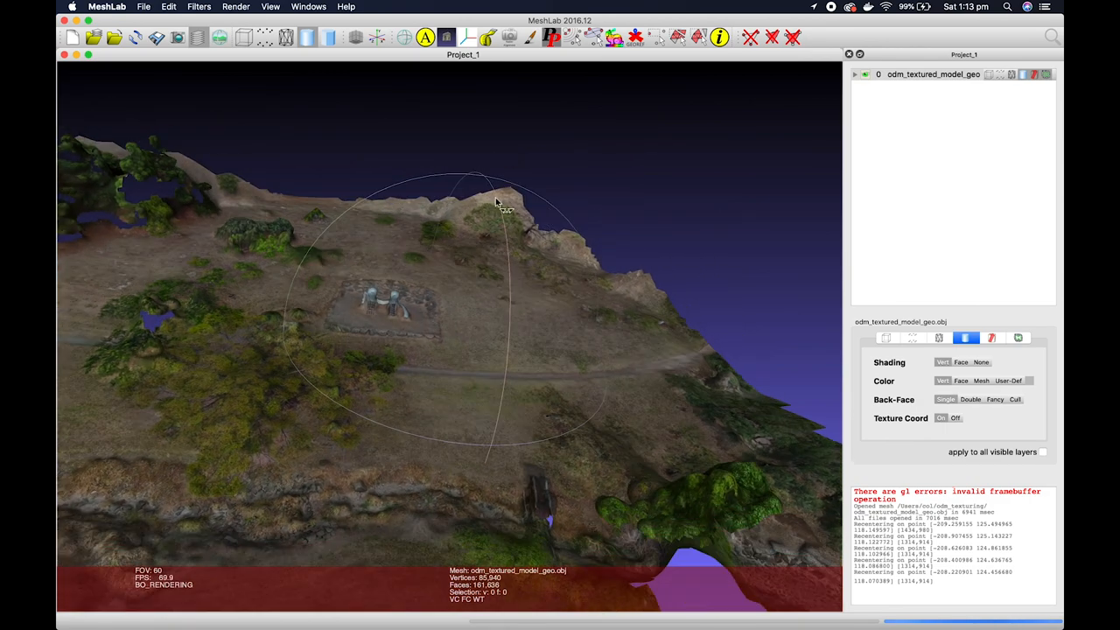
pyautogui.moveTo(503, 206); pyautogui.dragTo(289, 276)
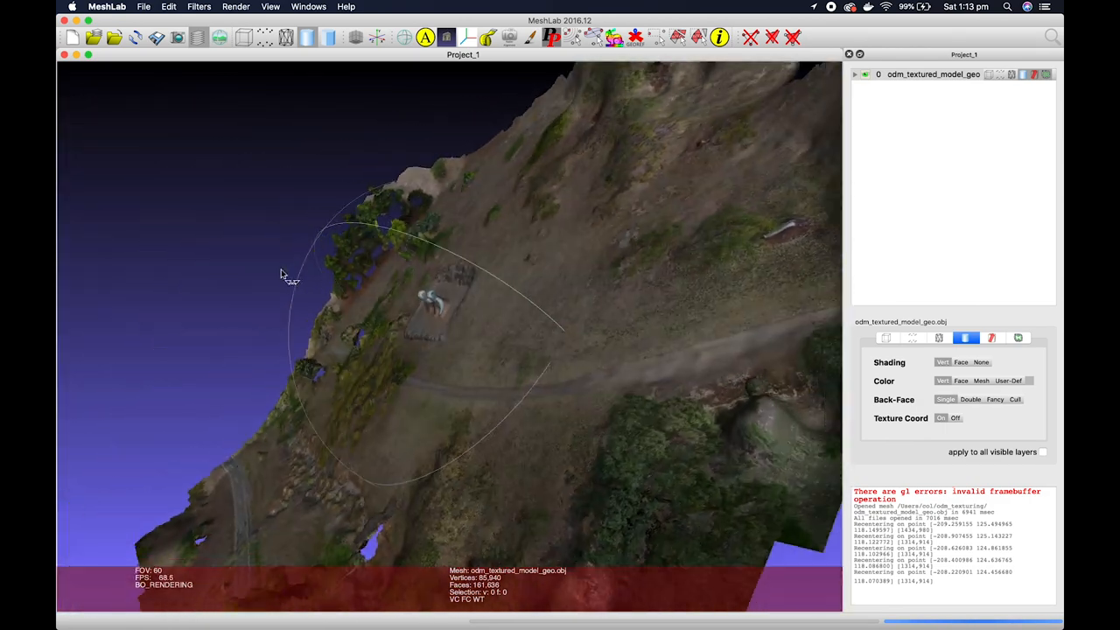
pyautogui.moveTo(293, 276); pyautogui.dragTo(311, 245)
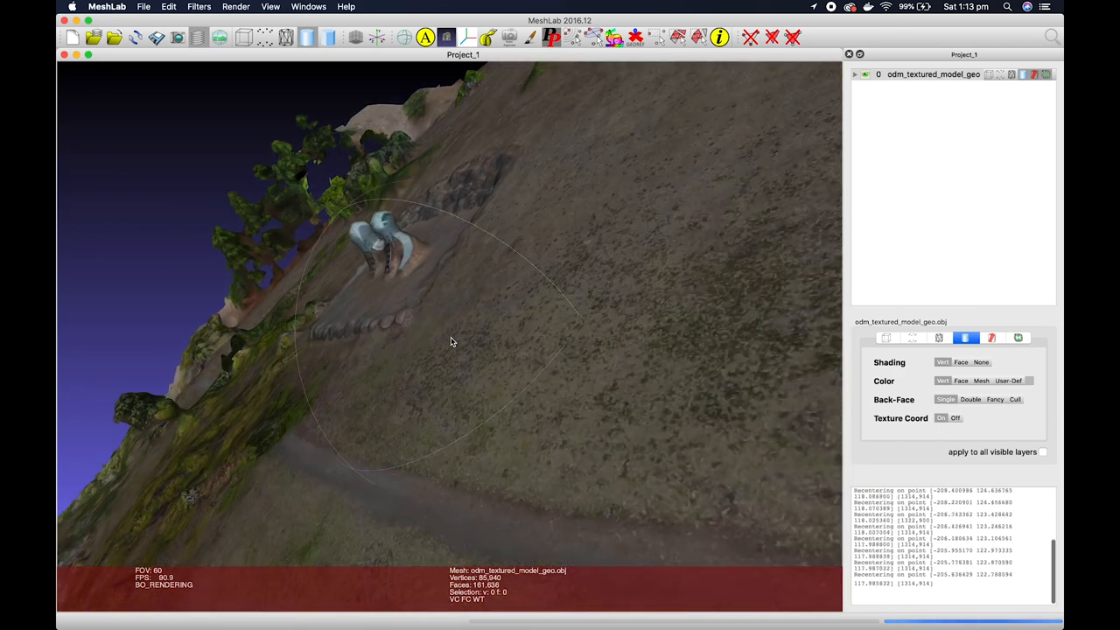
pyautogui.moveTo(452, 341); pyautogui.dragTo(507, 219)
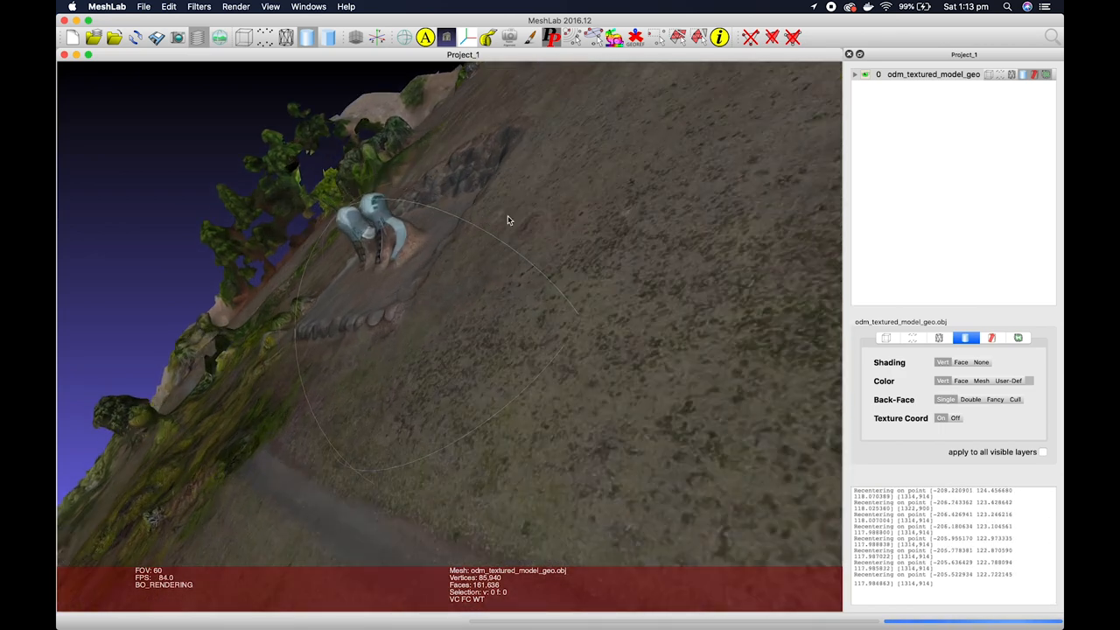
pyautogui.moveTo(508, 219); pyautogui.dragTo(418, 394)
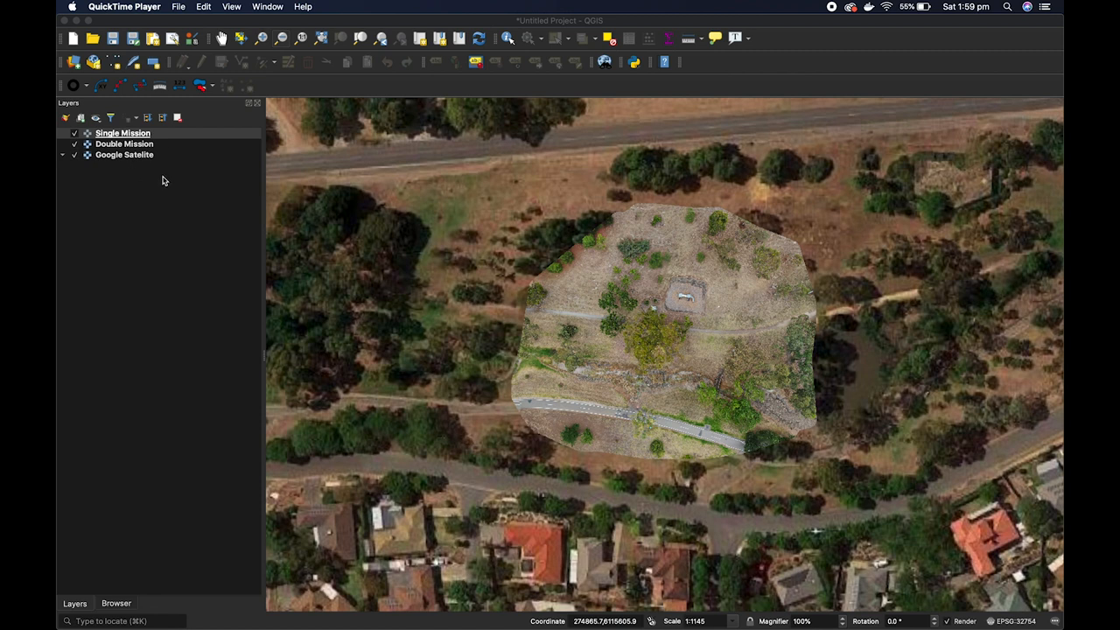
pyautogui.moveTo(264, 46)
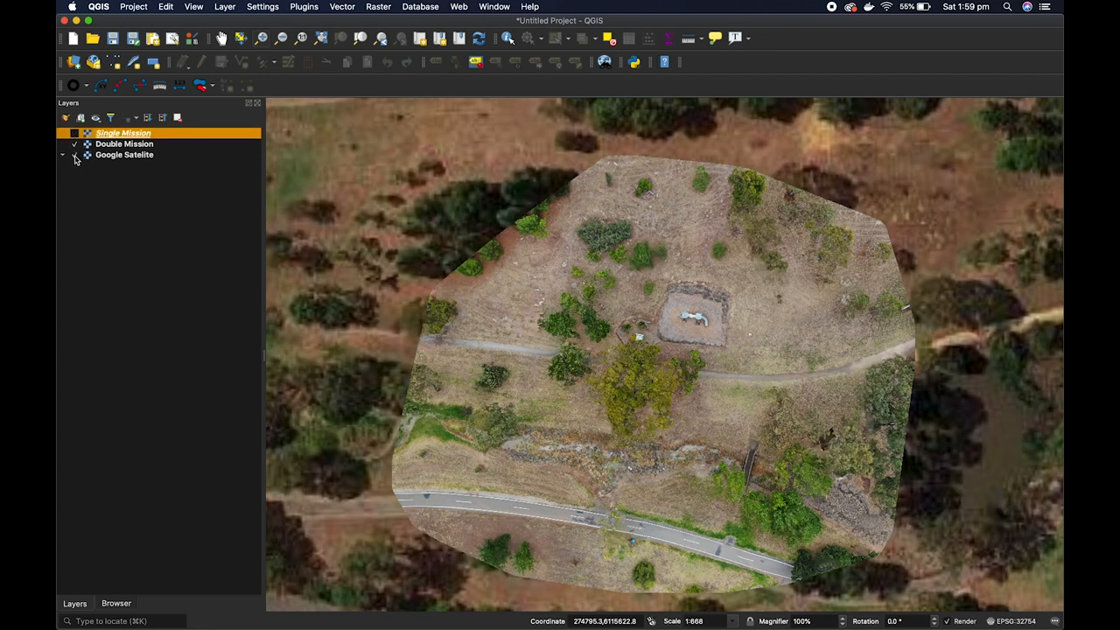
# Hide Google Satellite and toggle the Single Mission orthophoto over the road
pyautogui.click(74, 155)
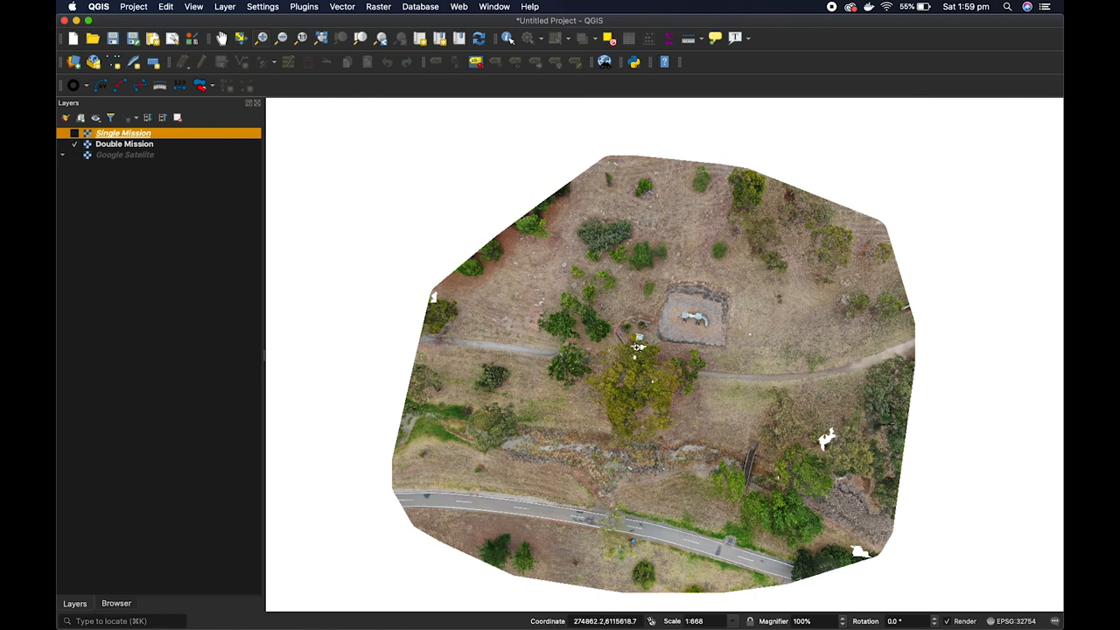
pyautogui.moveTo(738, 414)
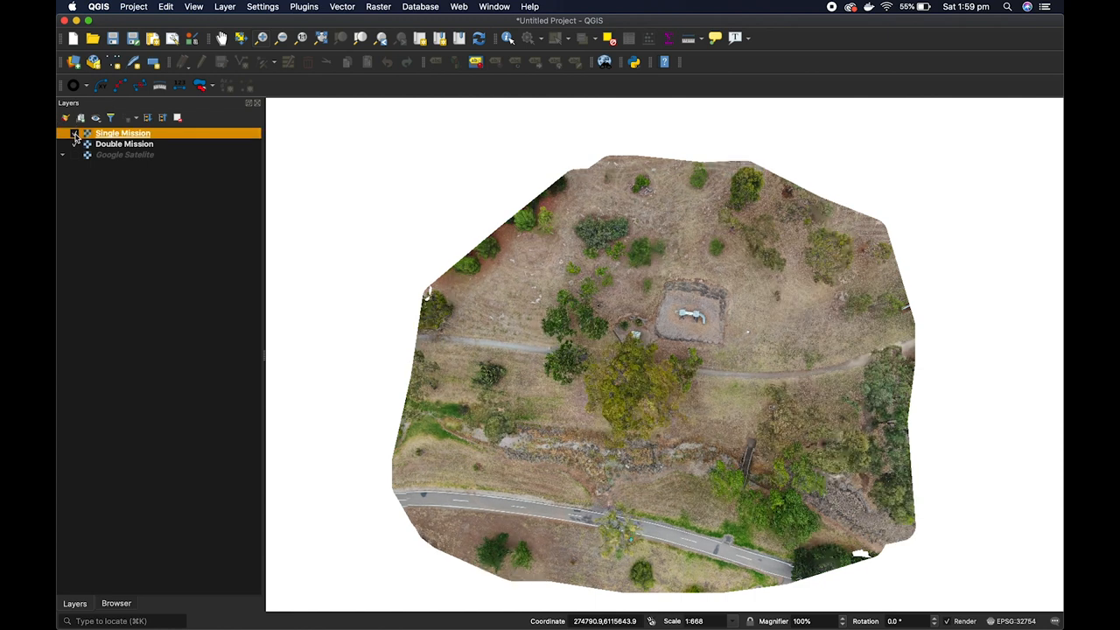
pyautogui.click(74, 133)
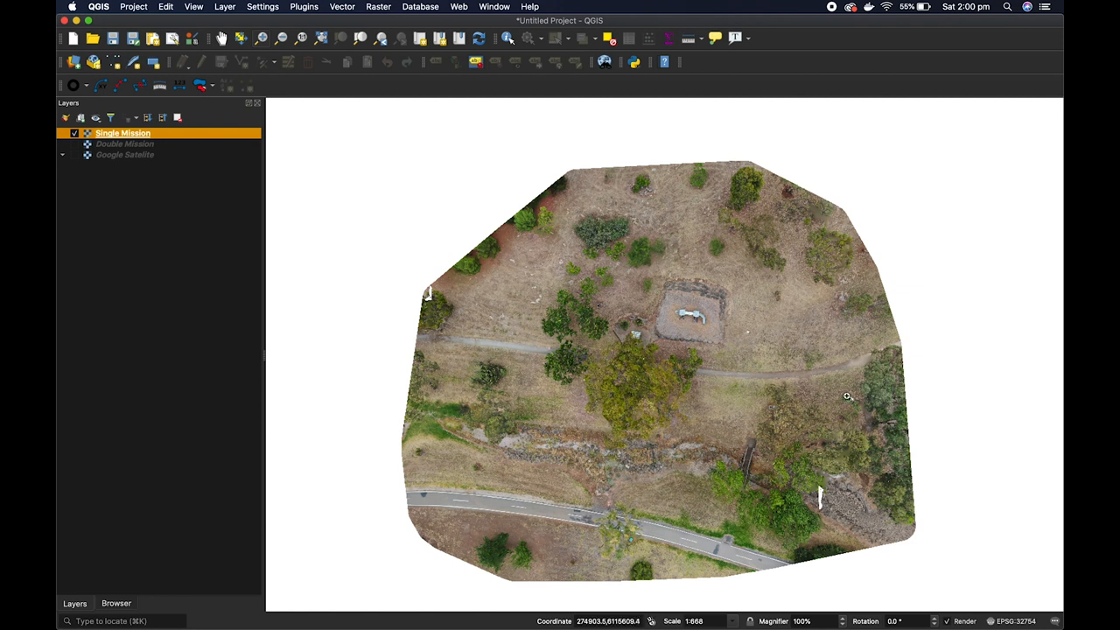
pyautogui.moveTo(855, 397)
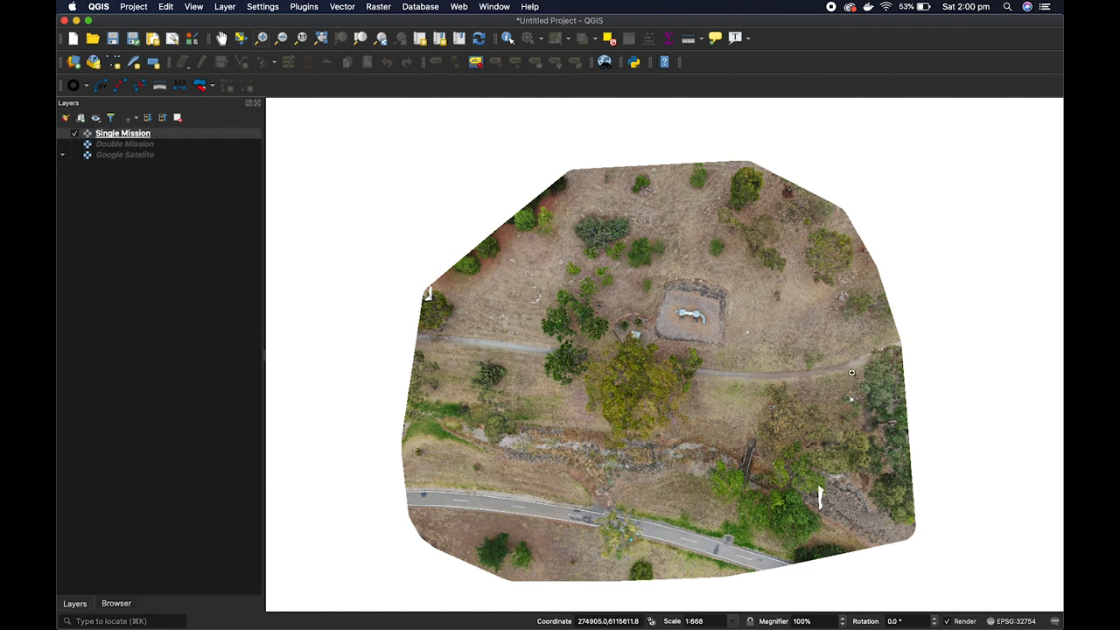
pyautogui.moveTo(84, 162)
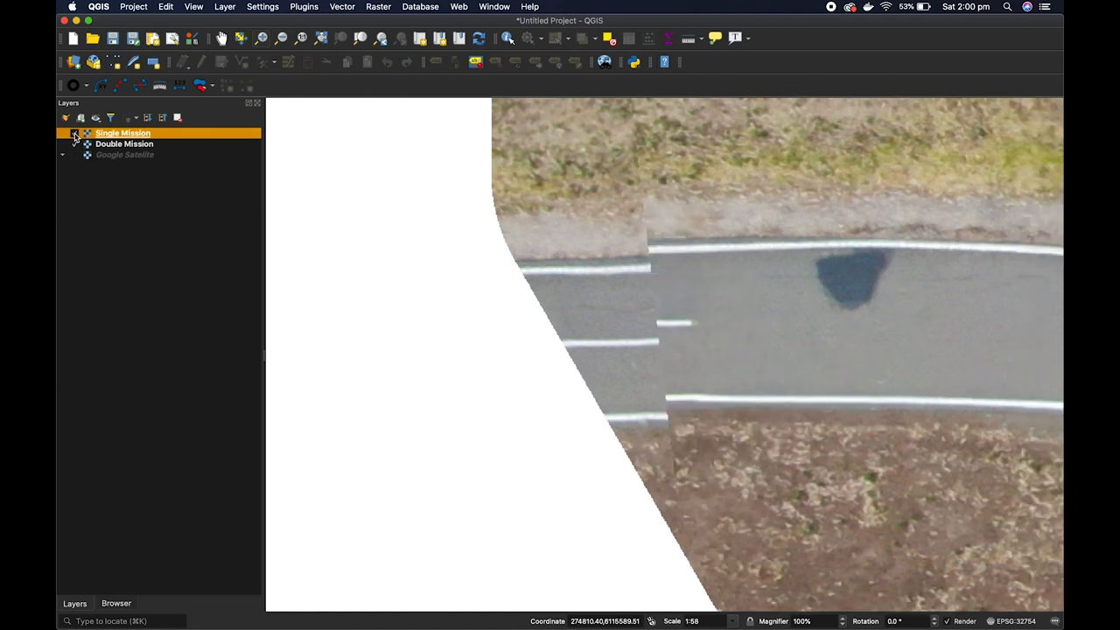
# Turn the Single Mission orthophoto back on alongside Double Mission
pyautogui.click(75, 132)
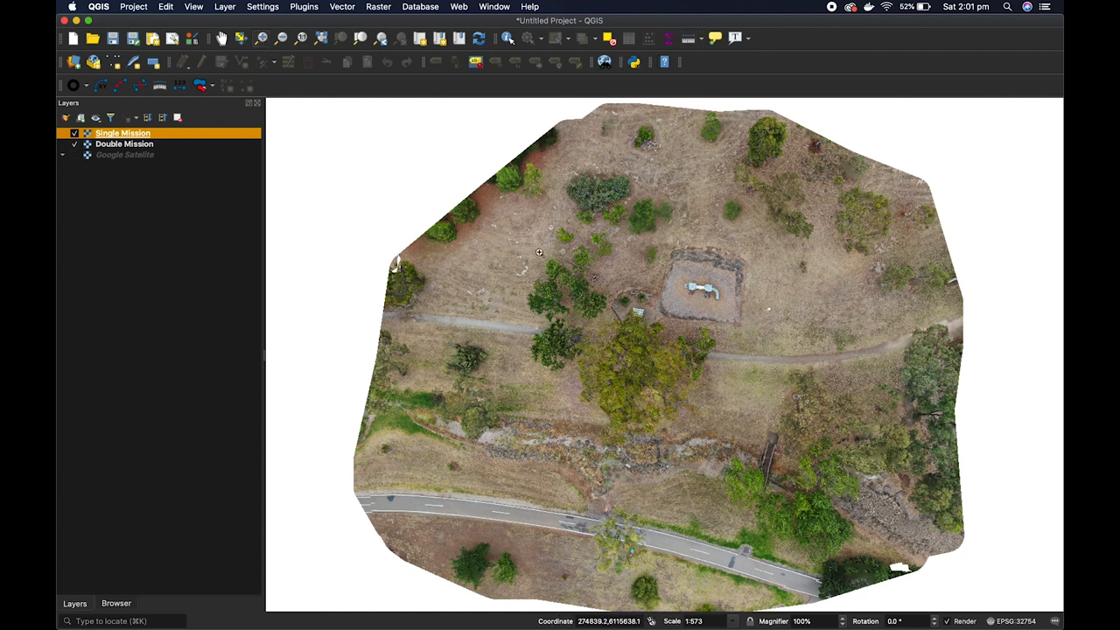
# Zoom in on the bench by the tree and hide the Single Mission orthophoto
pyautogui.click(651, 332)
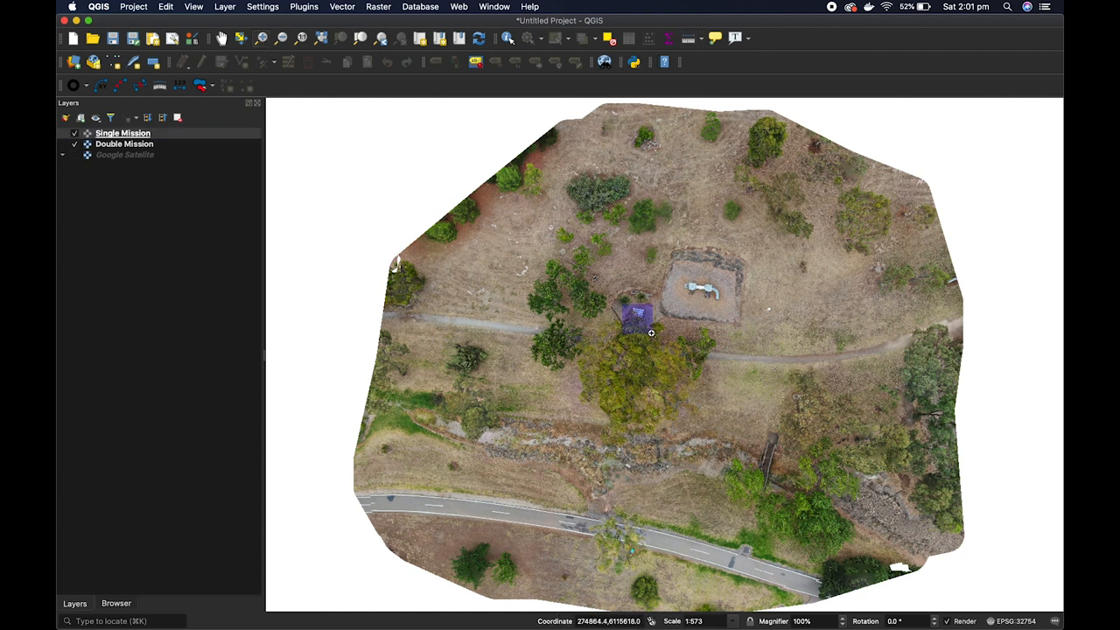
pyautogui.scroll(3)
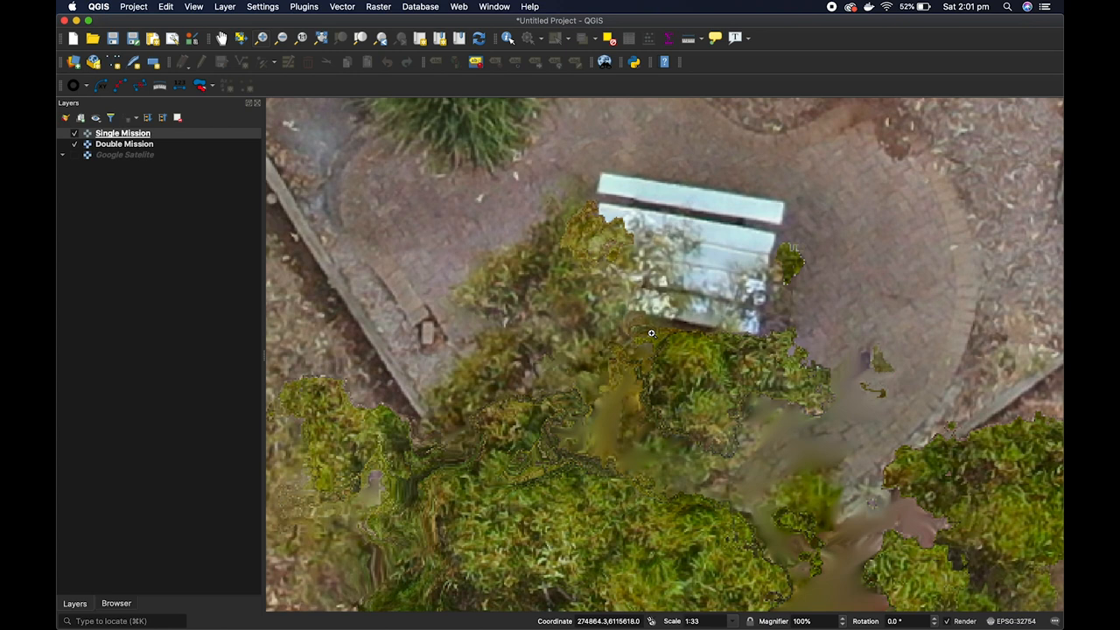
pyautogui.moveTo(709, 278)
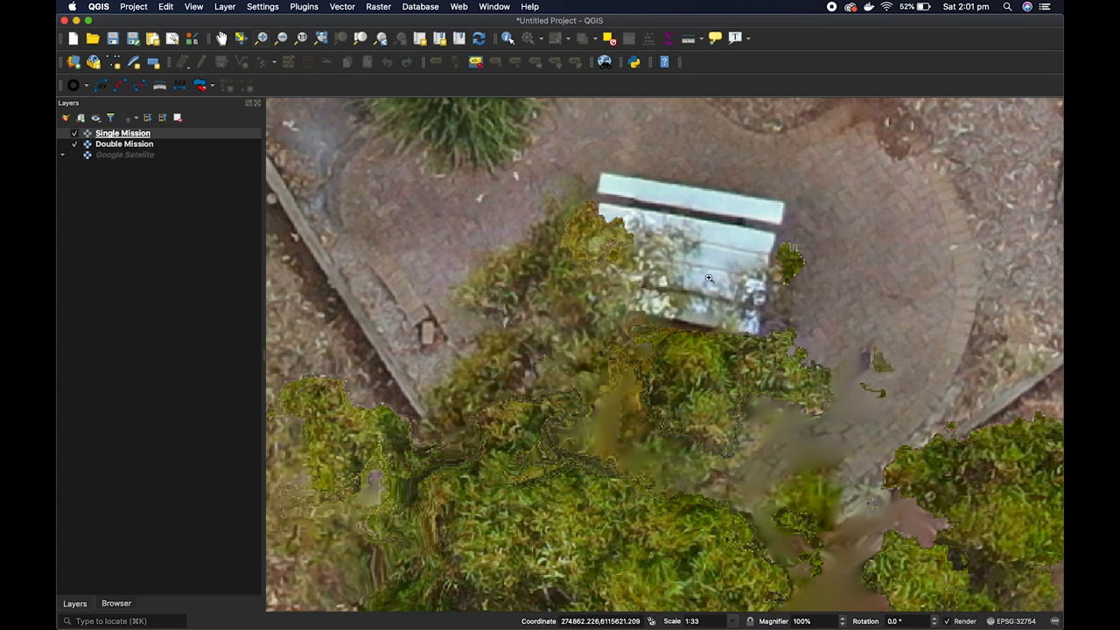
pyautogui.moveTo(735, 247)
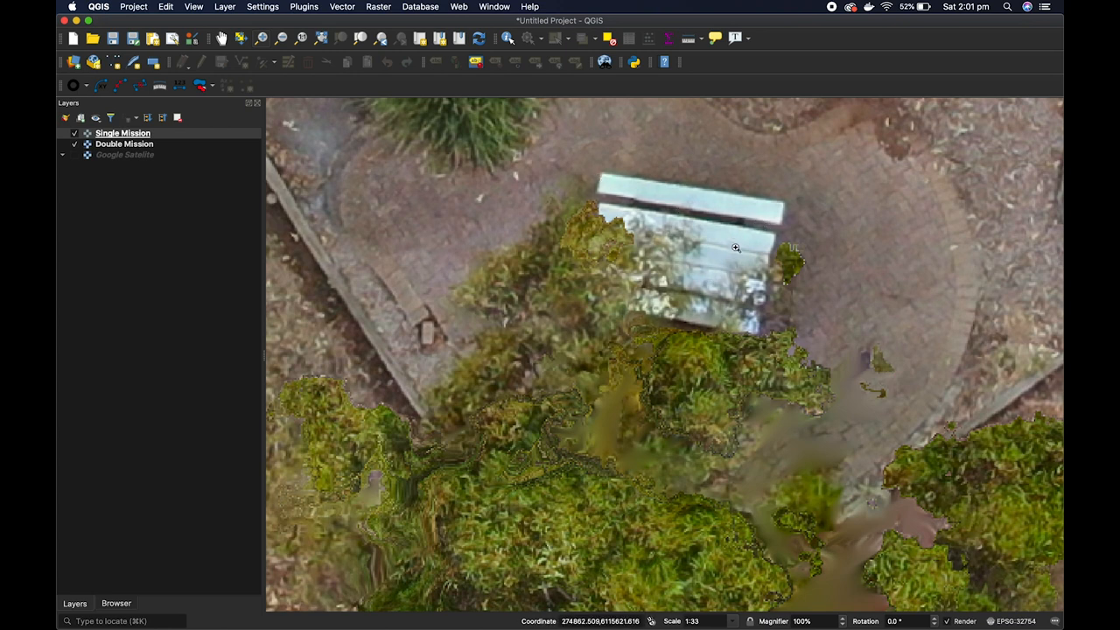
pyautogui.moveTo(347, 256)
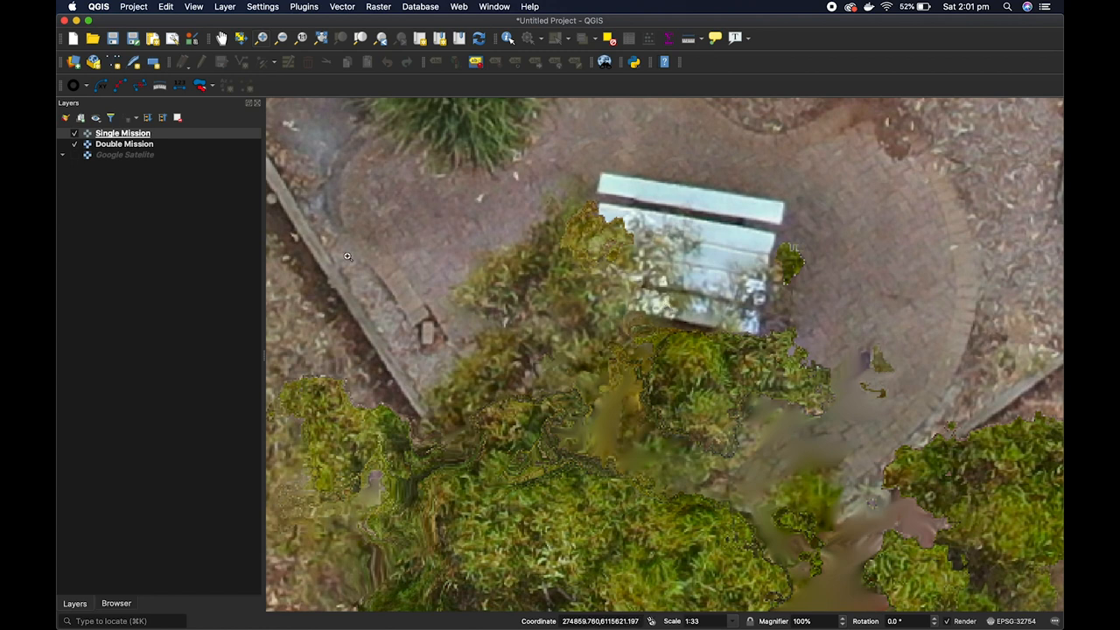
pyautogui.click(123, 132)
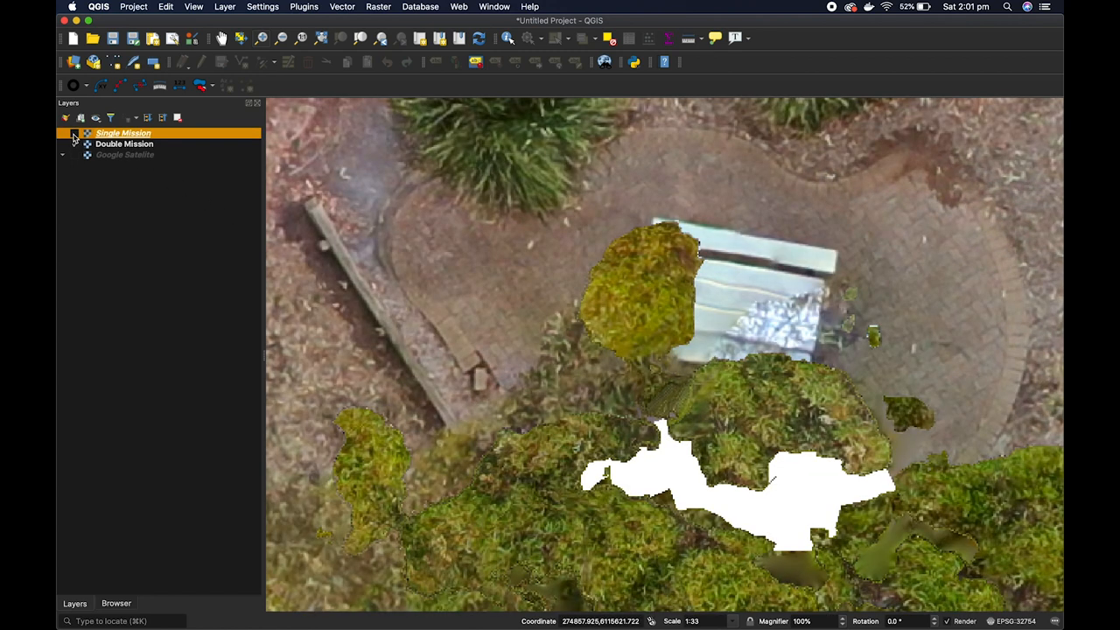
pyautogui.moveTo(123, 133)
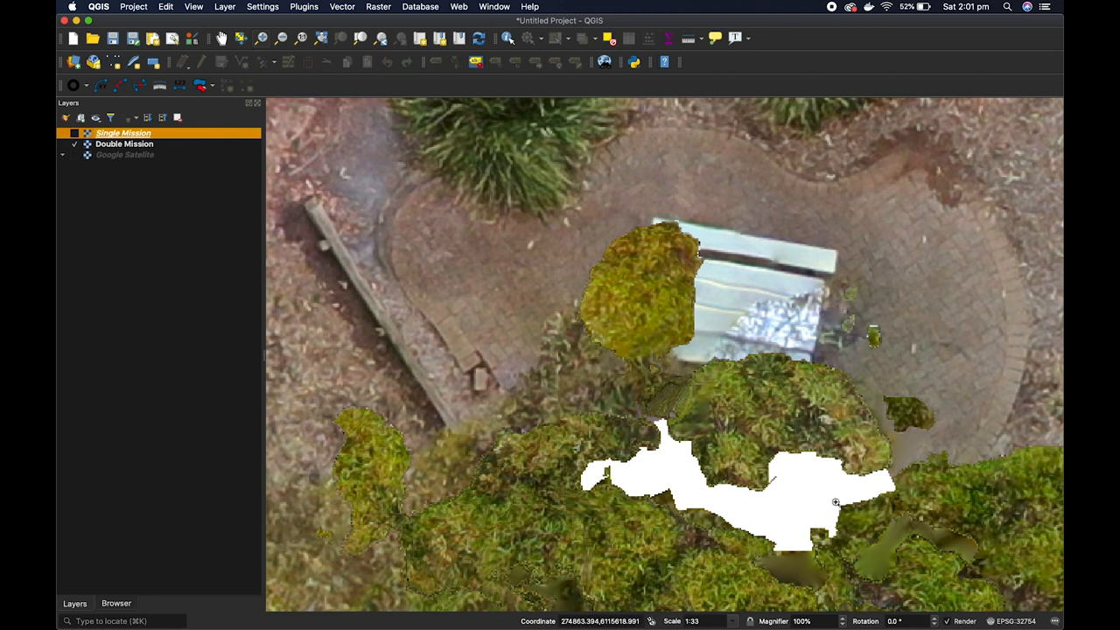
pyautogui.moveTo(678, 473)
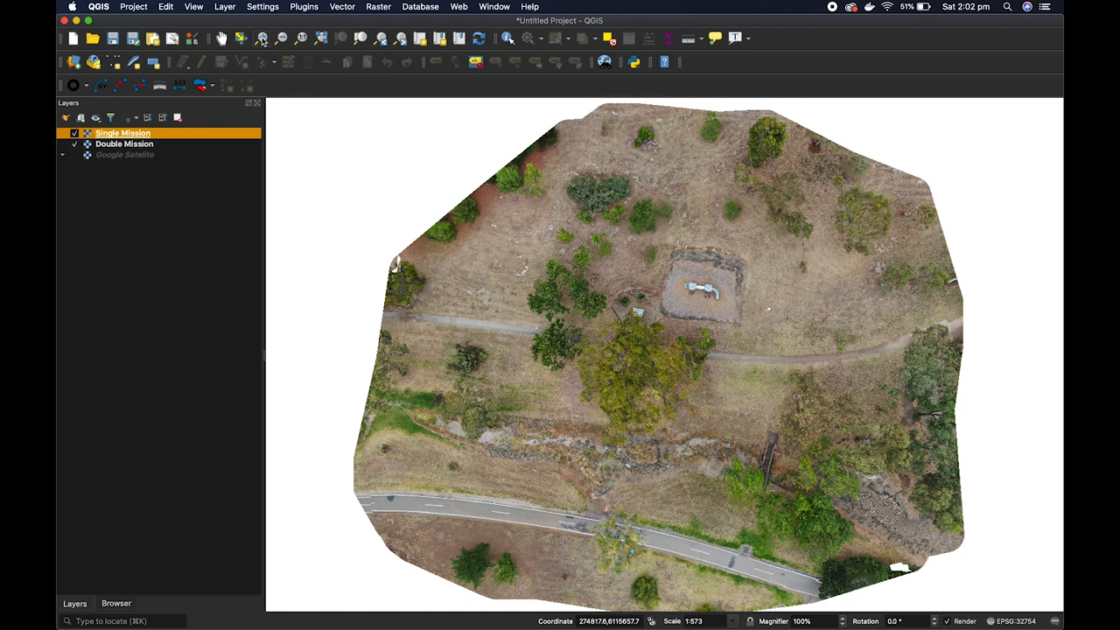
pyautogui.moveTo(263, 38)
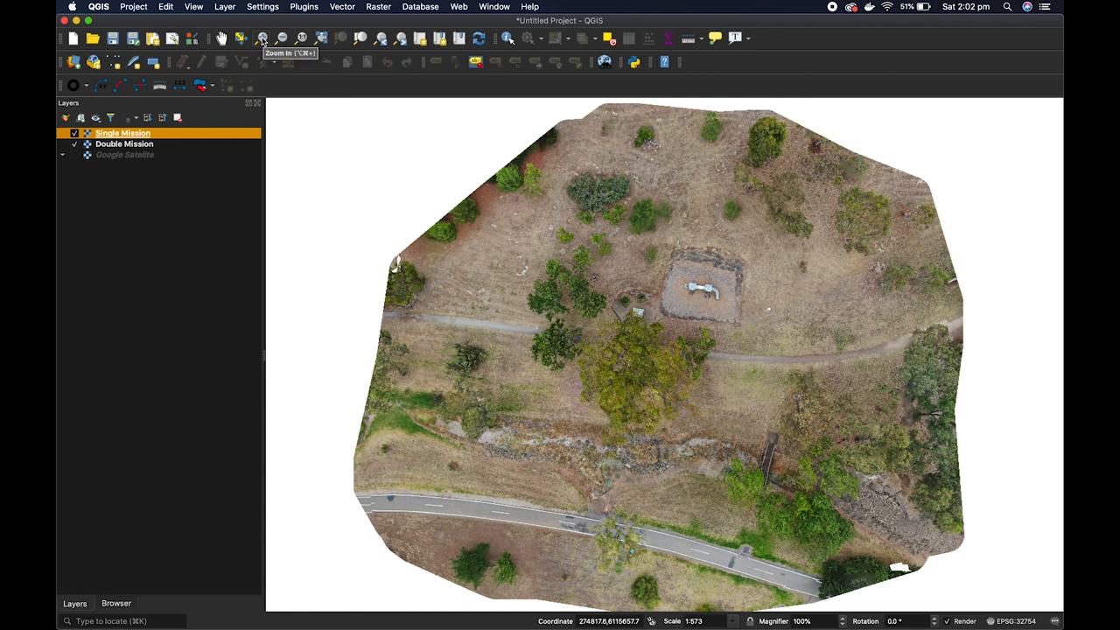
pyautogui.moveTo(662, 267)
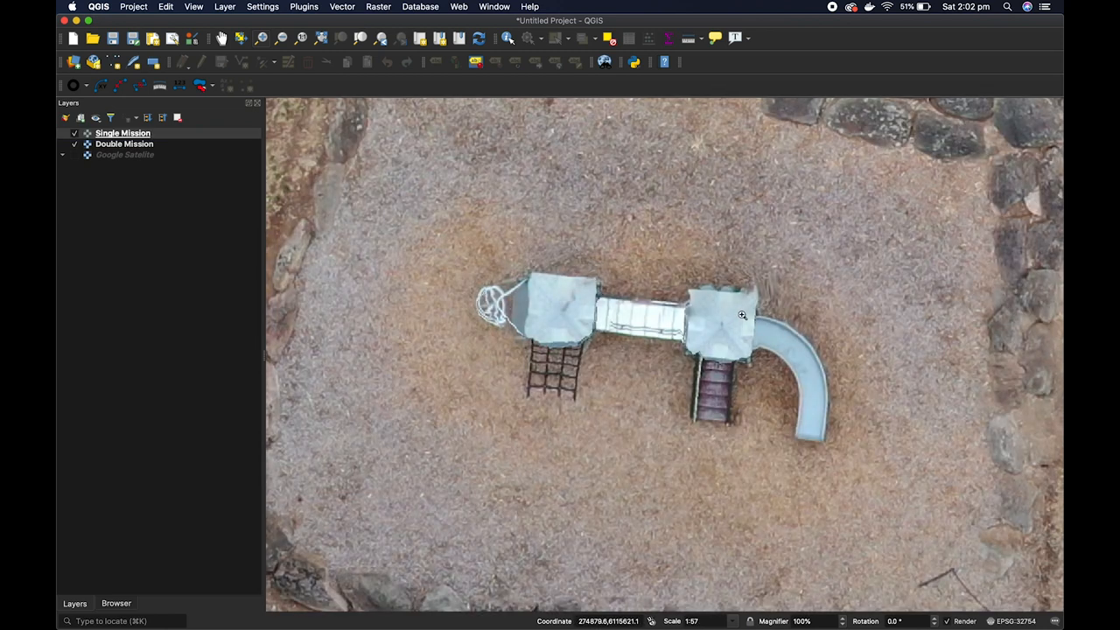
# Toggle the Single Mission orthophoto off and on to compare at close zoom
pyautogui.click(74, 133)
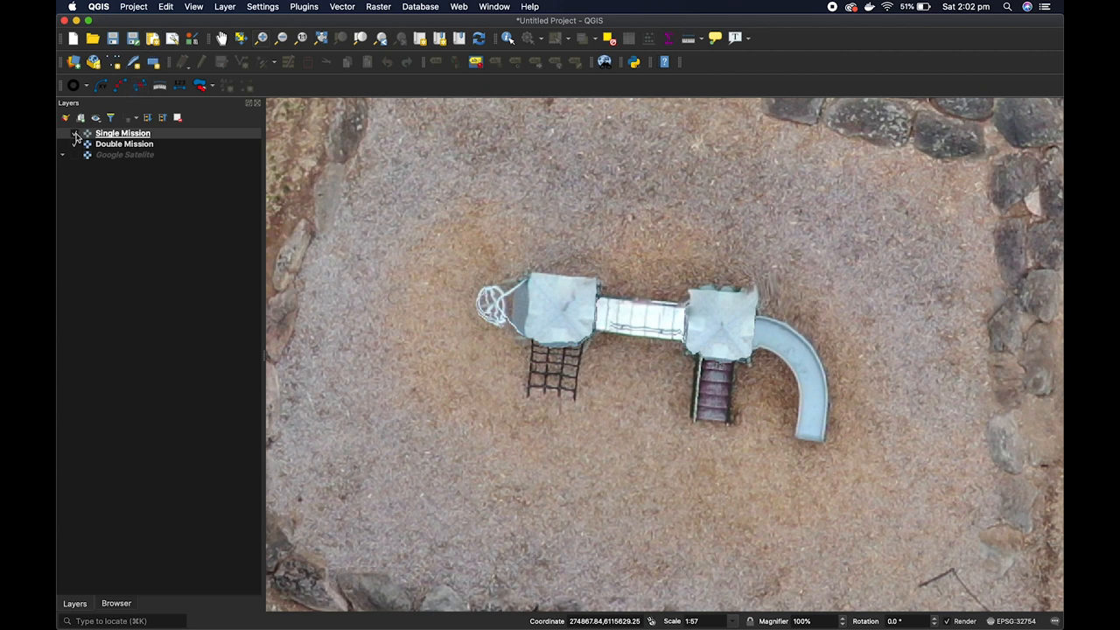
pyautogui.click(123, 133)
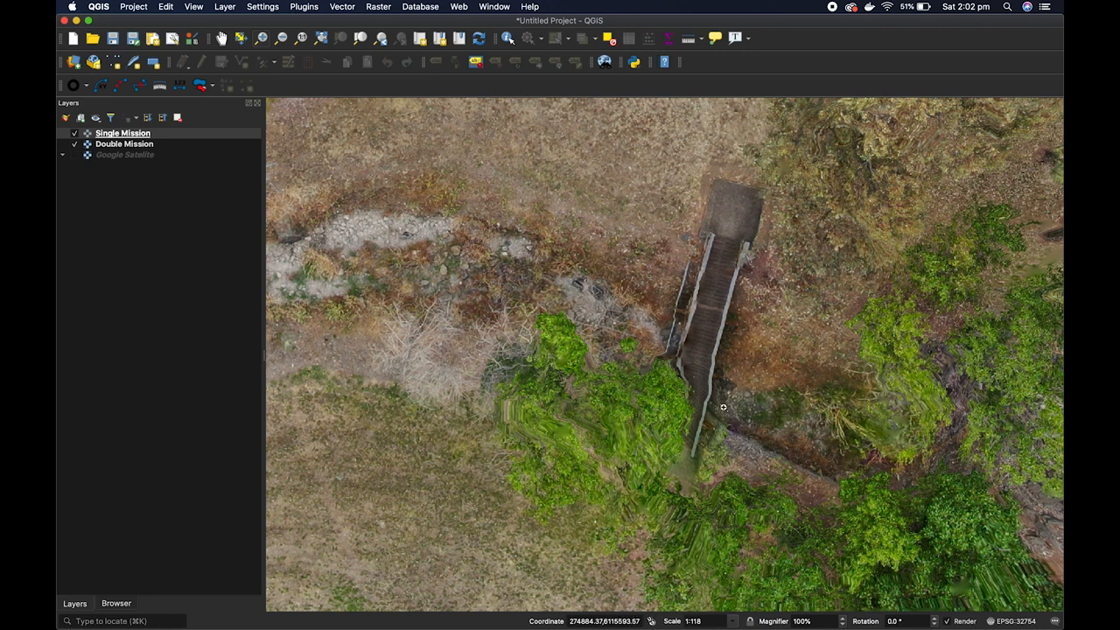
pyautogui.moveTo(723, 391)
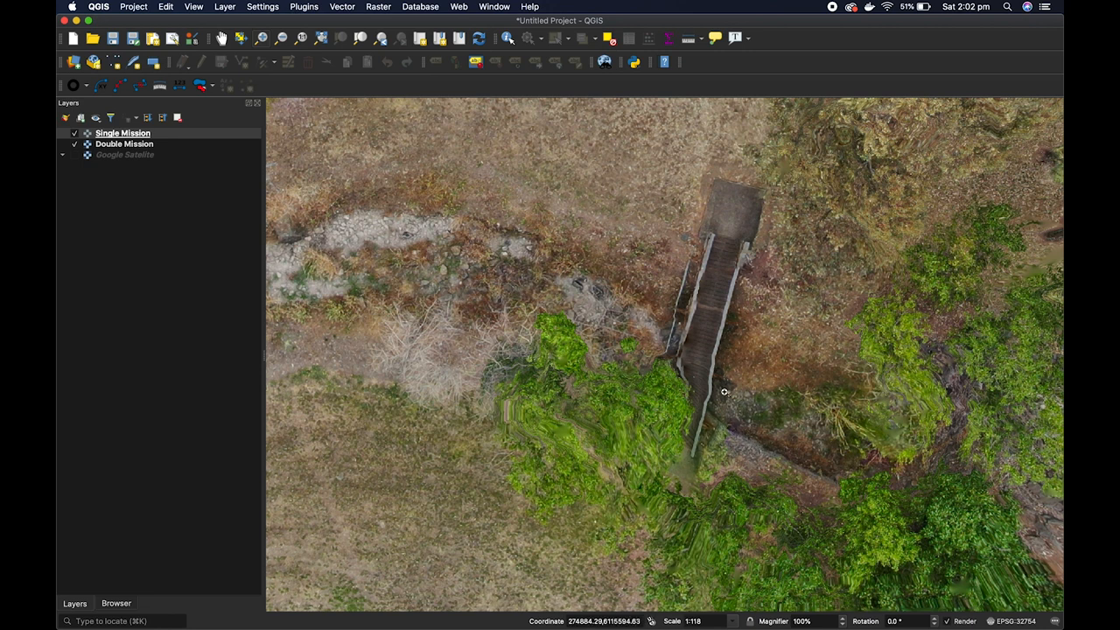
pyautogui.moveTo(672, 516)
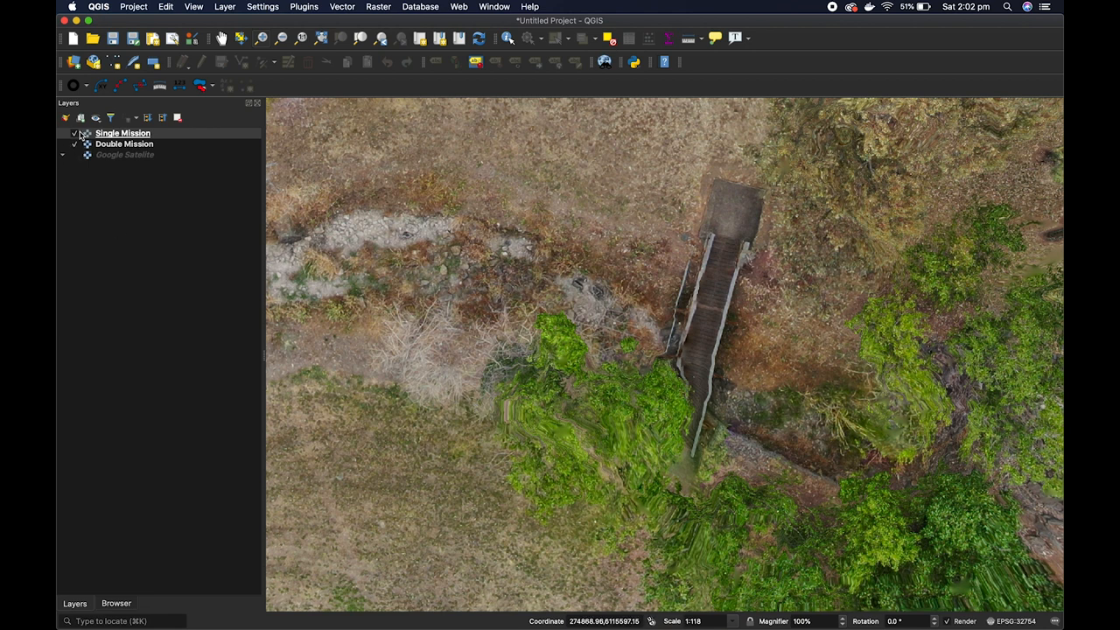
# Switch off the Single Mission orthophoto over the footbridge
pyautogui.click(122, 133)
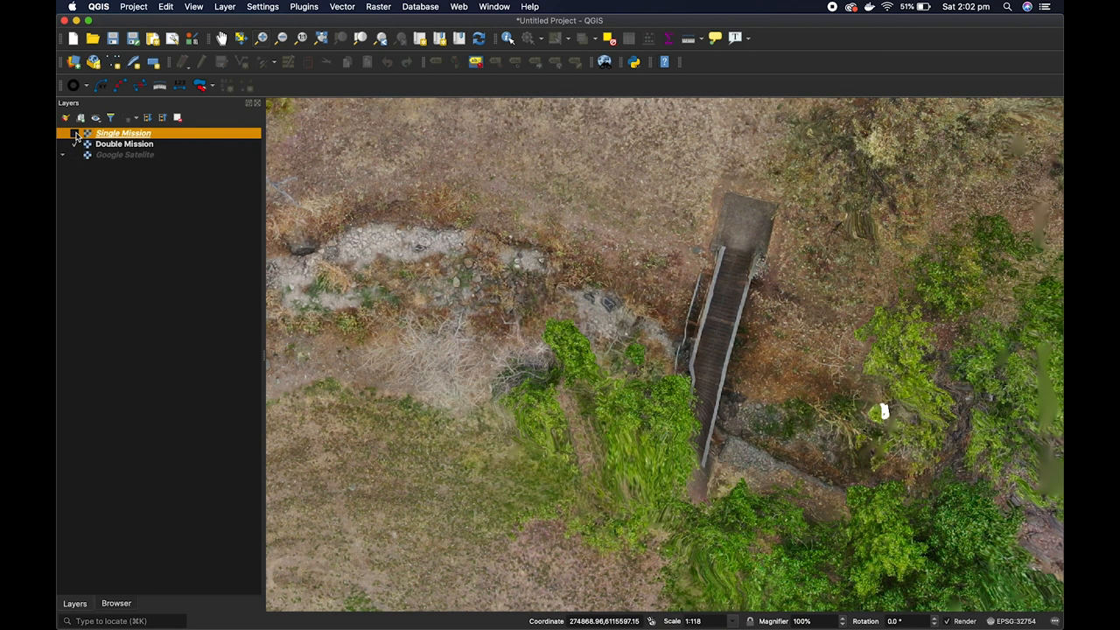
pyautogui.click(74, 144)
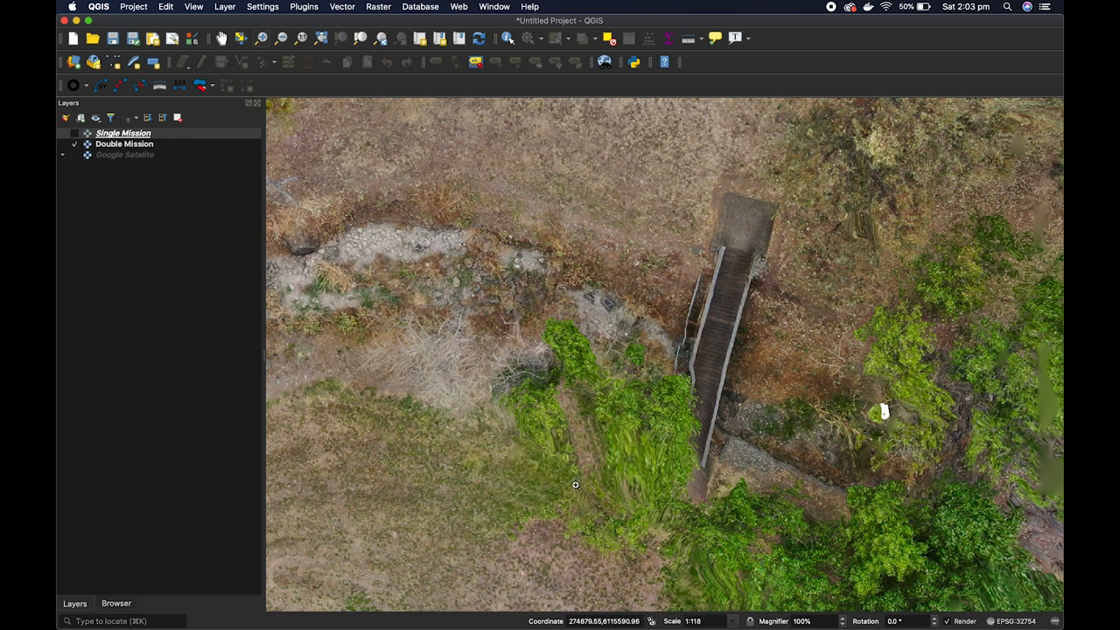
pyautogui.moveTo(646, 461)
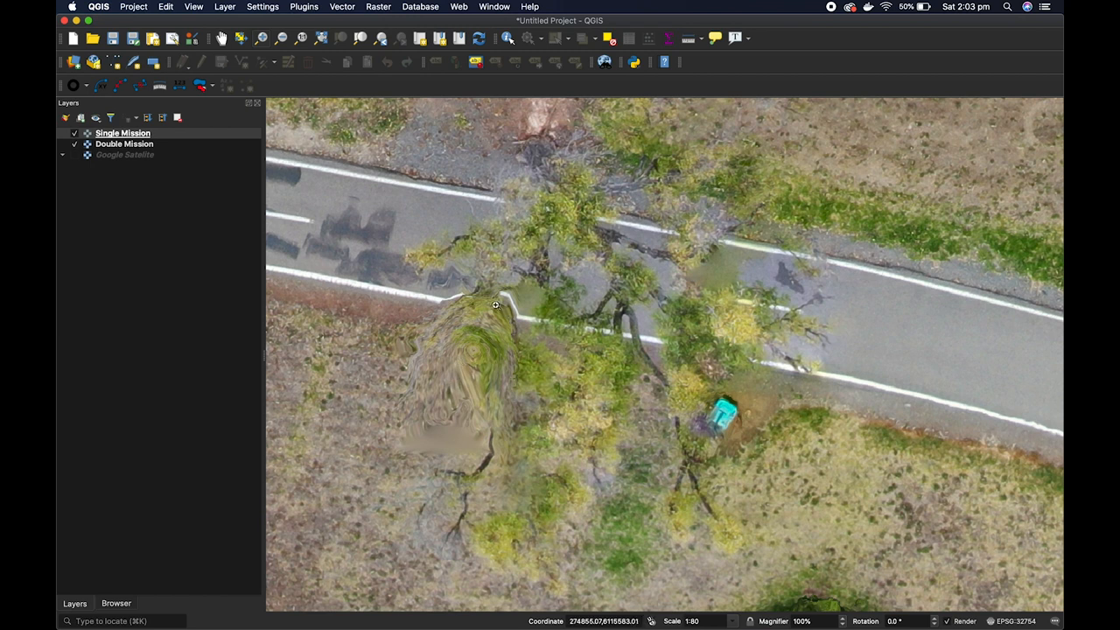
pyautogui.moveTo(722, 408)
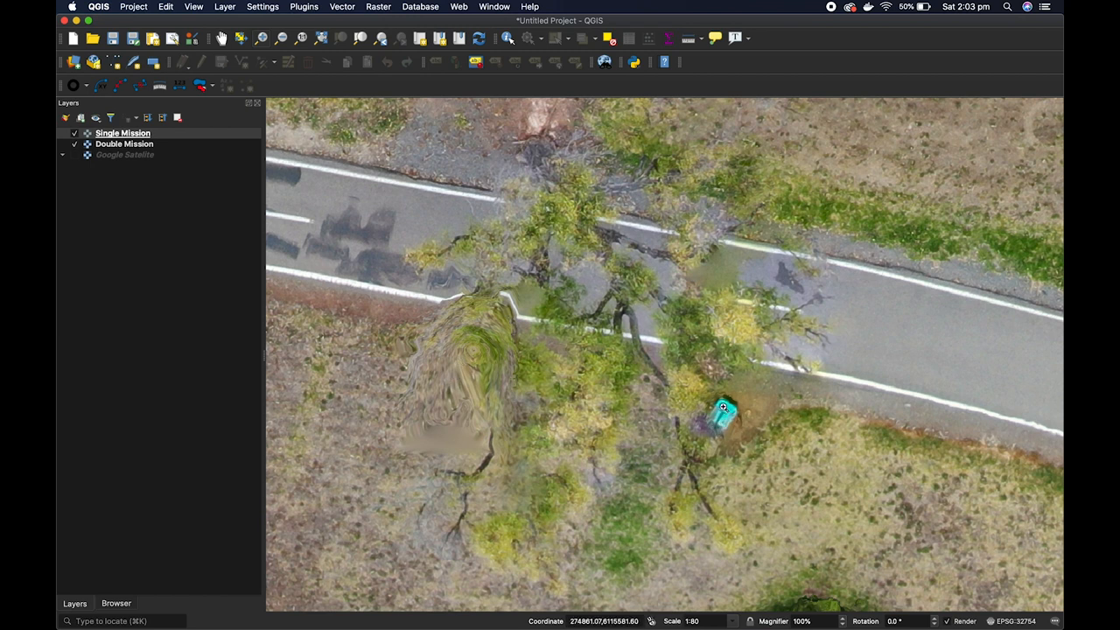
pyautogui.moveTo(683, 368)
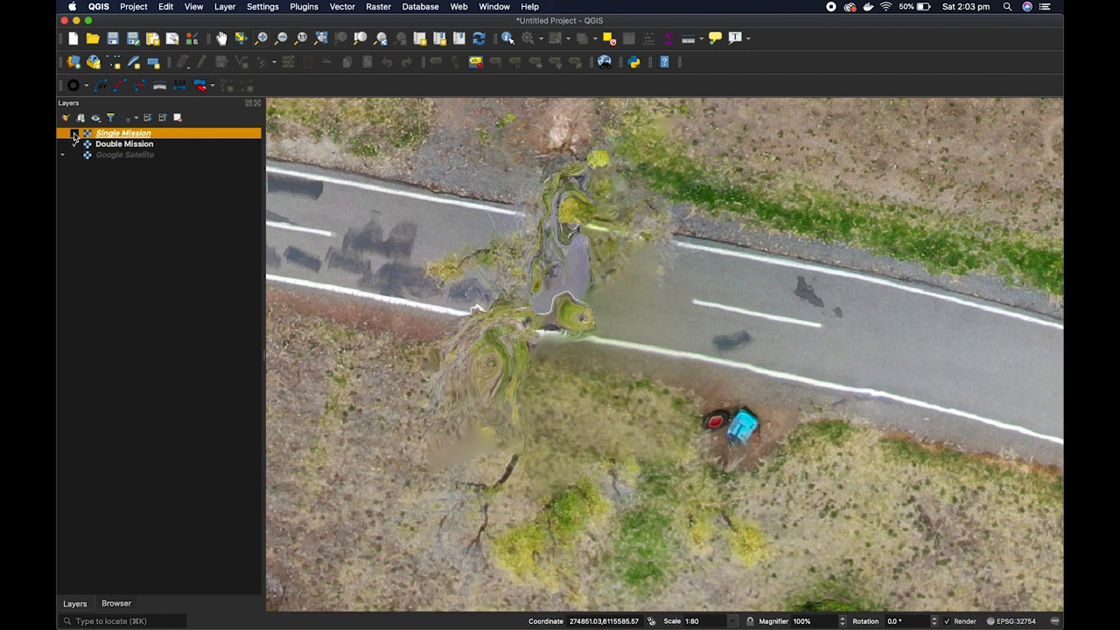
# Hide the Single Mission orthophoto over the roadside tree and picnic table
pyautogui.click(74, 144)
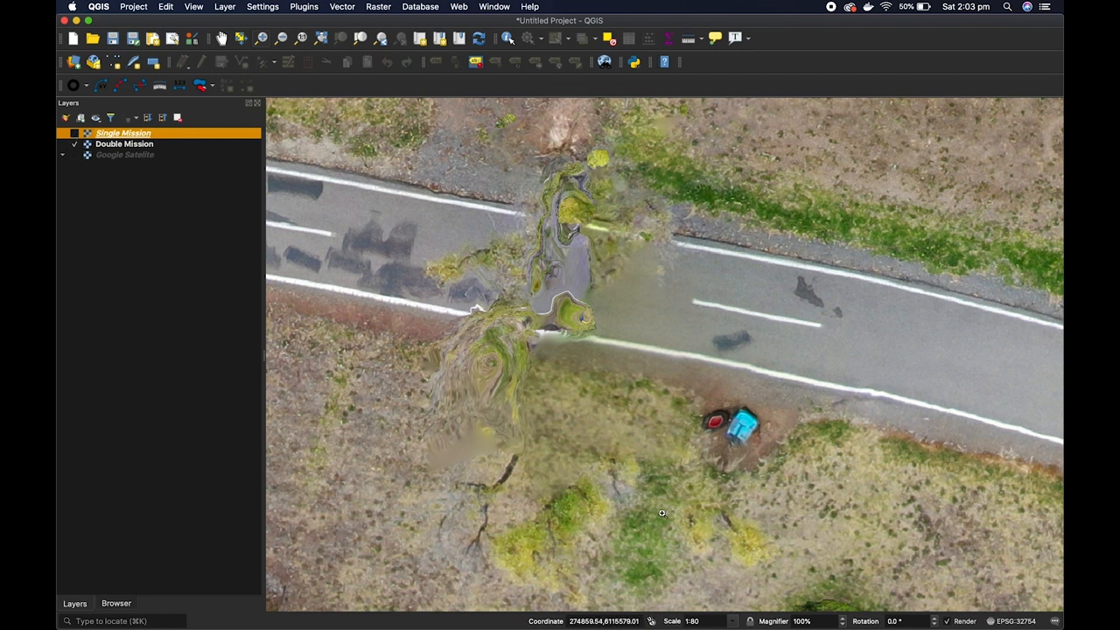
pyautogui.moveTo(718, 418)
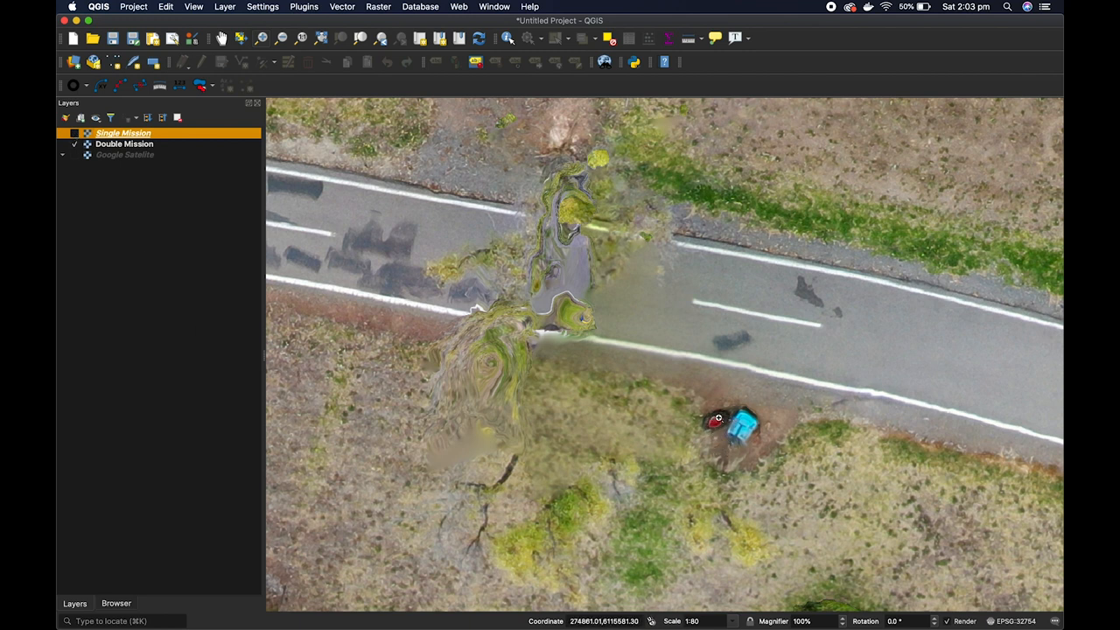
pyautogui.moveTo(715, 425)
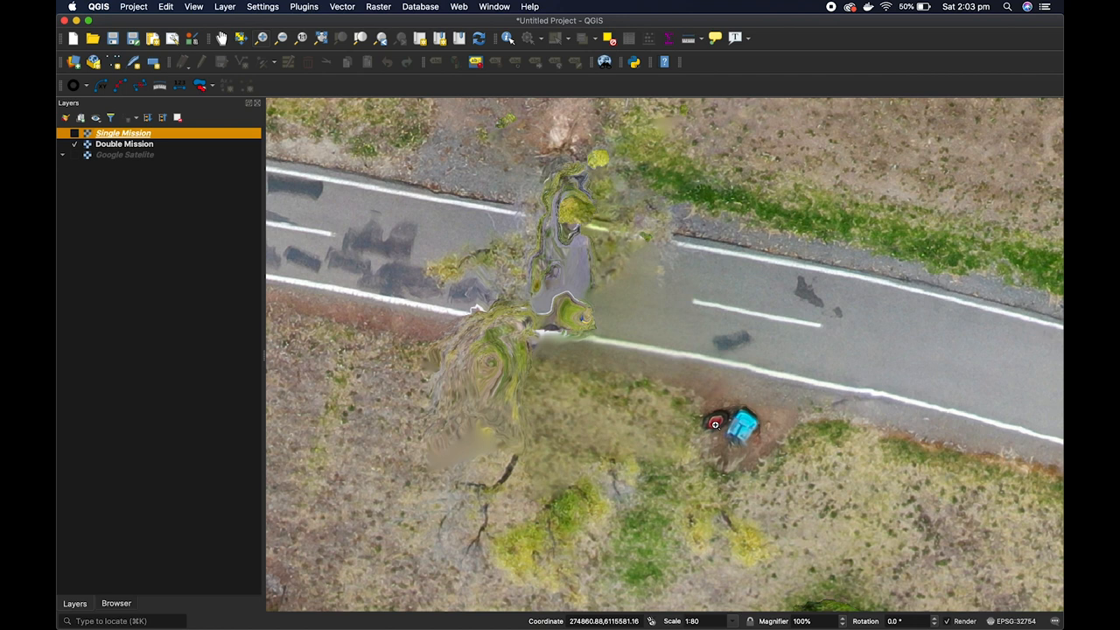
pyautogui.click(122, 133)
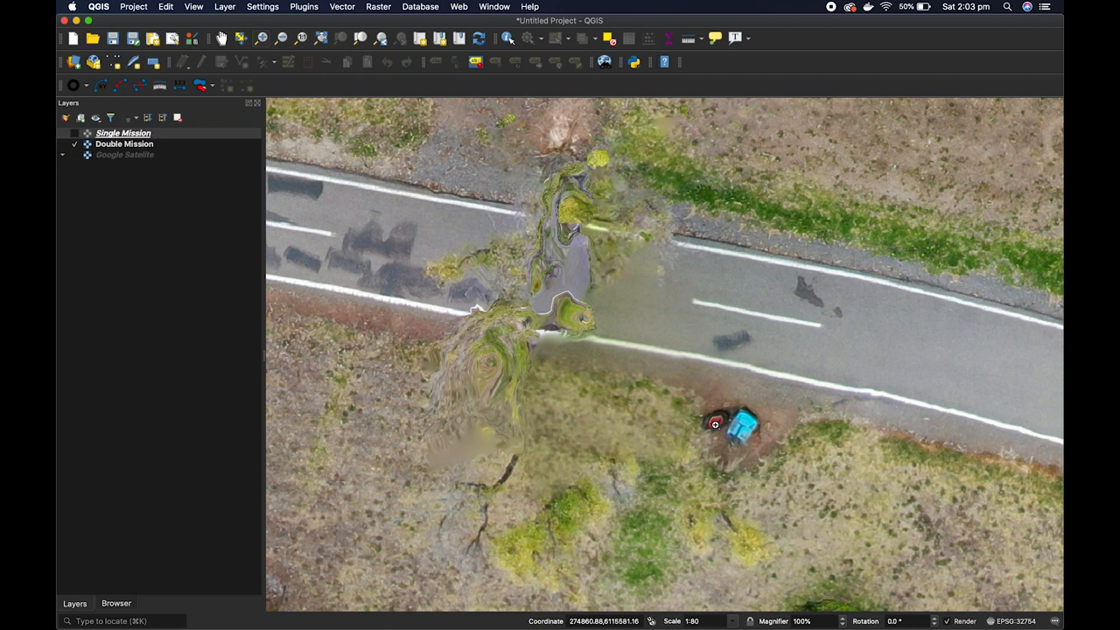
pyautogui.moveTo(665, 422)
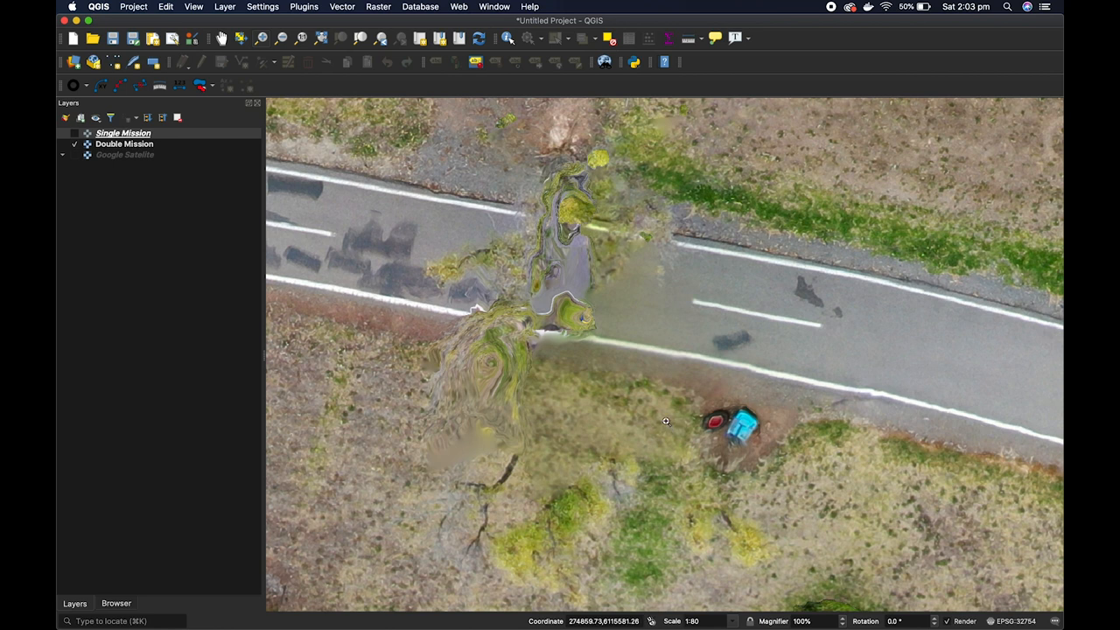
pyautogui.moveTo(492, 390)
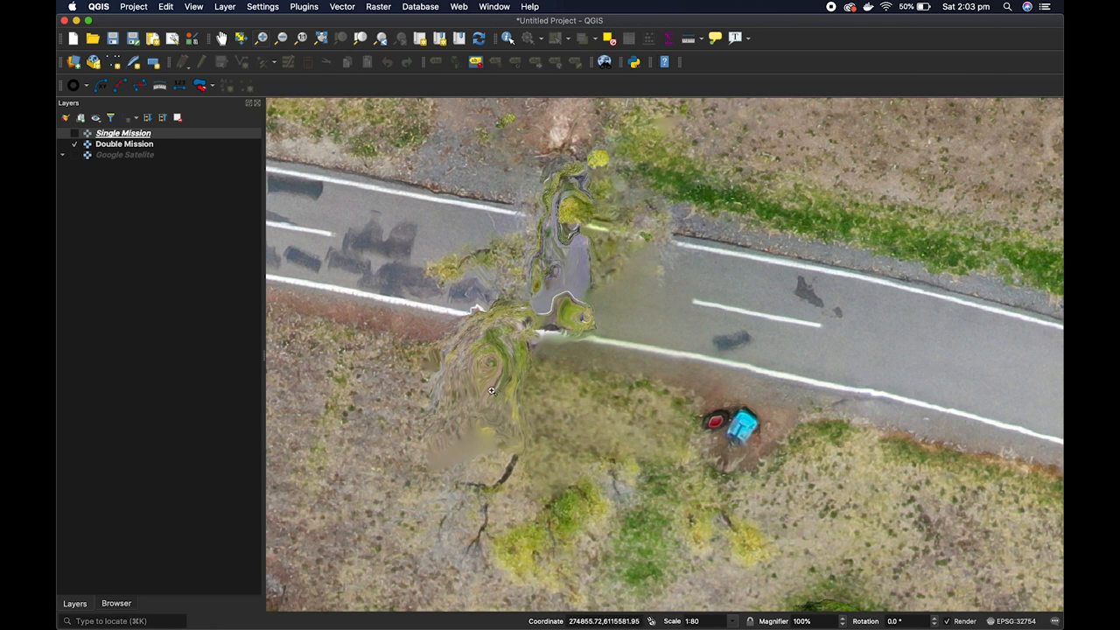
pyautogui.moveTo(518, 220)
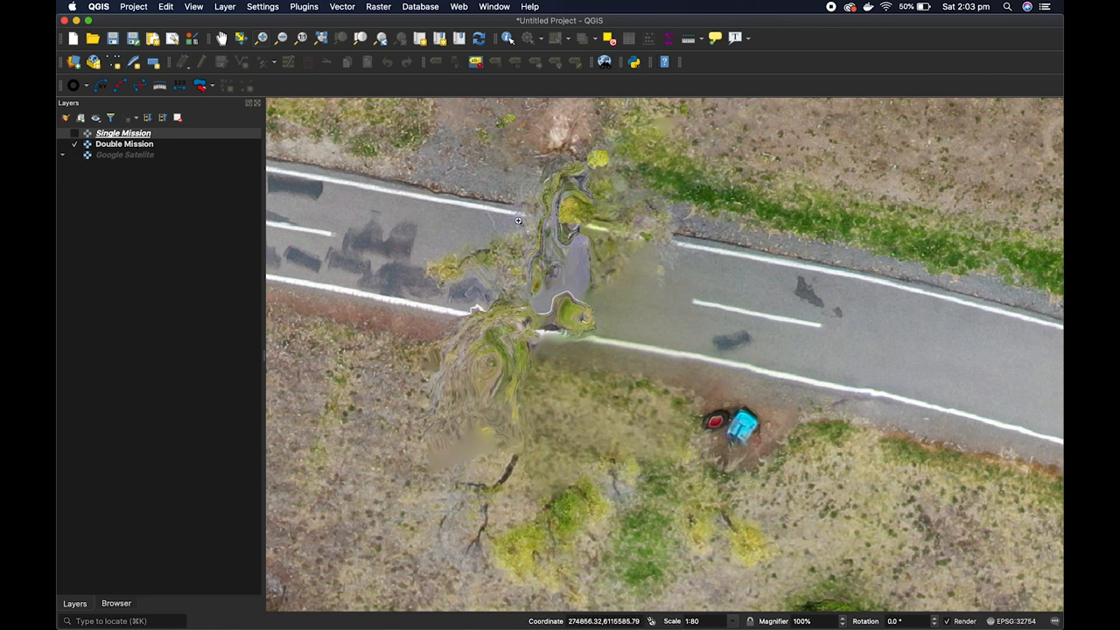